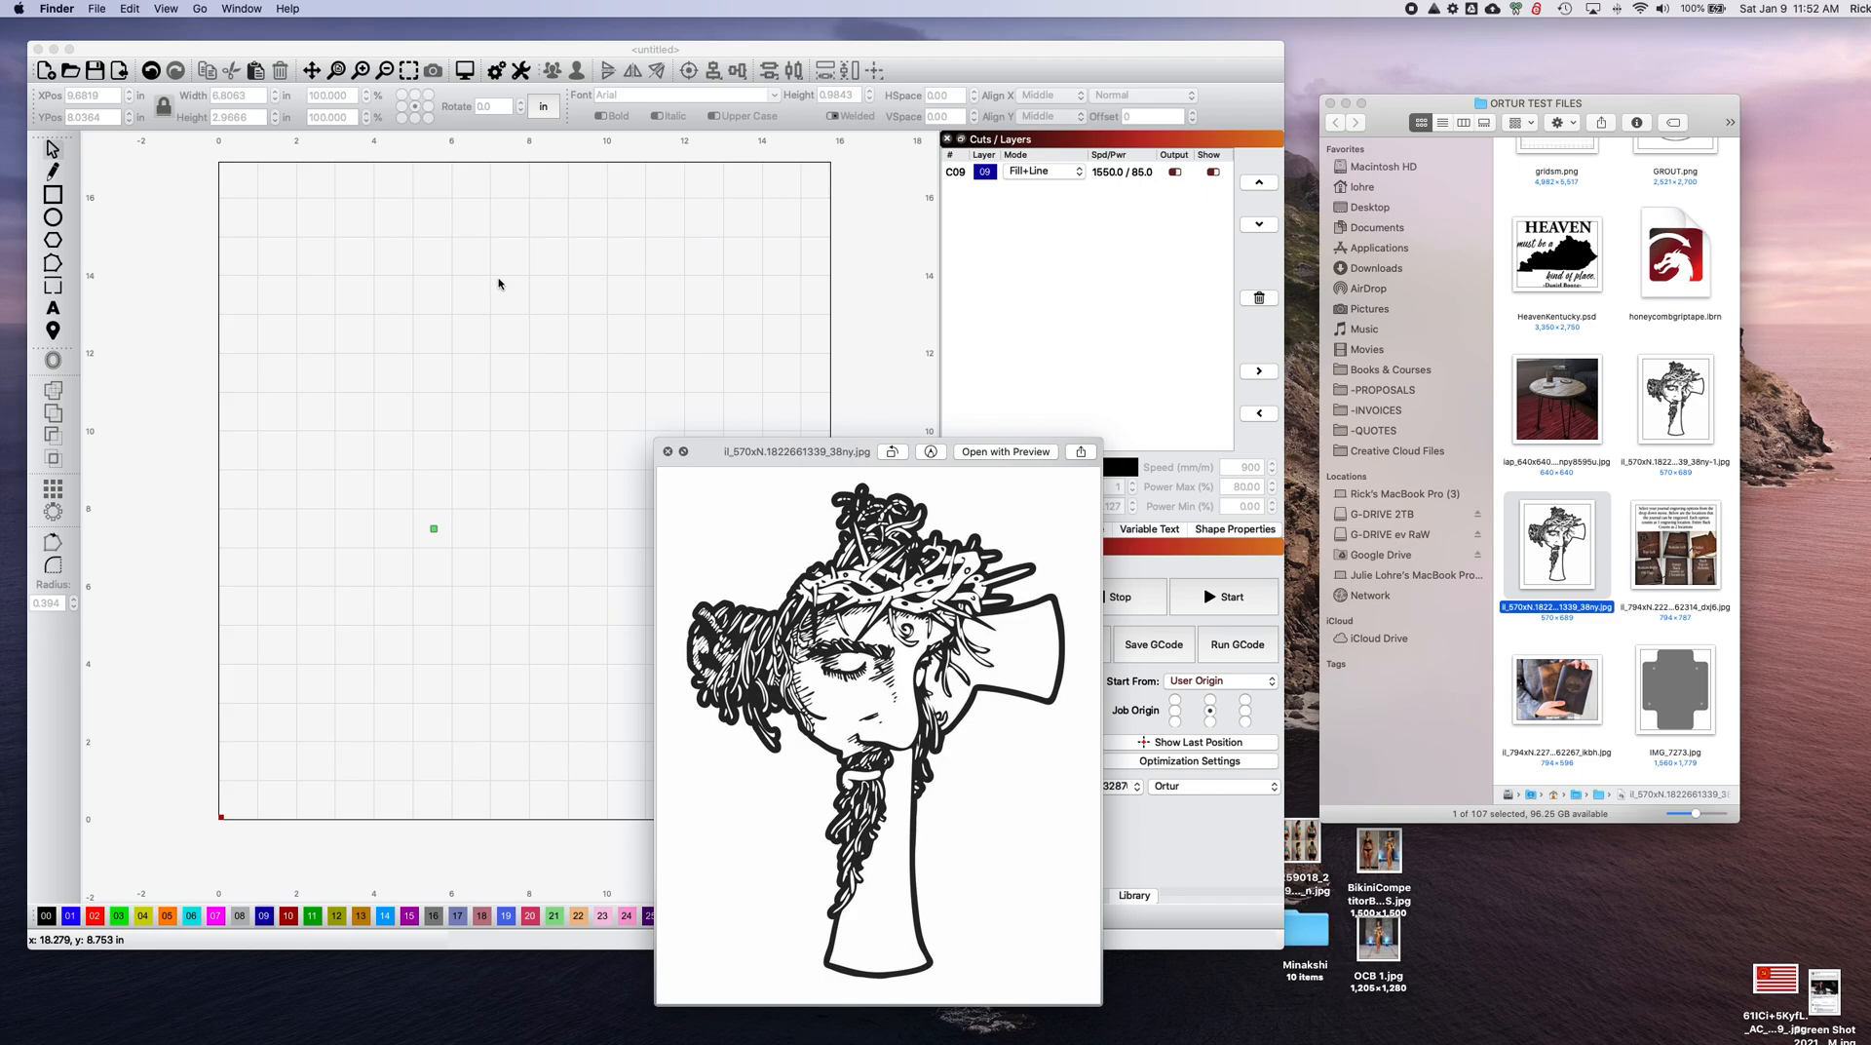
mouse_move(885, 571)
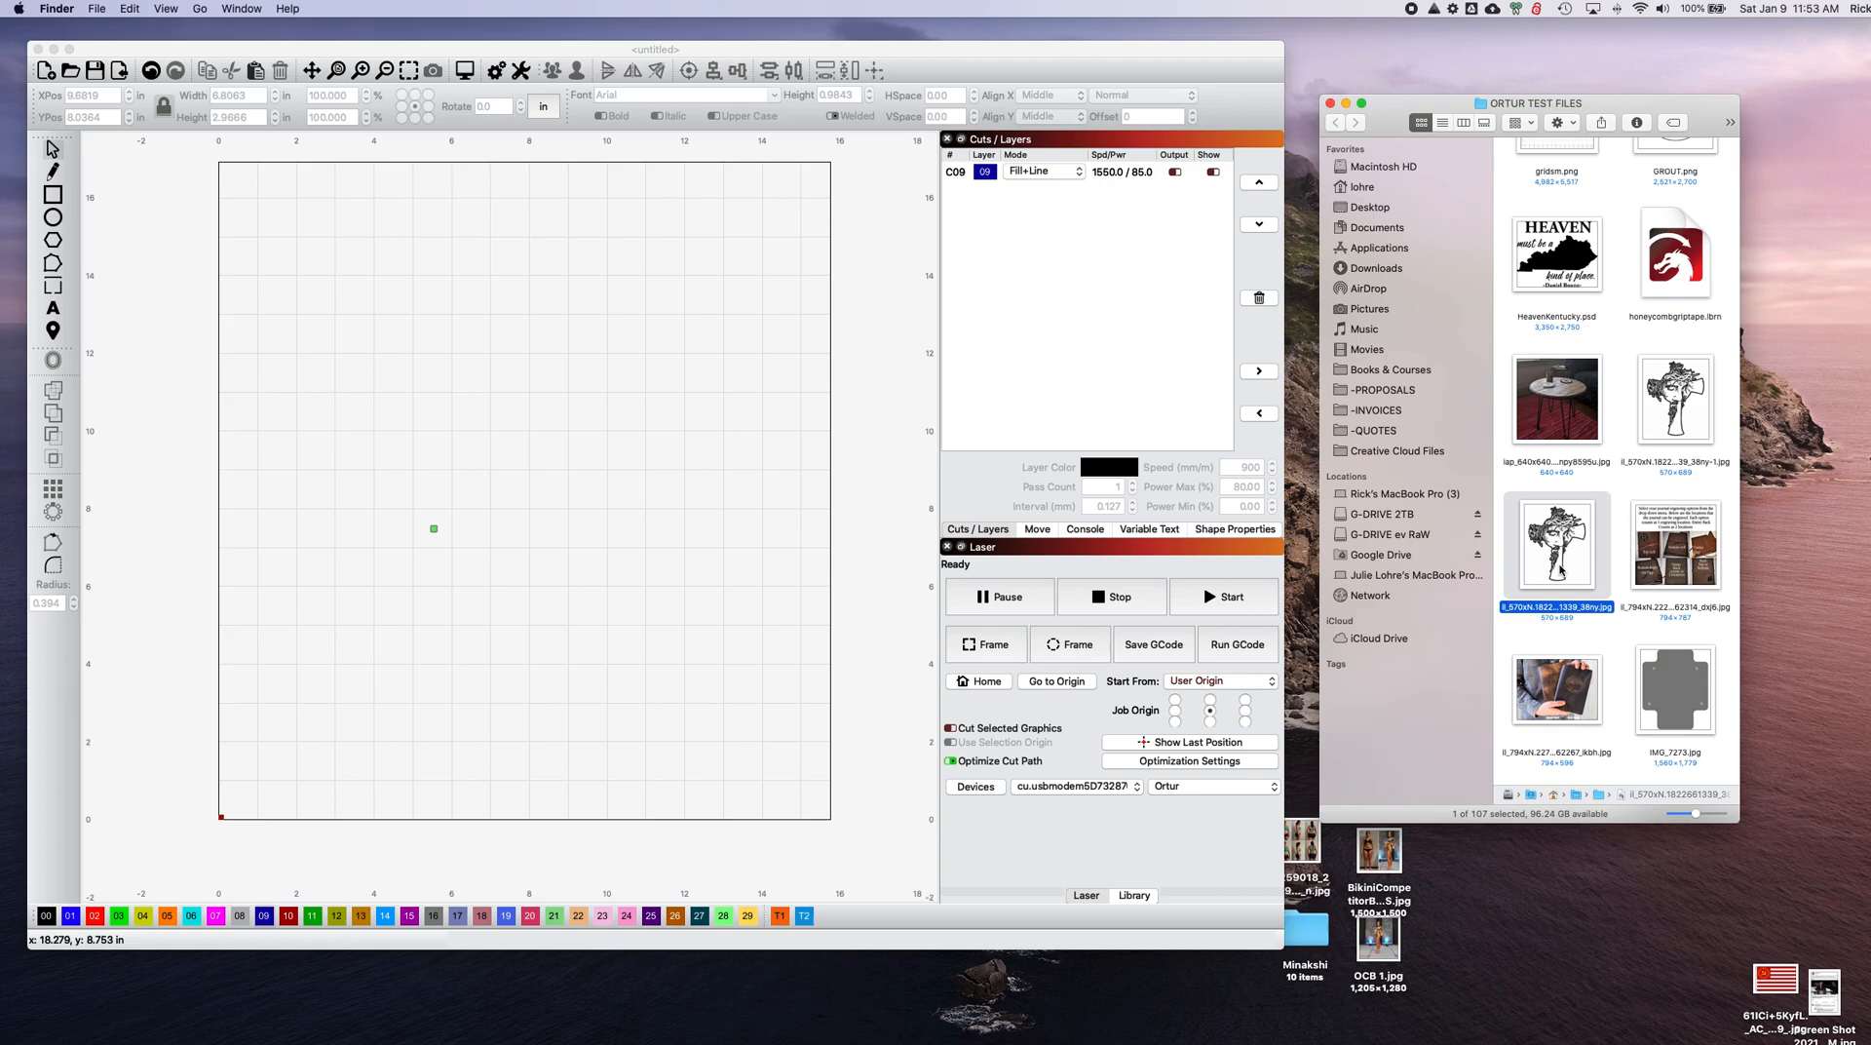
mouse_move(556, 535)
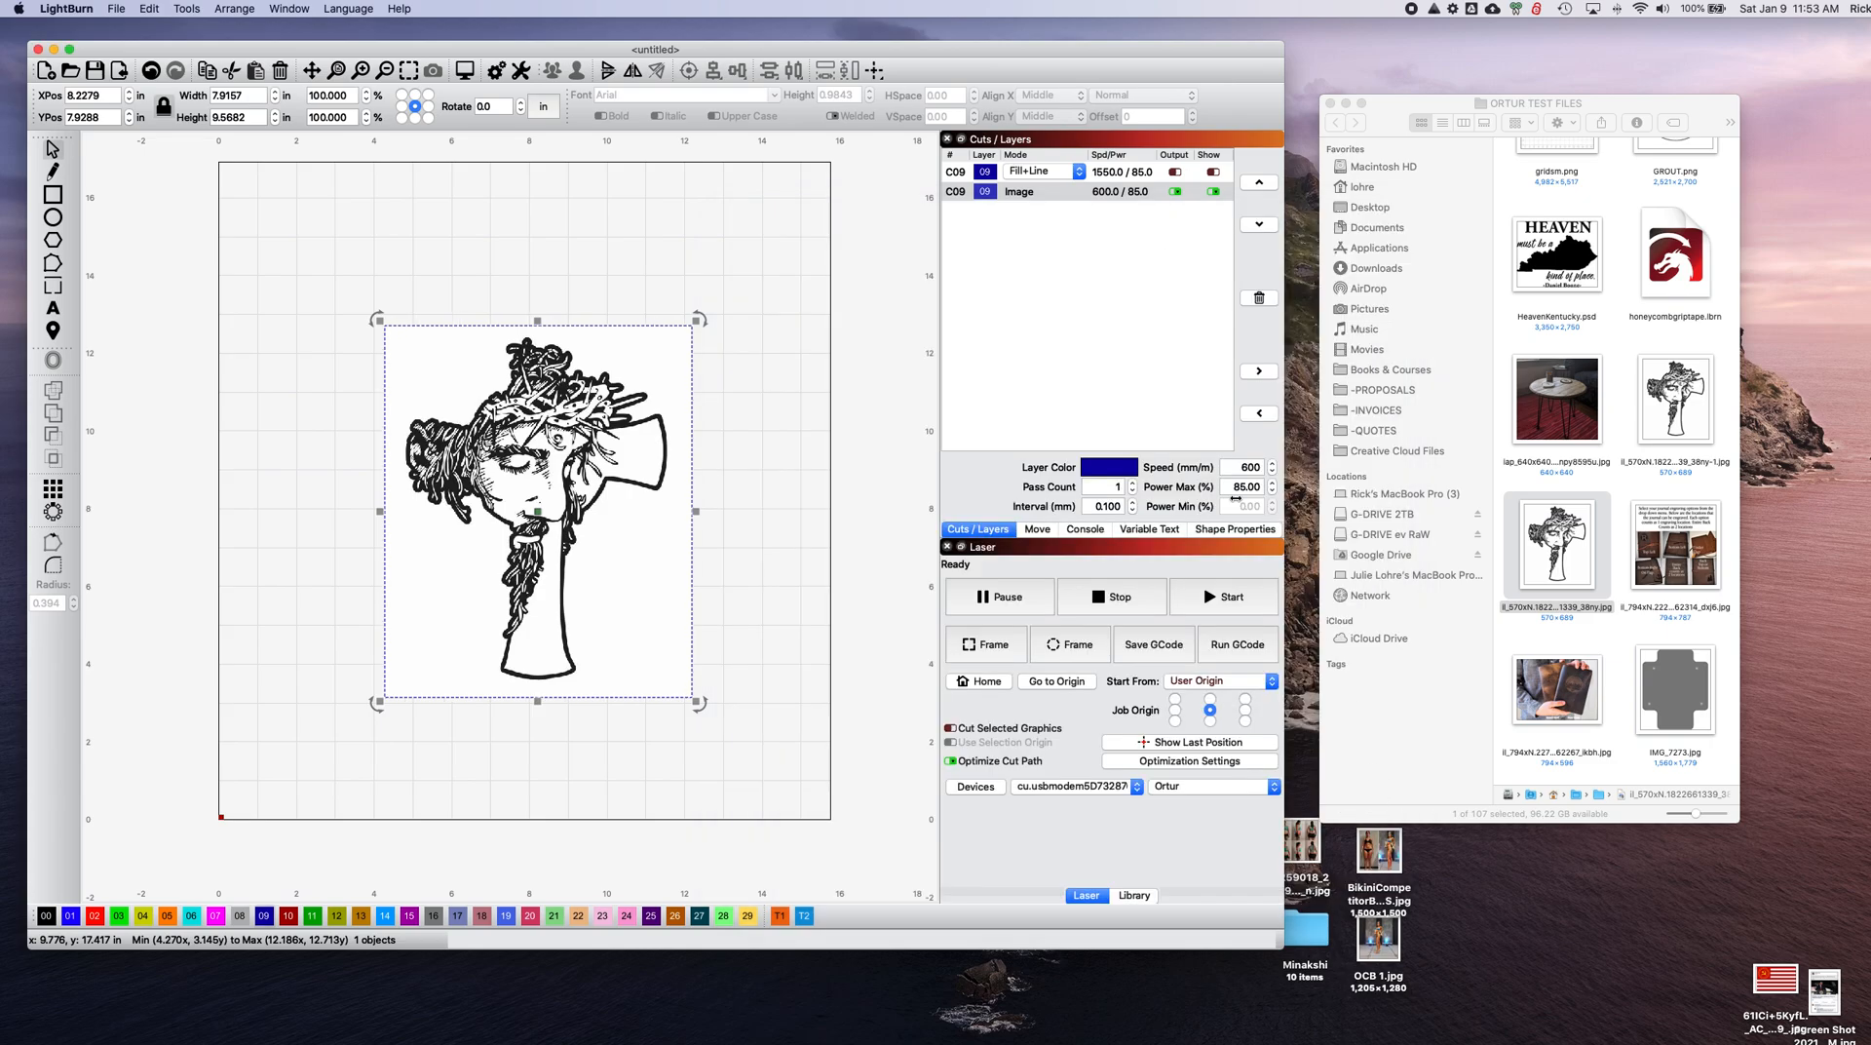
Change the image layer's mode to Grayscale and check the preview, roughly 13¾ hours.
double_click(1017, 191)
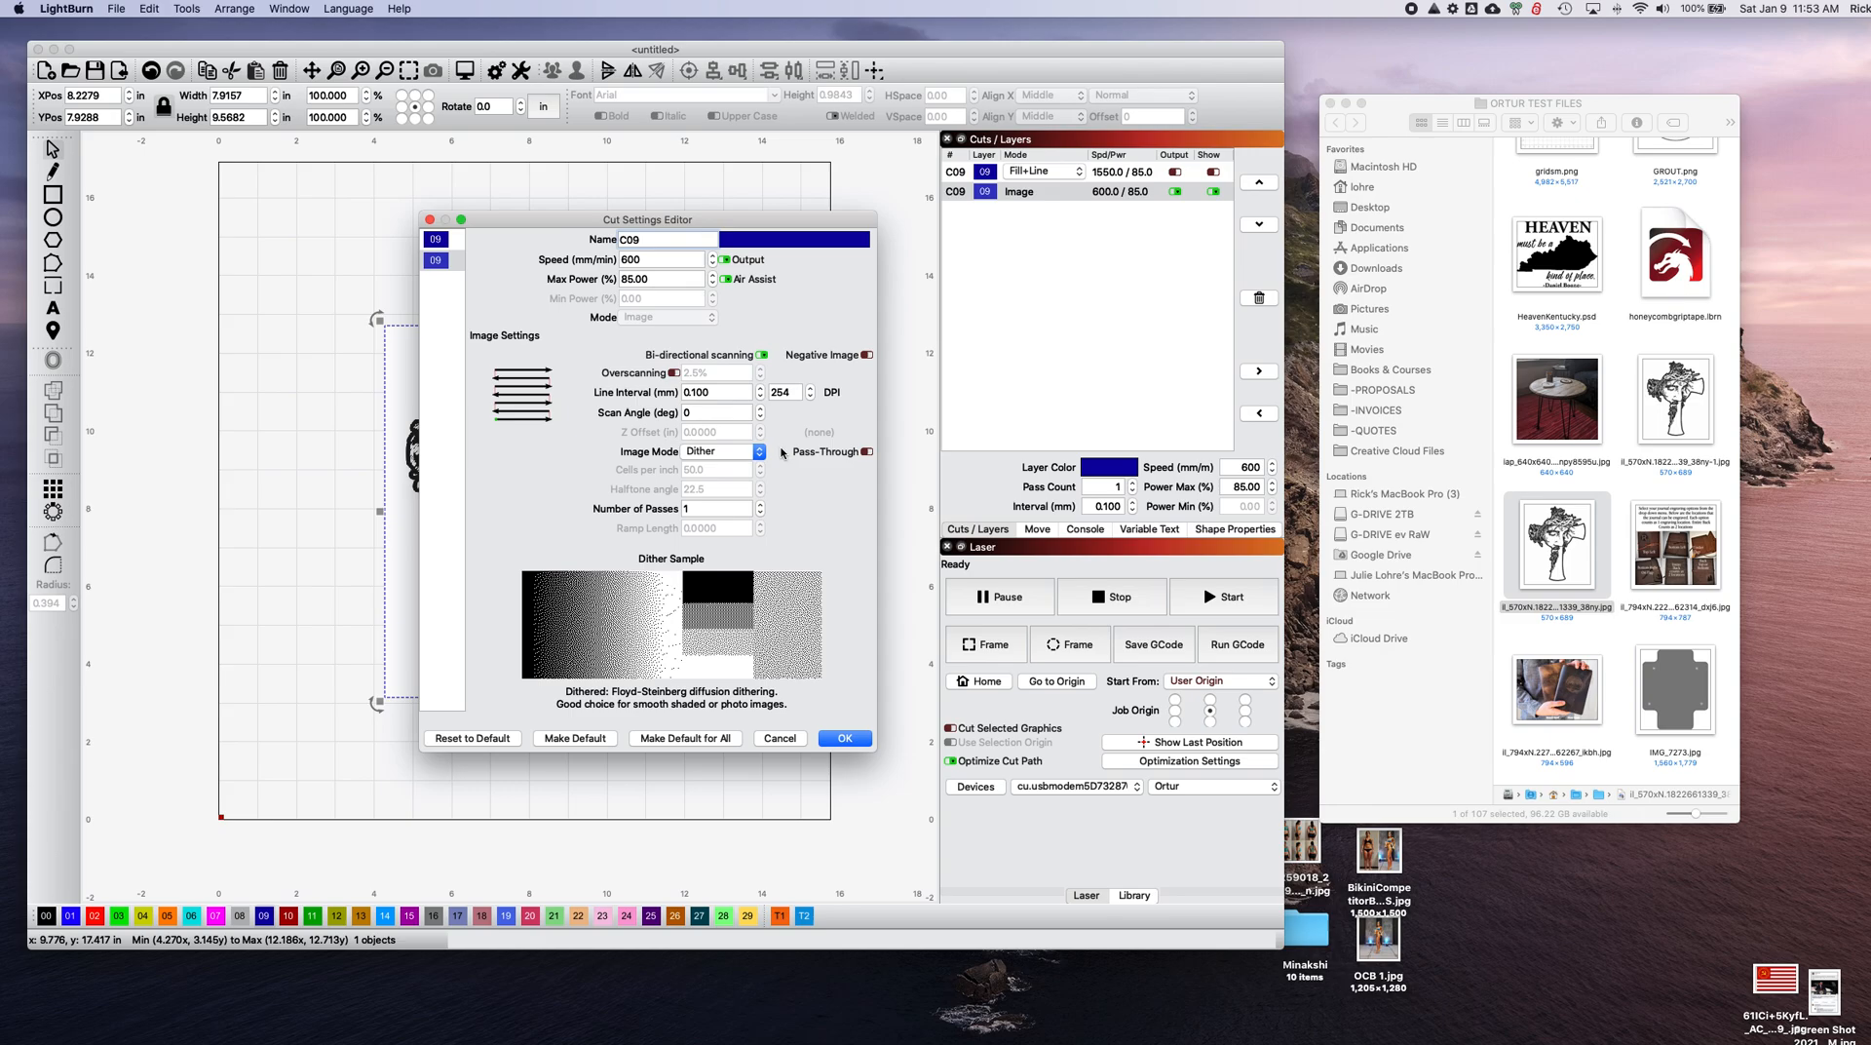
click(716, 450)
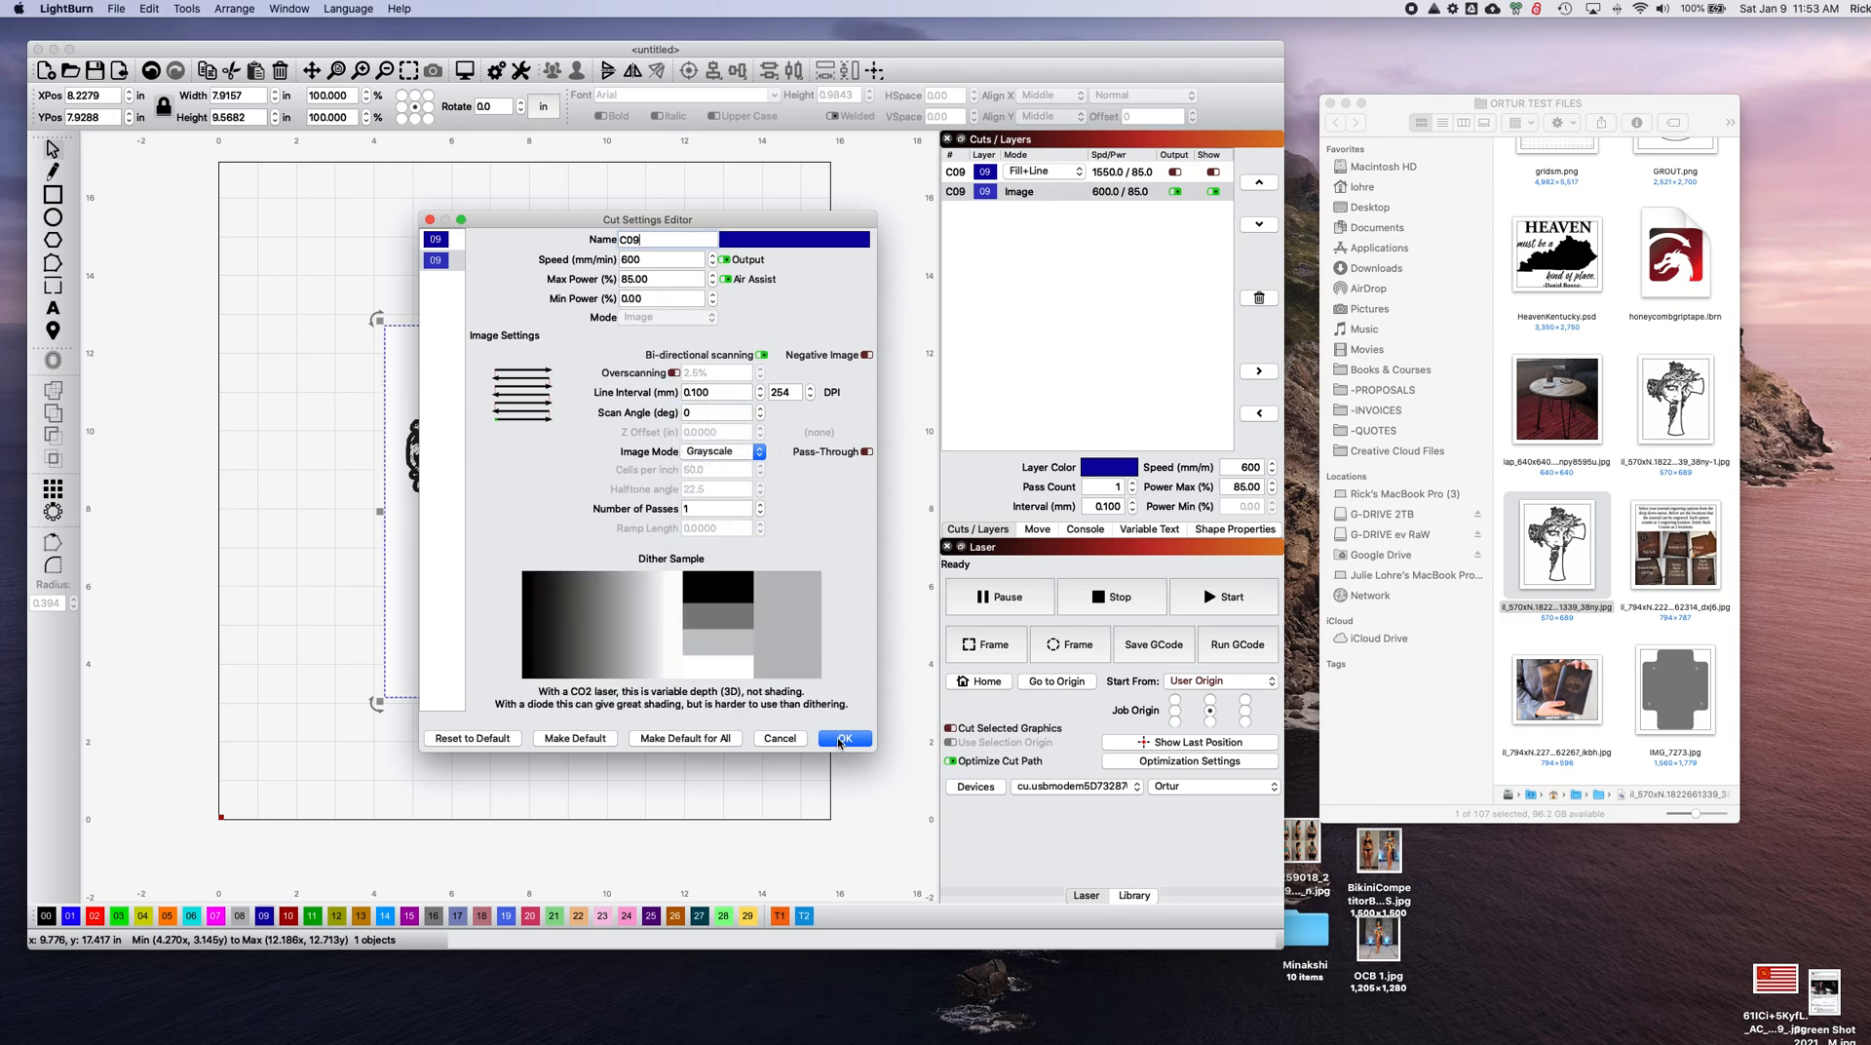
click(844, 739)
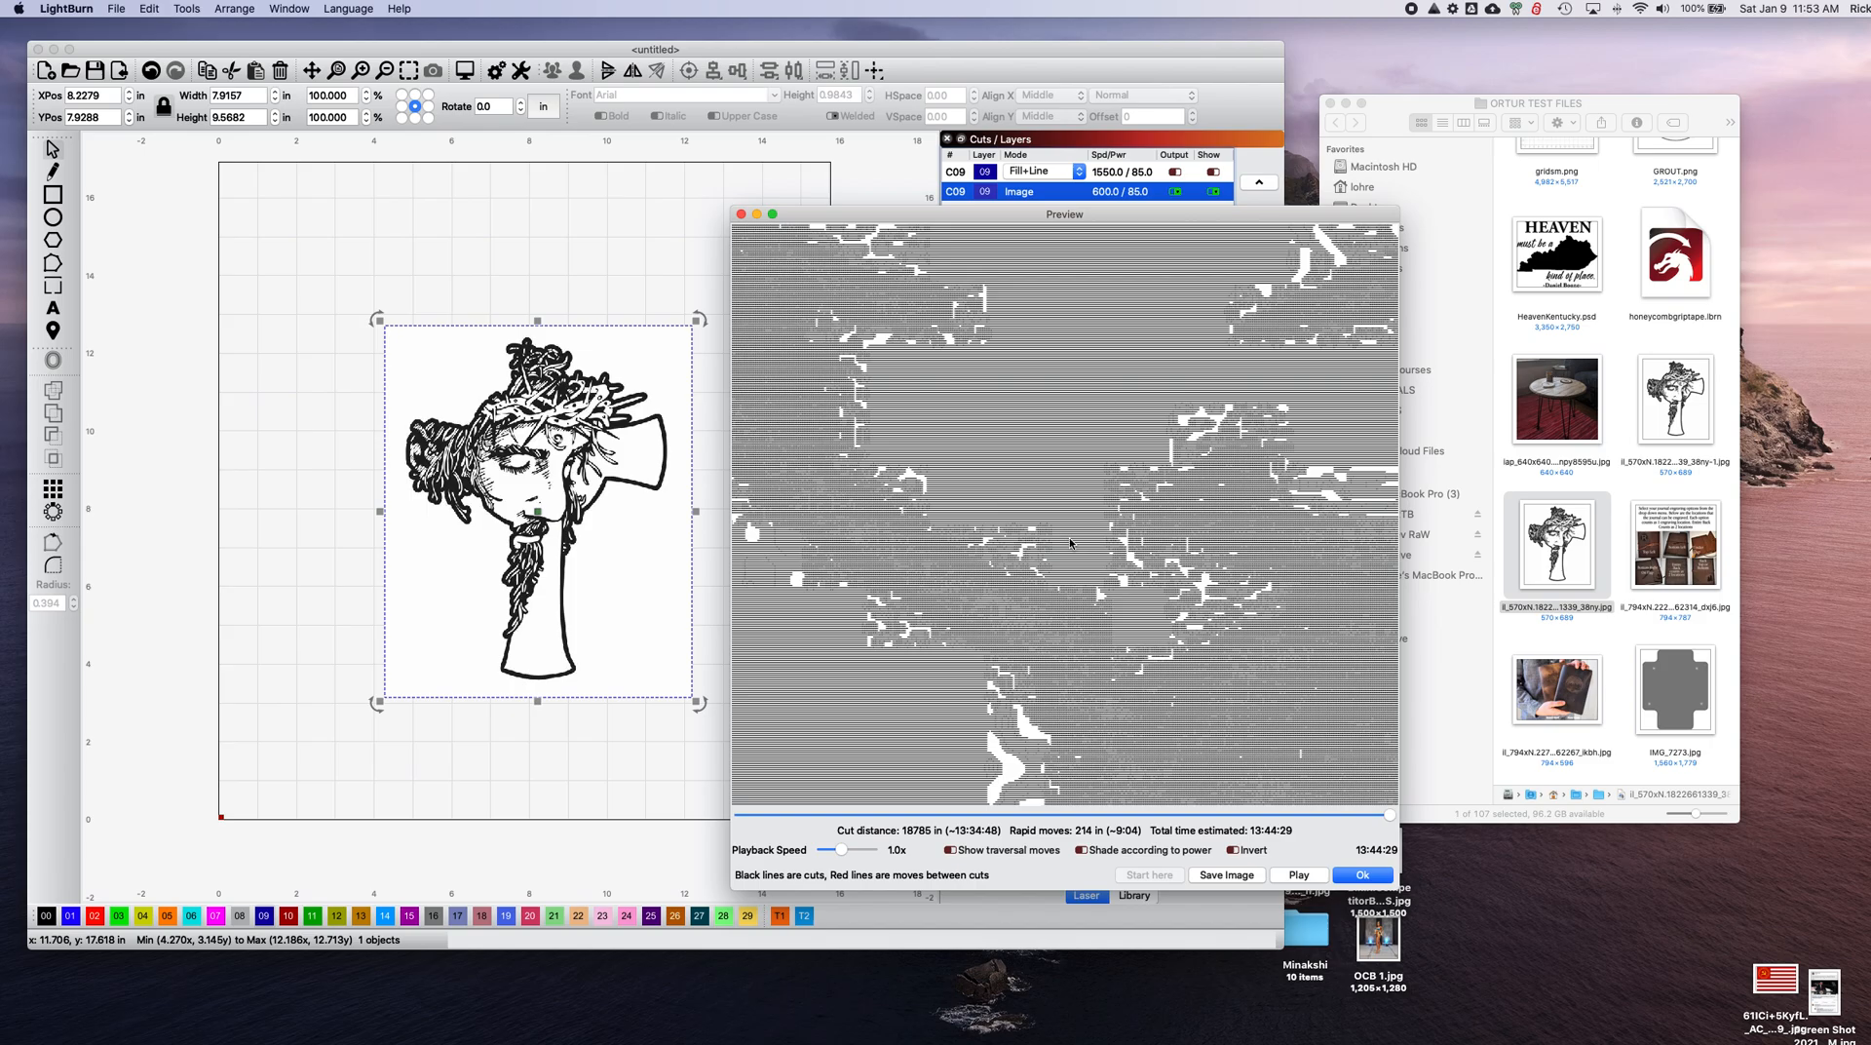
click(1363, 873)
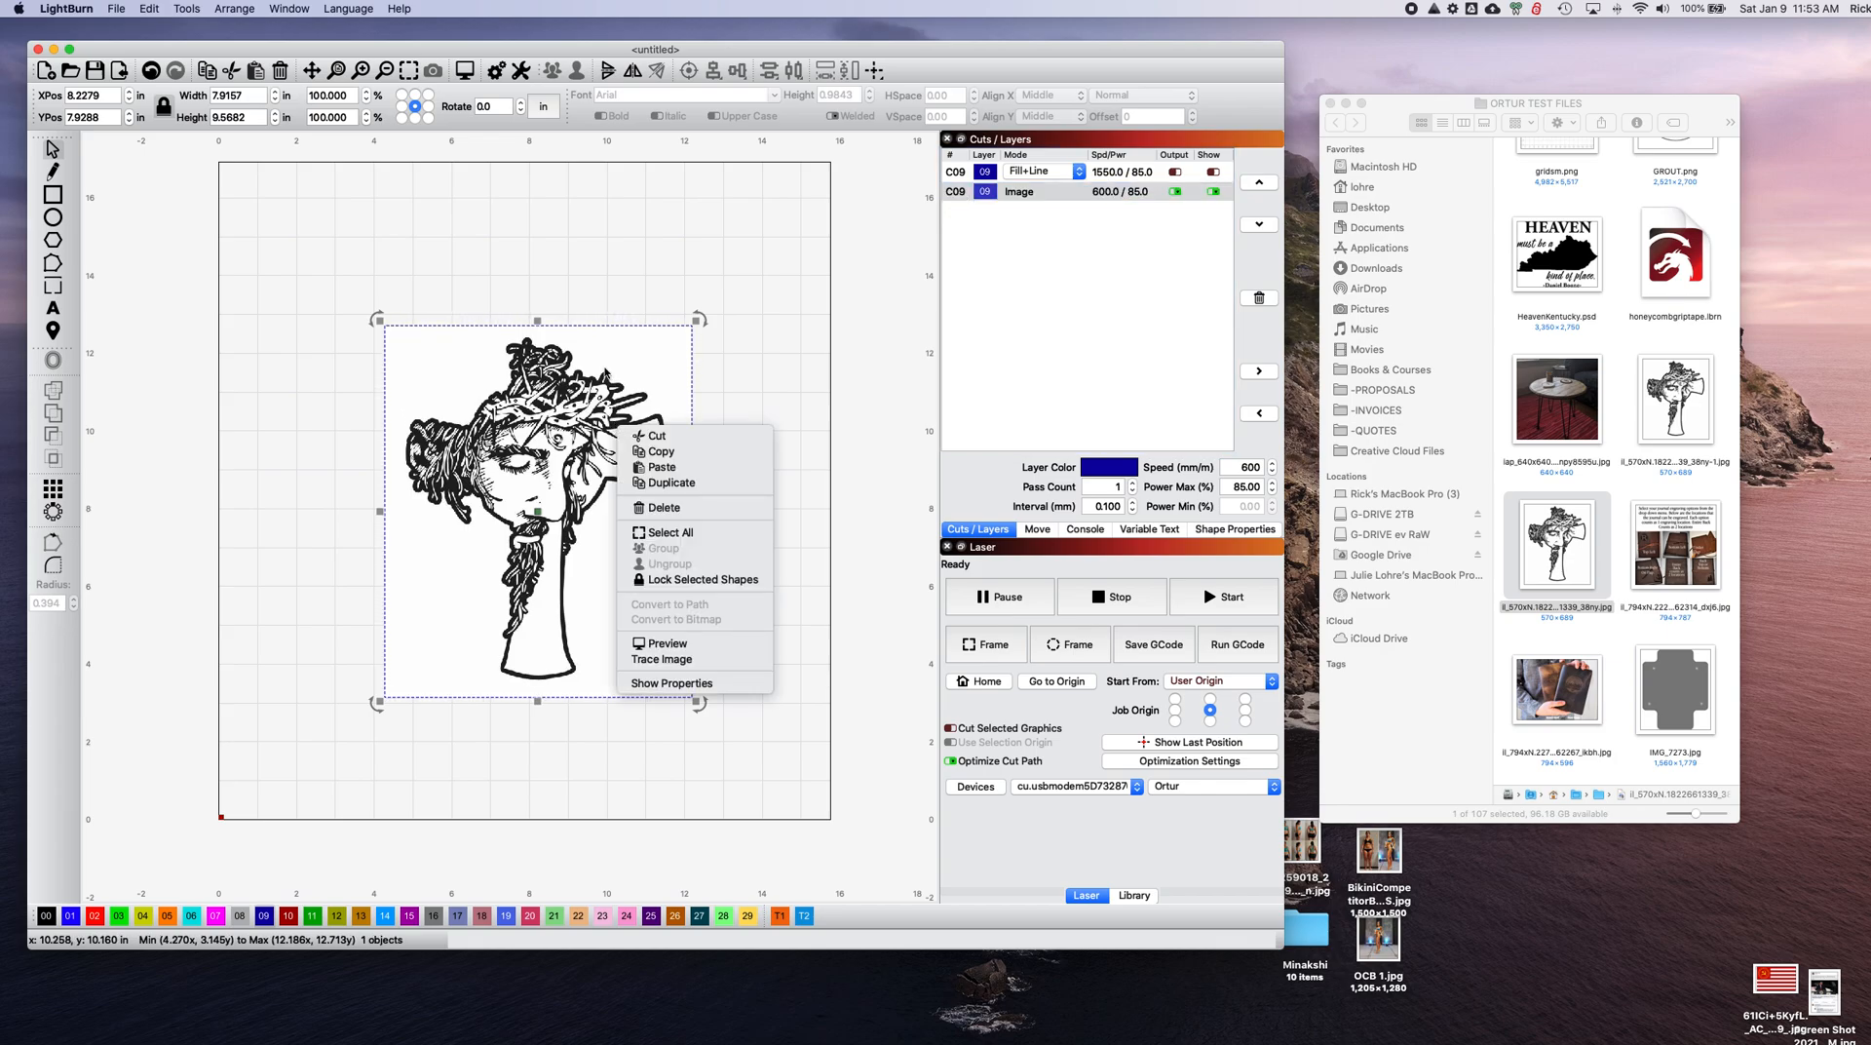
mouse_move(663, 659)
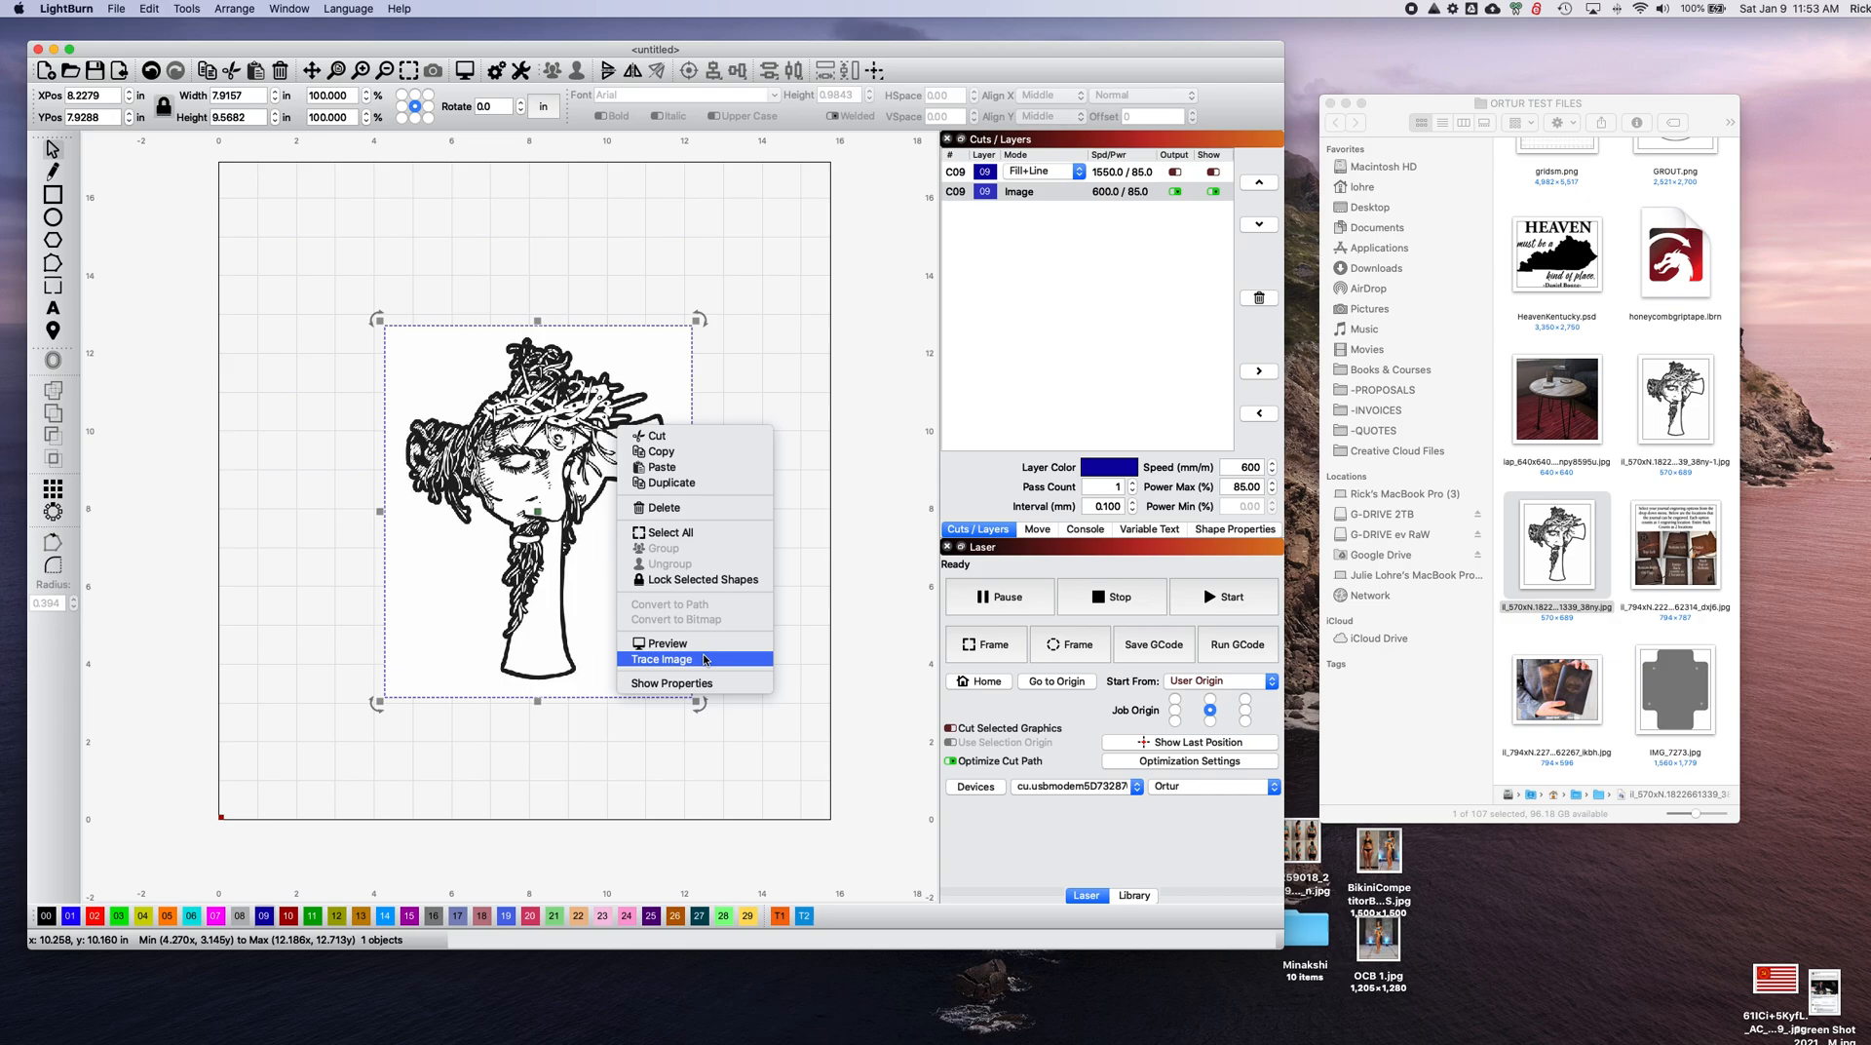
Run Trace Image on the Jesus-with-cross picture and inspect the traced outlines.
click(664, 659)
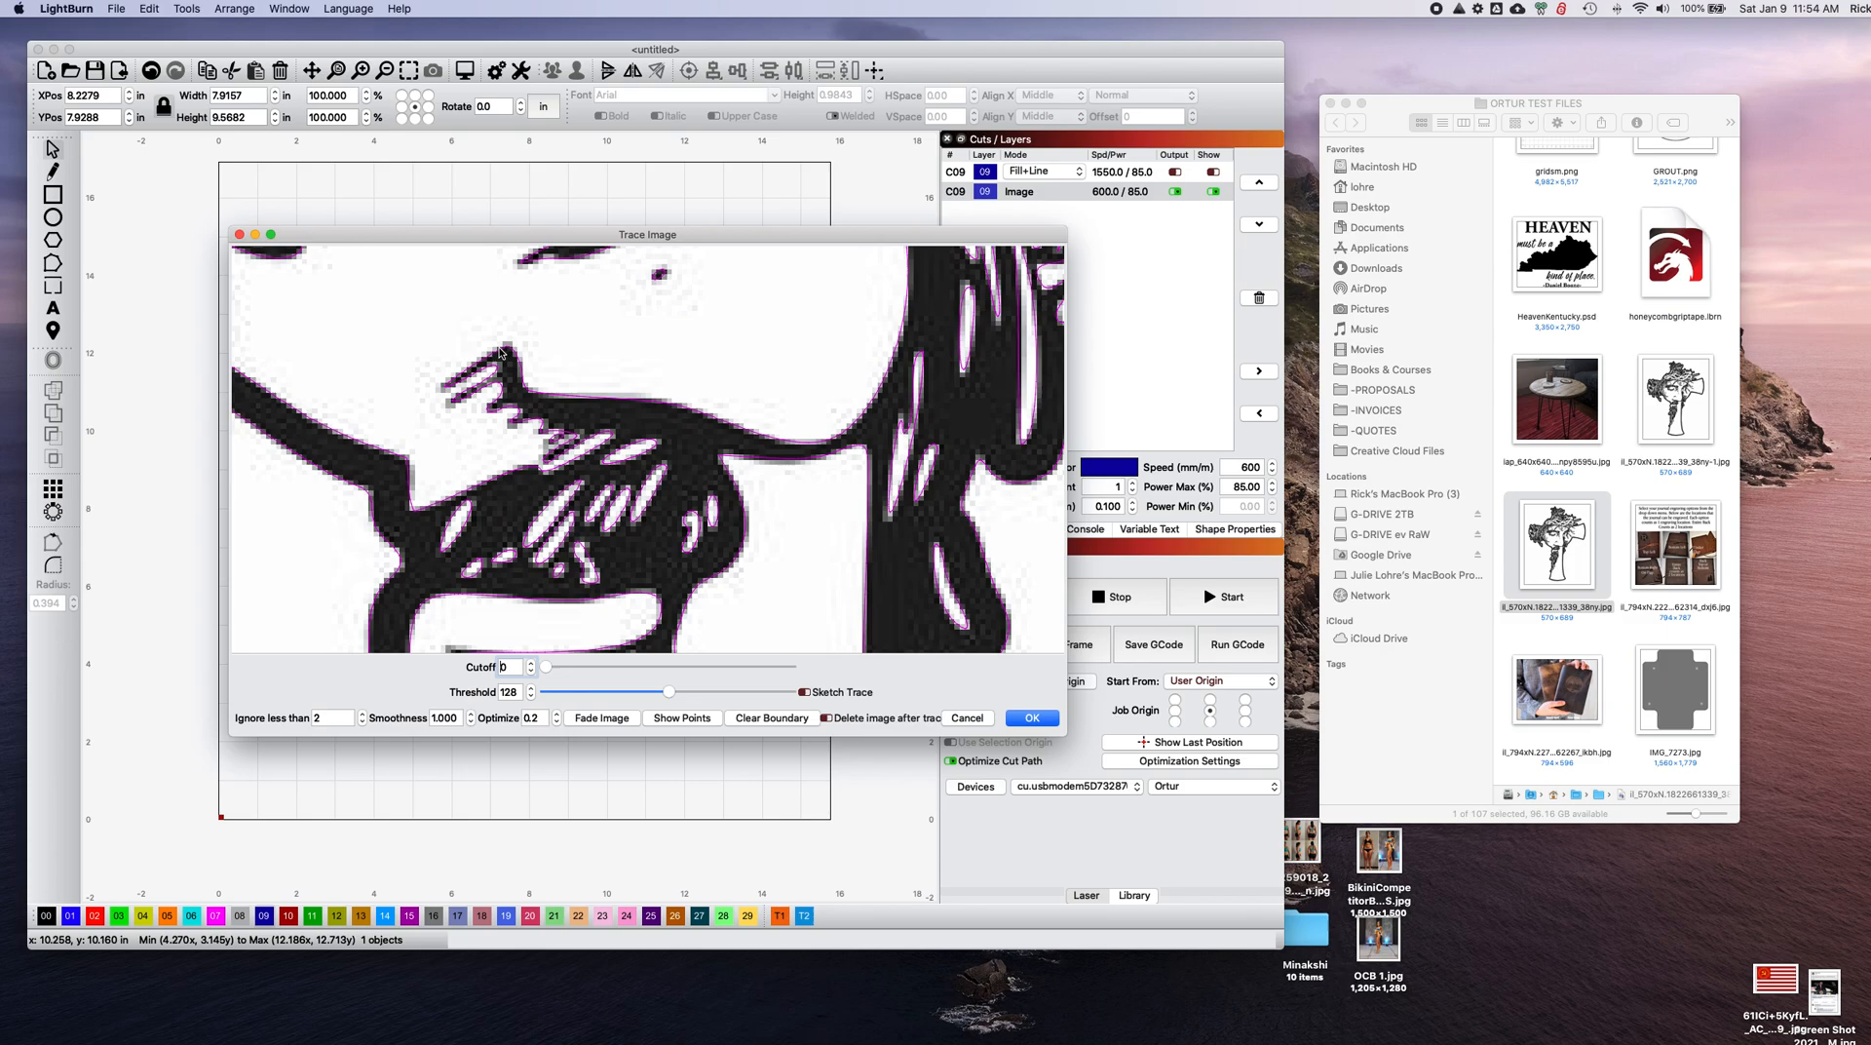
mouse_move(721, 433)
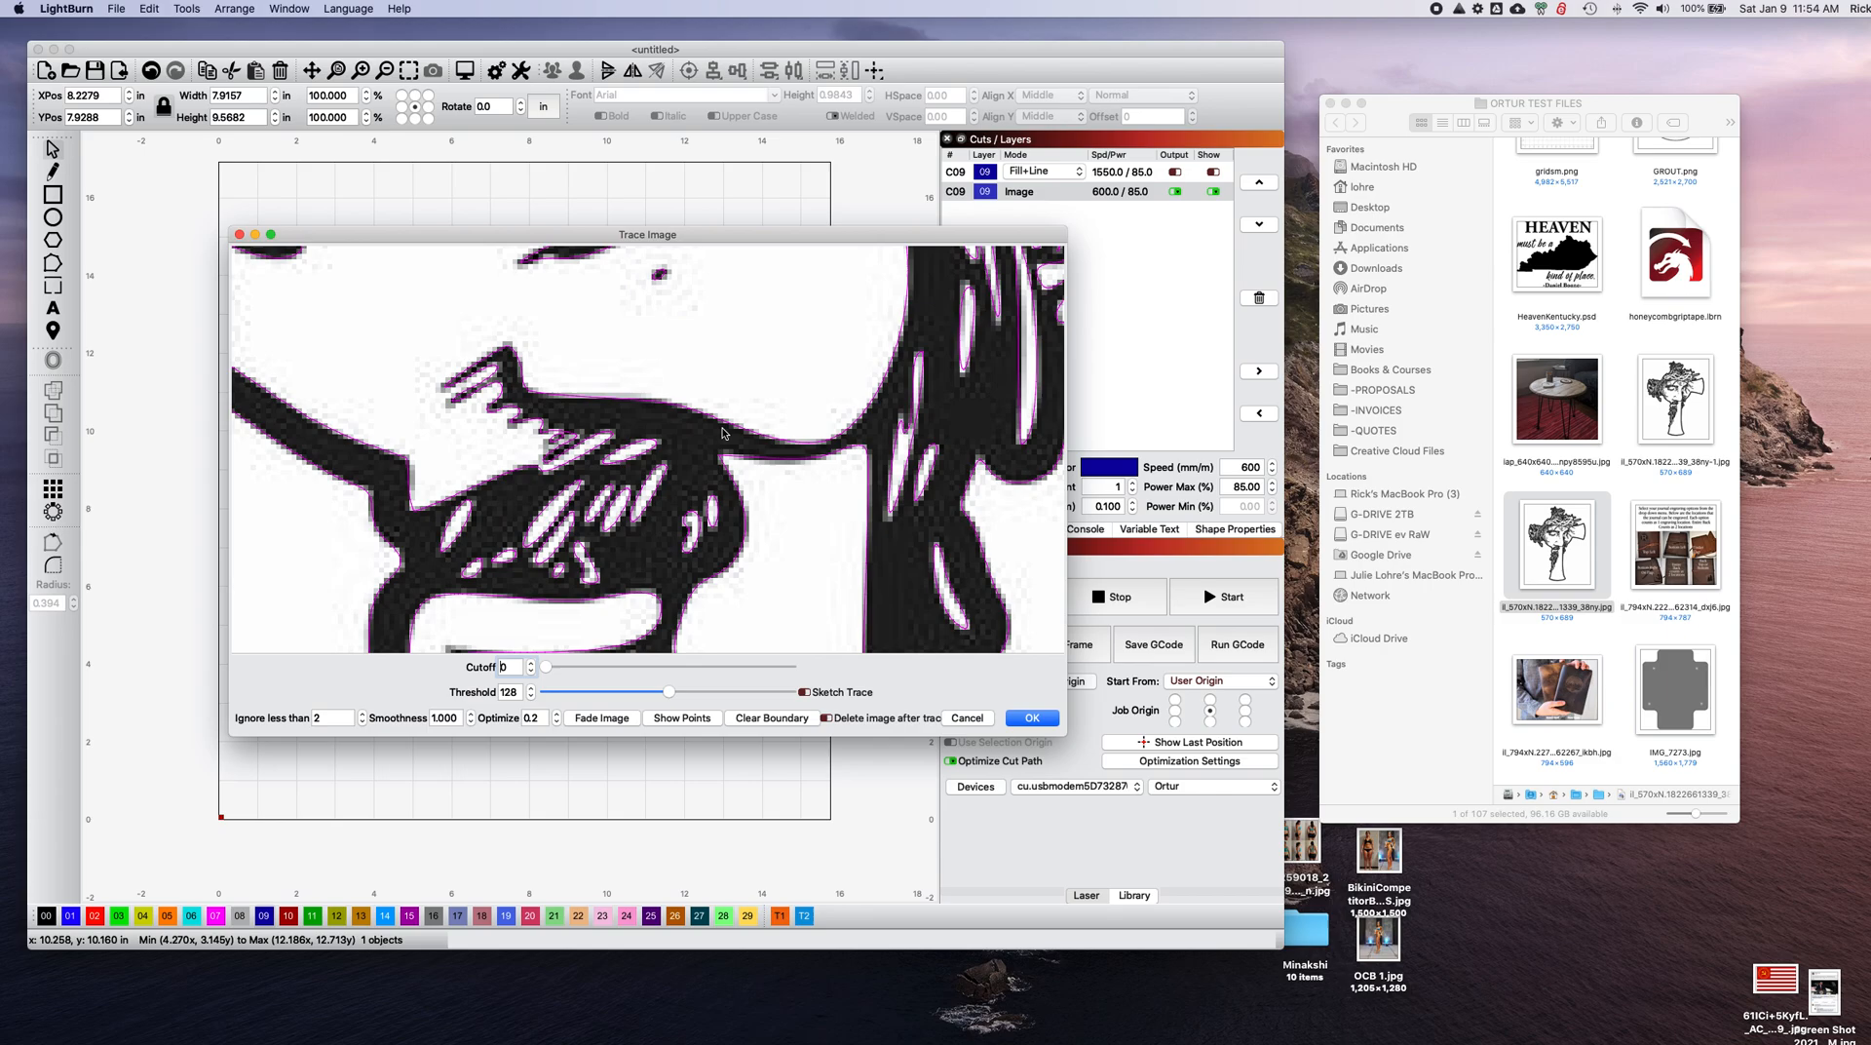
mouse_move(770, 481)
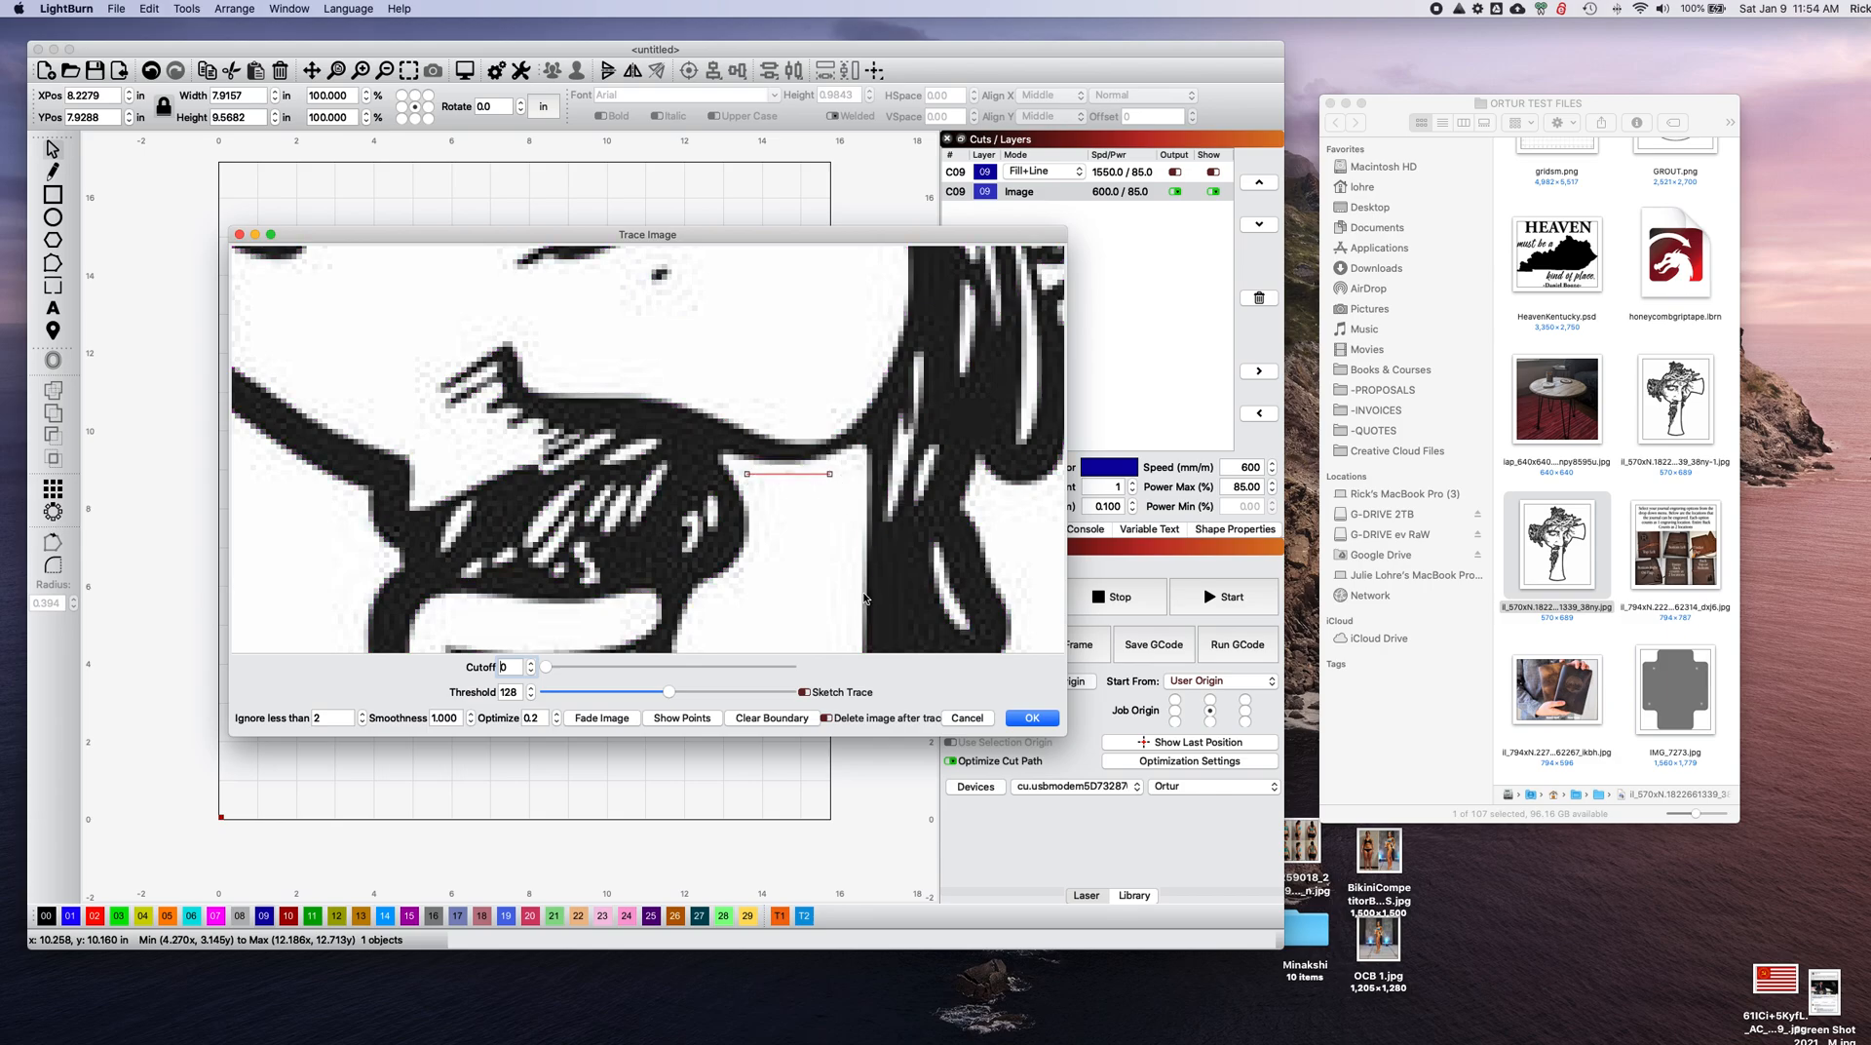
click(1029, 717)
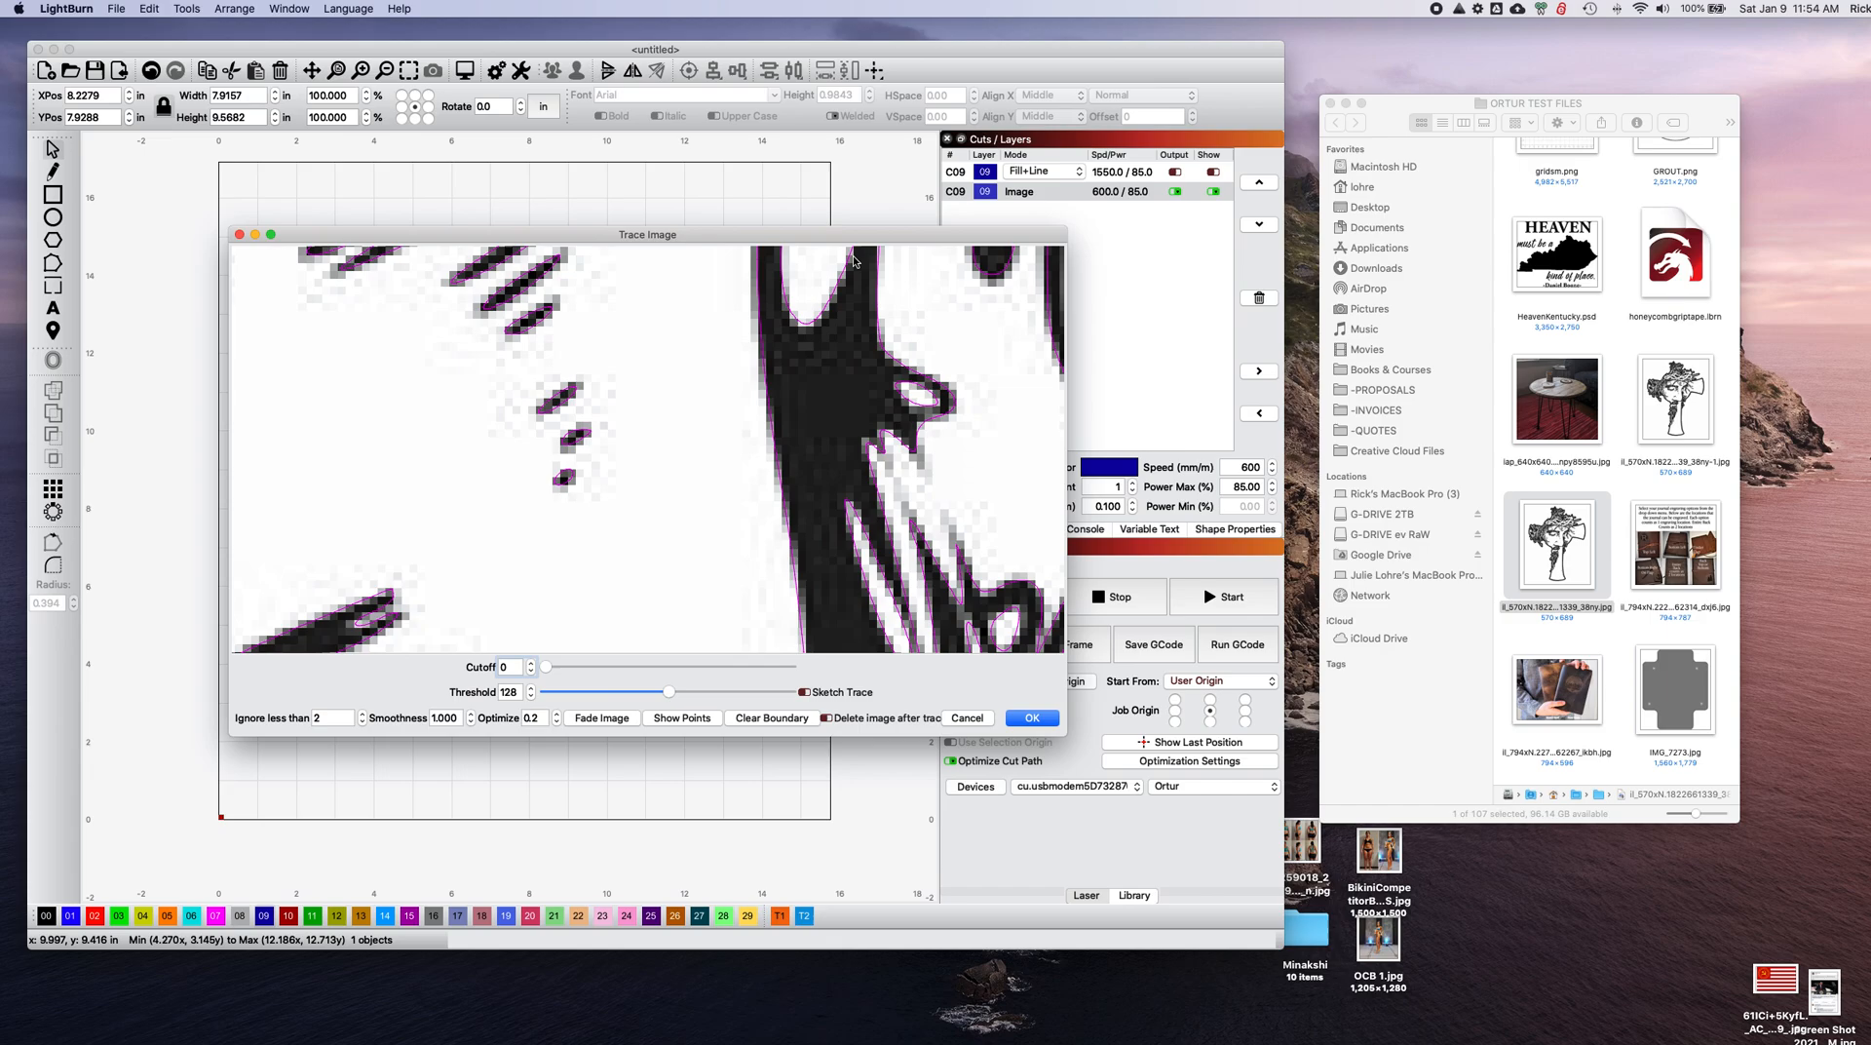
mouse_move(867, 332)
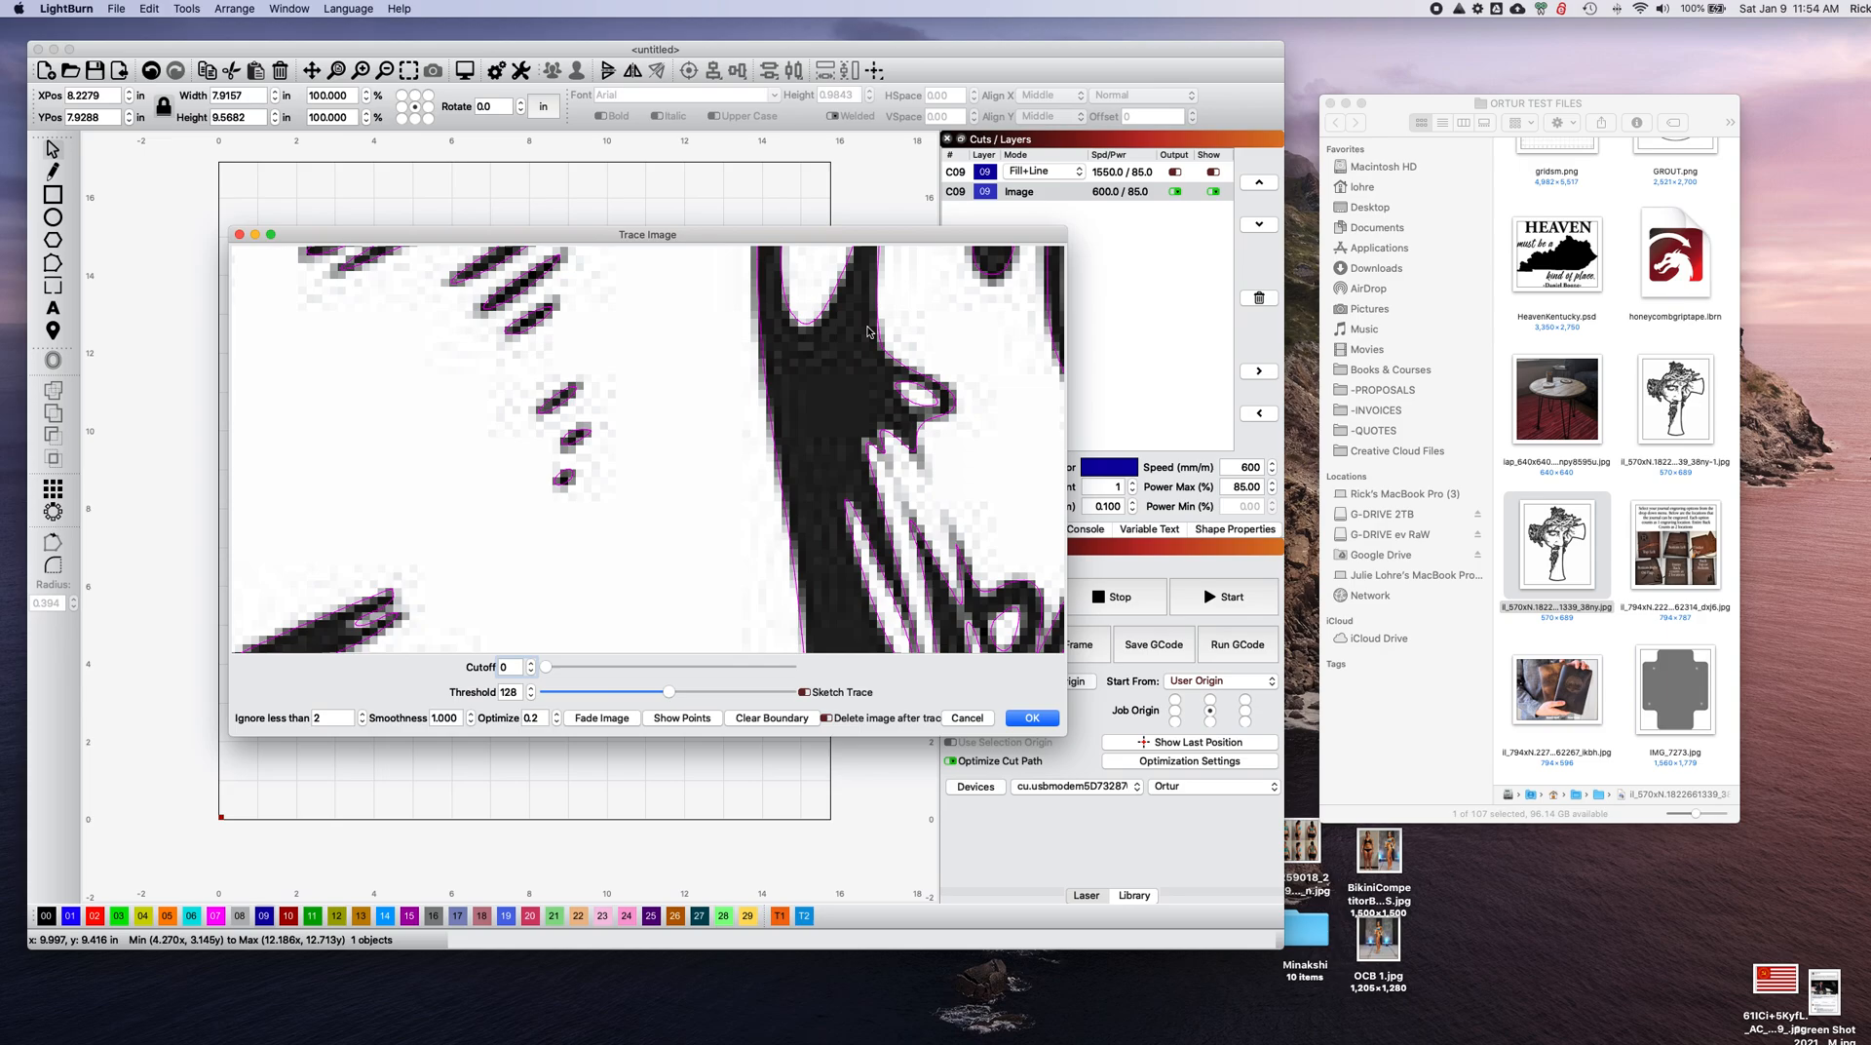
mouse_move(829, 359)
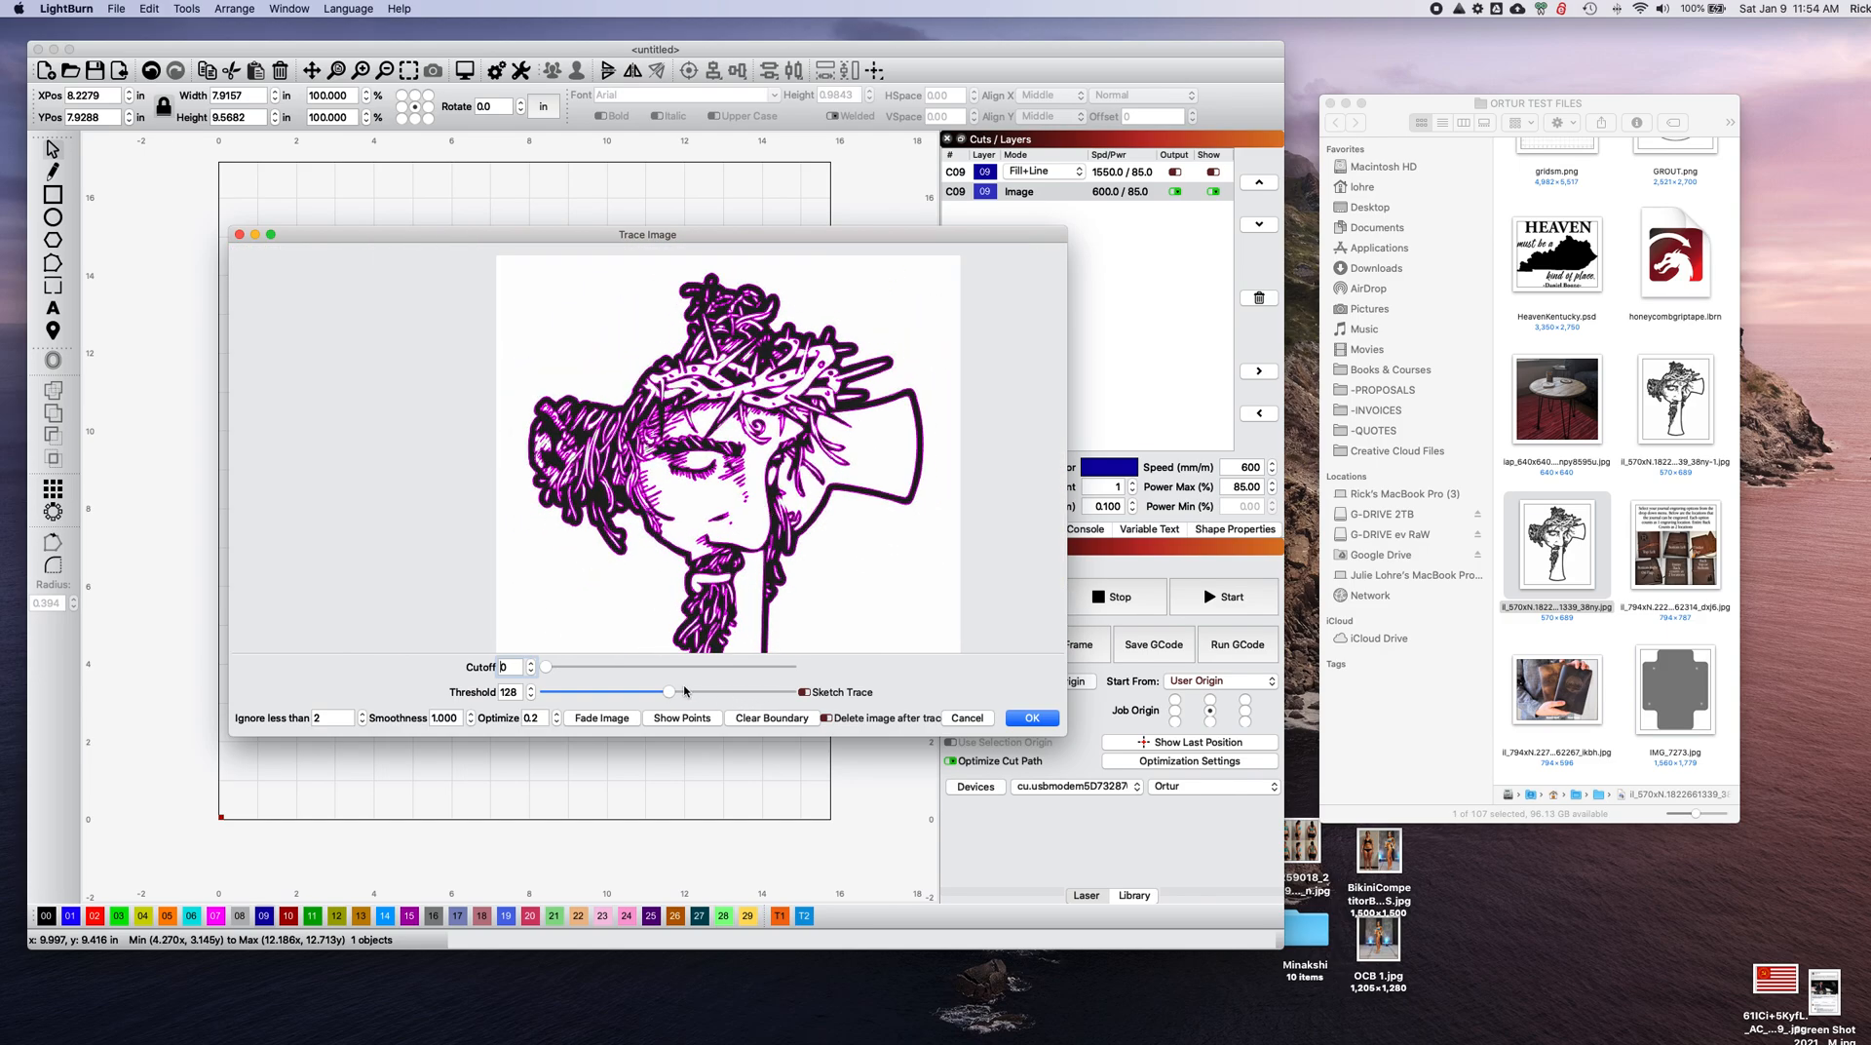
Sweep the trace threshold through 43, 93, 242, 132 and settle on 191, then accept the trace.
drag(669, 692, 581, 692)
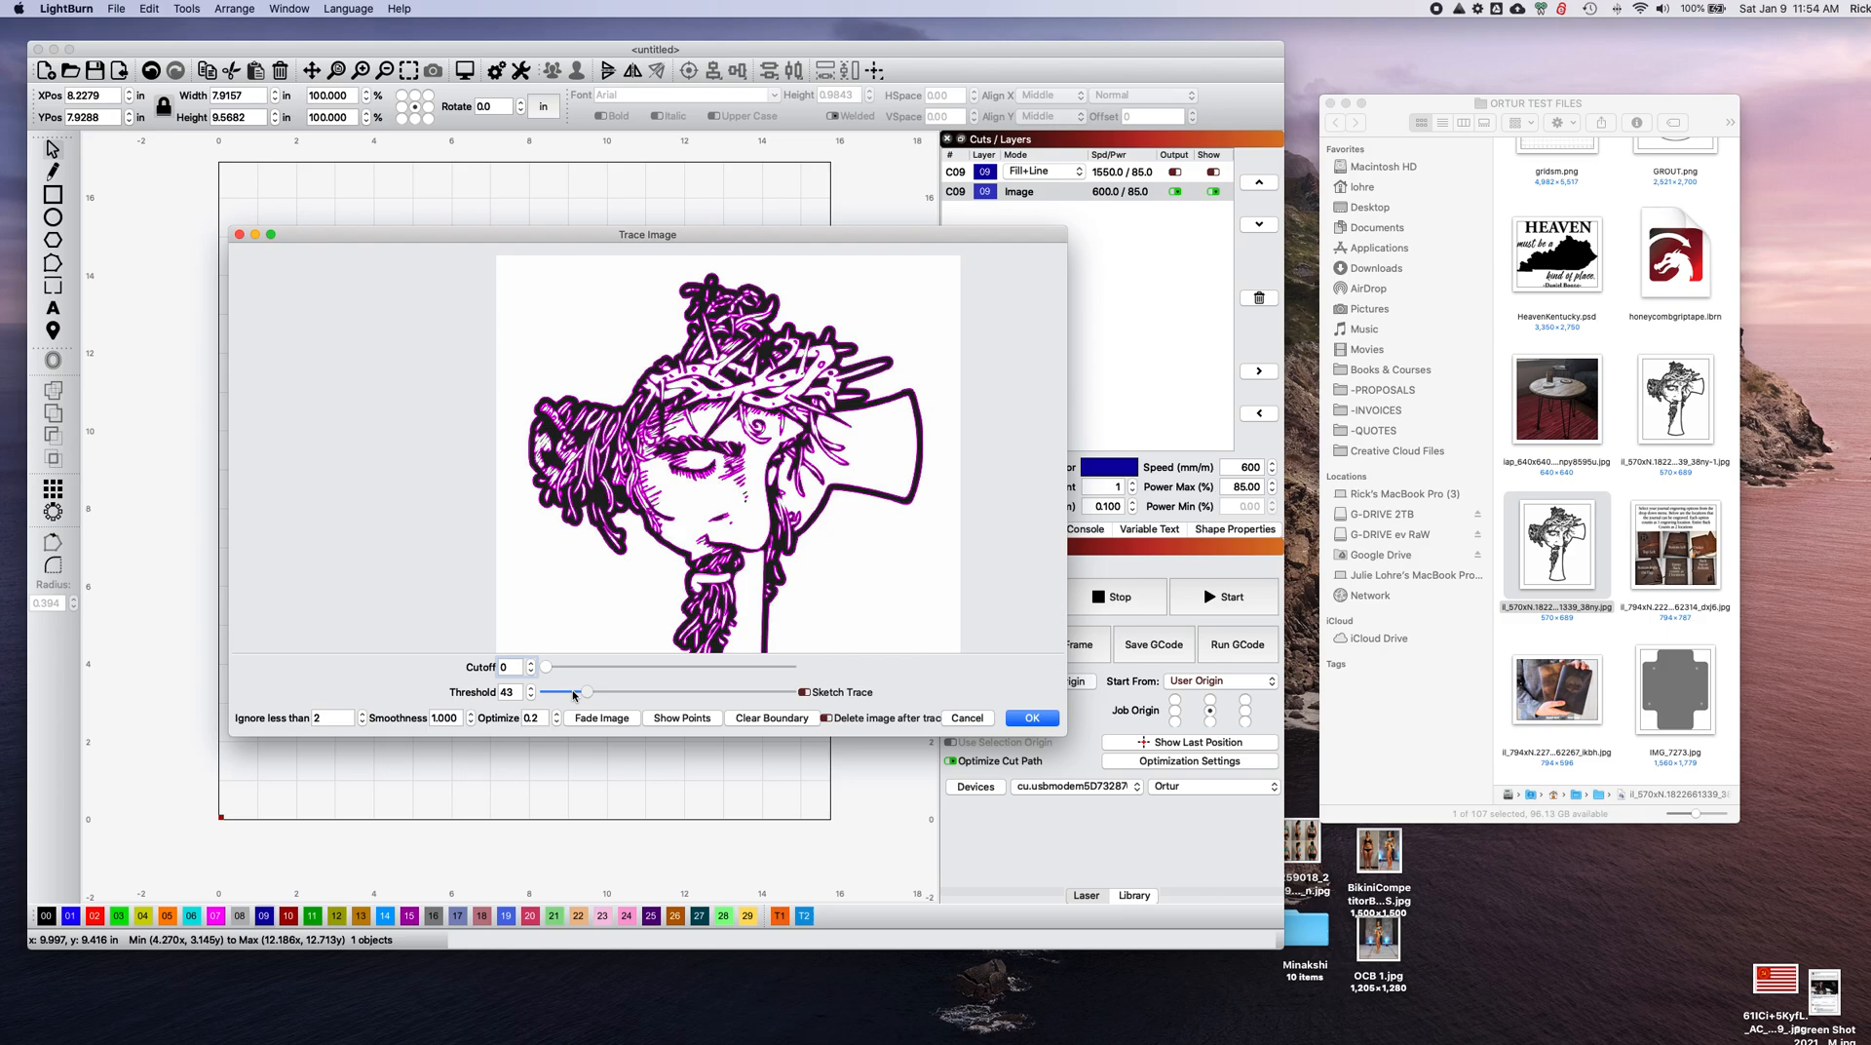
drag(573, 692, 635, 693)
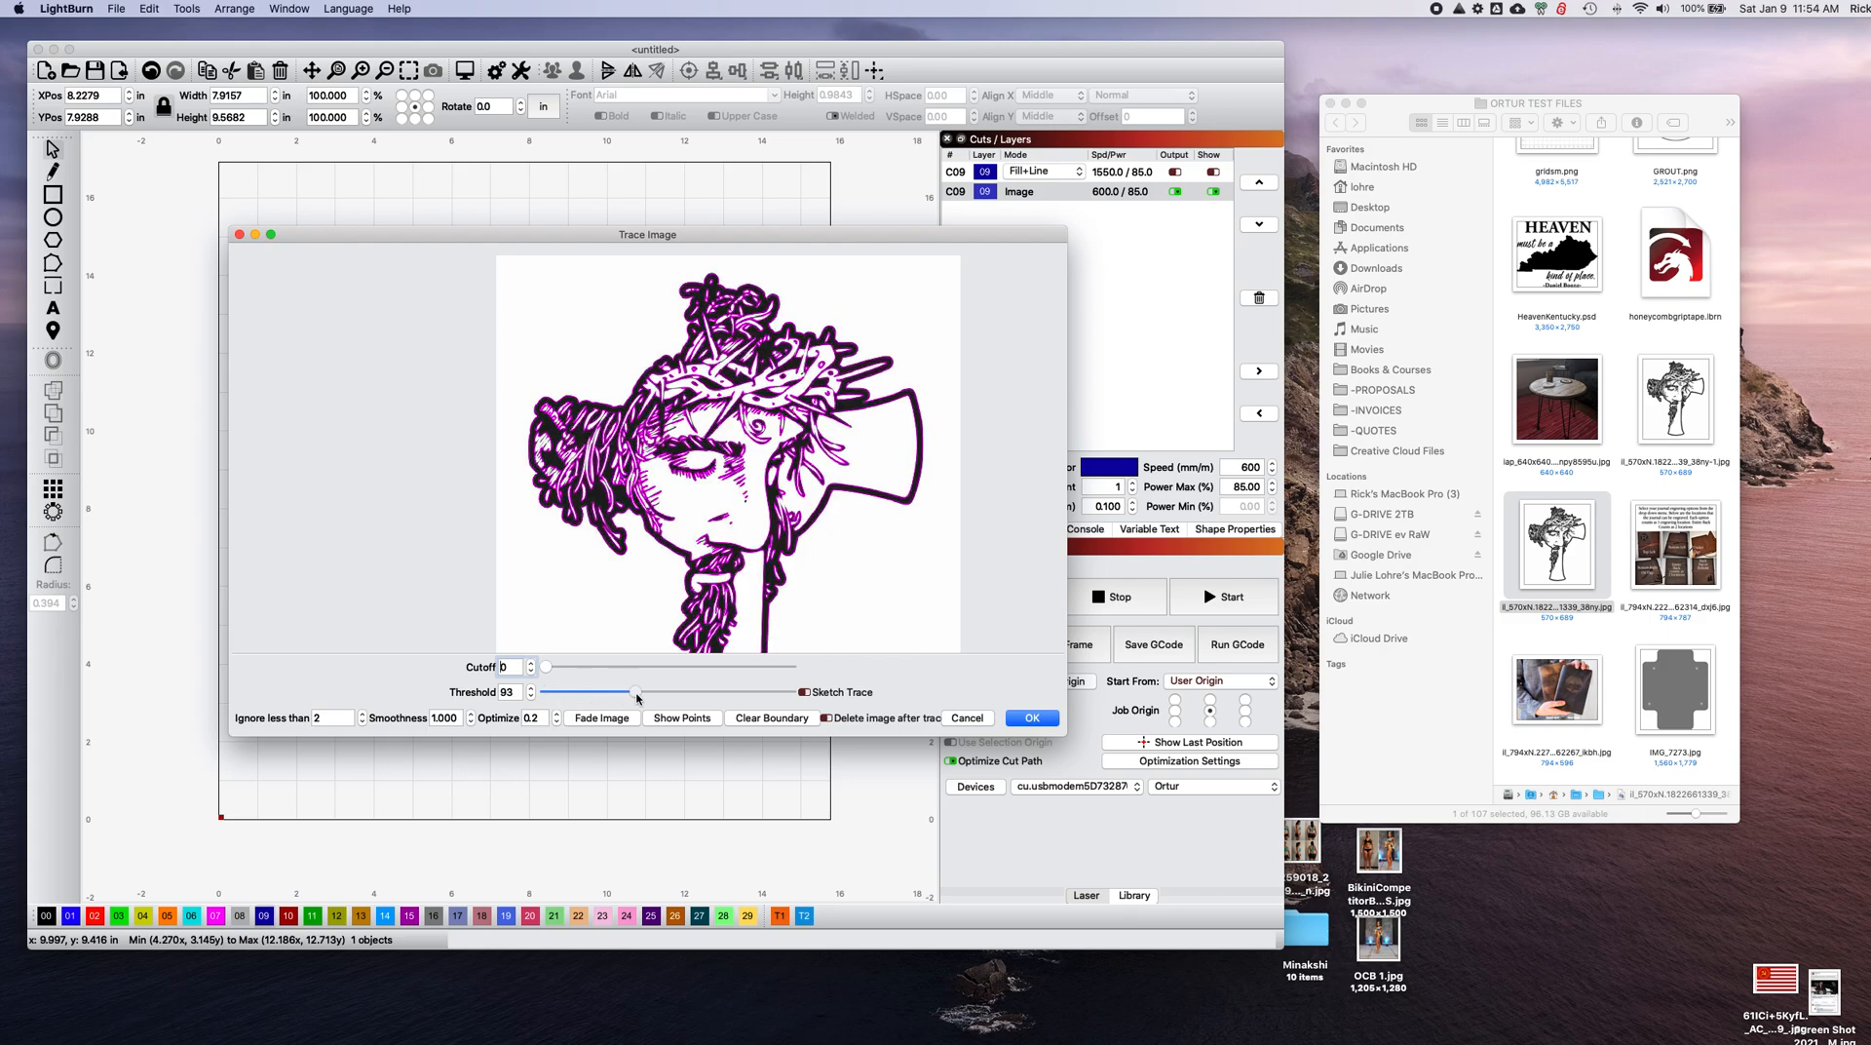
drag(635, 692, 782, 692)
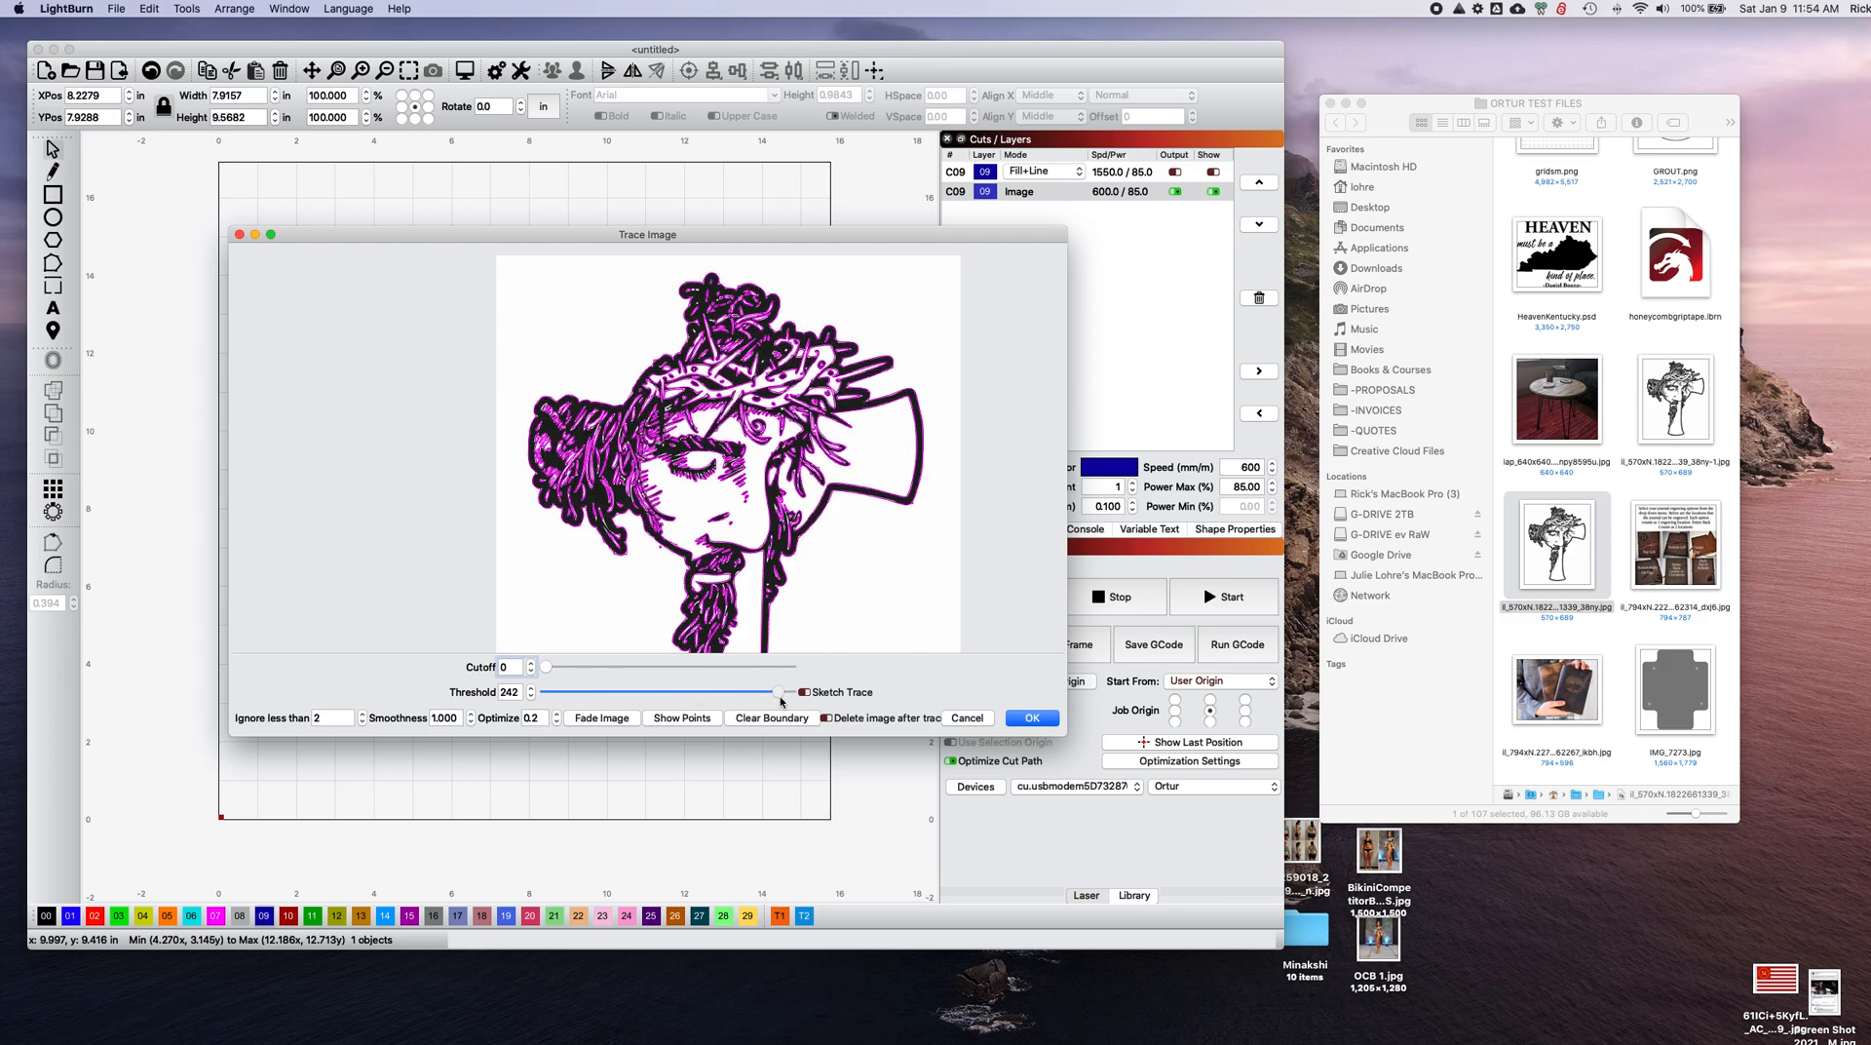
drag(780, 692, 675, 692)
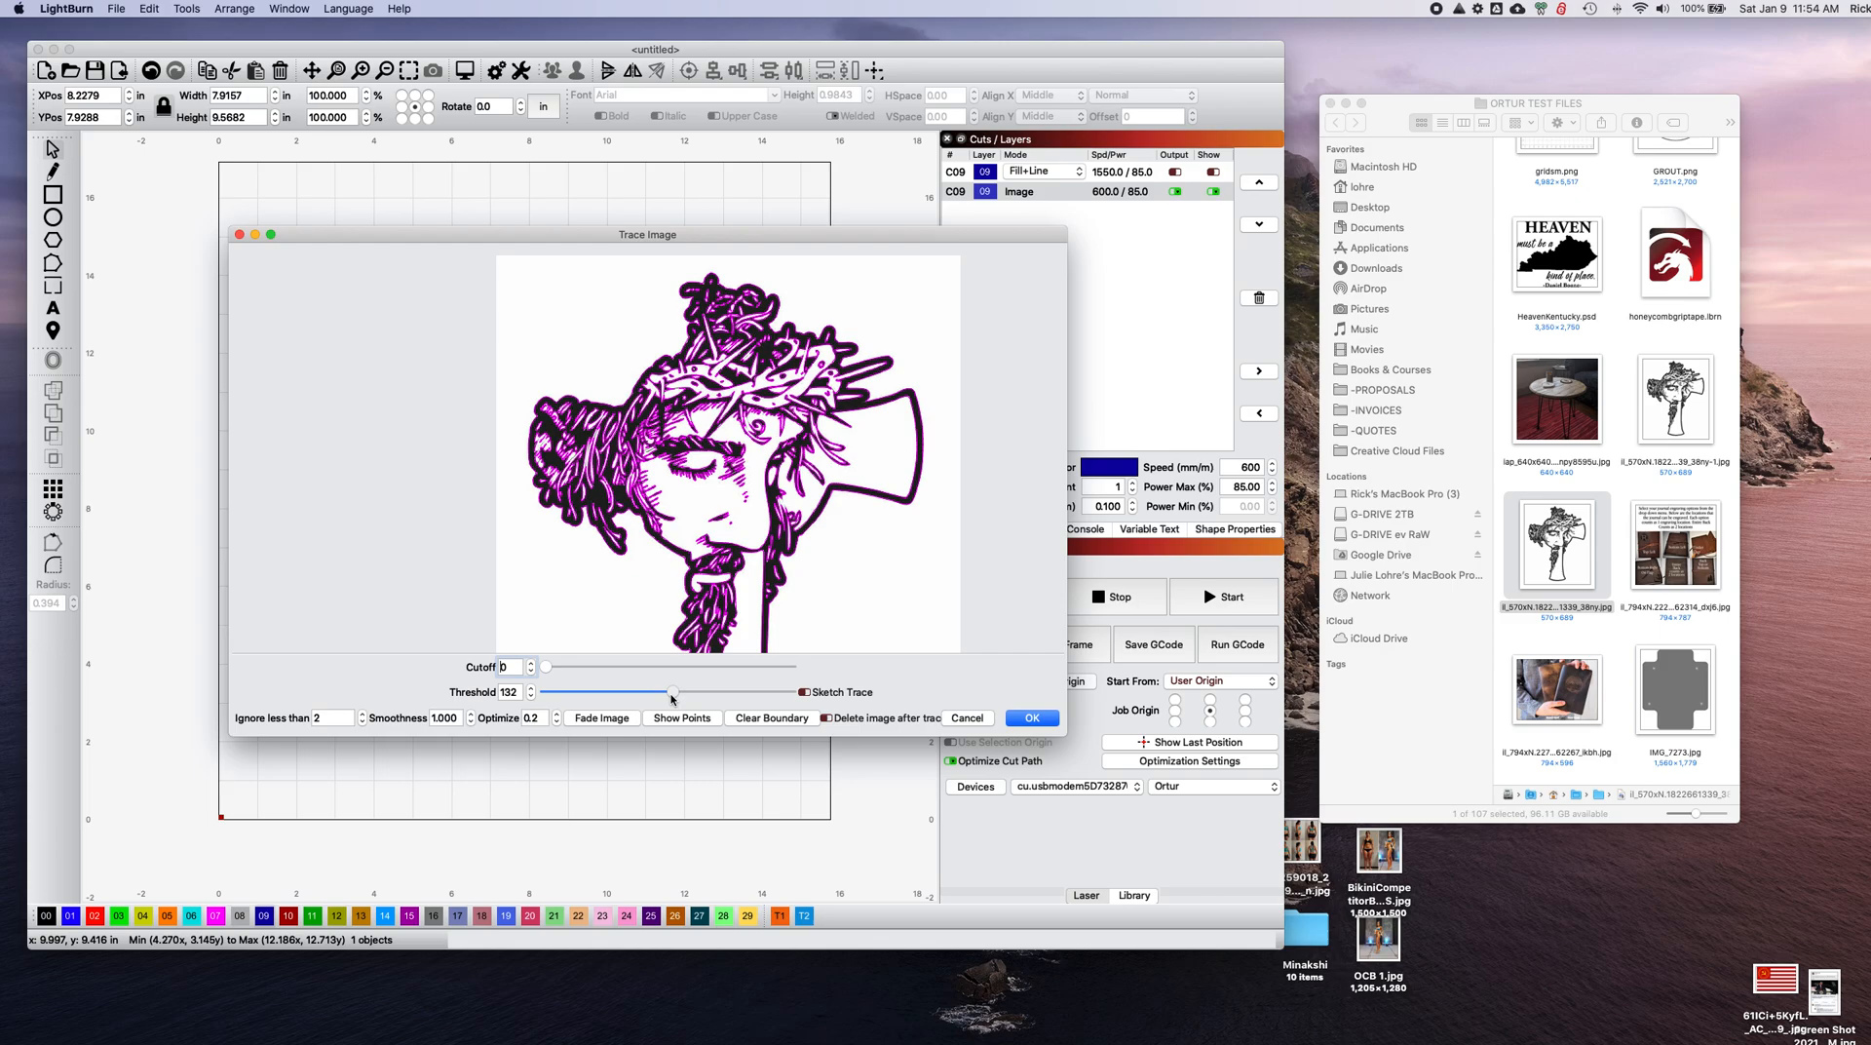
drag(672, 692, 606, 692)
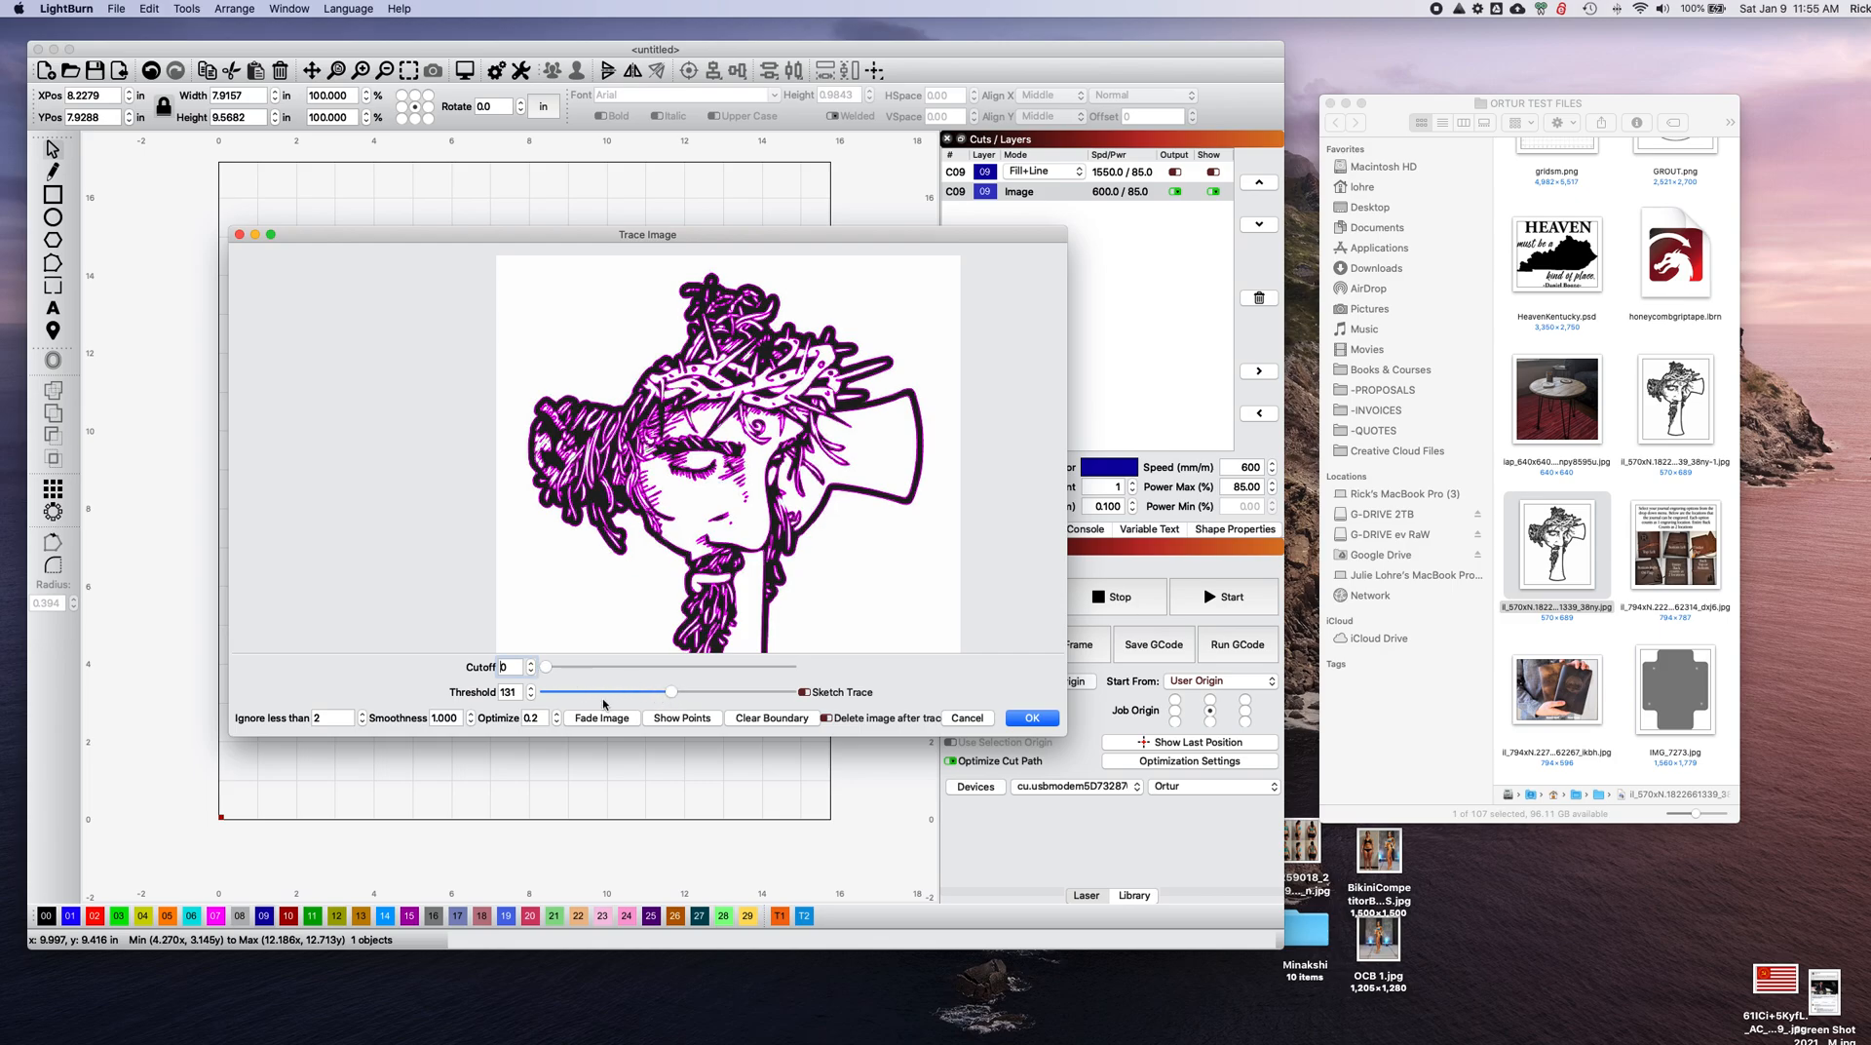
drag(676, 692, 669, 692)
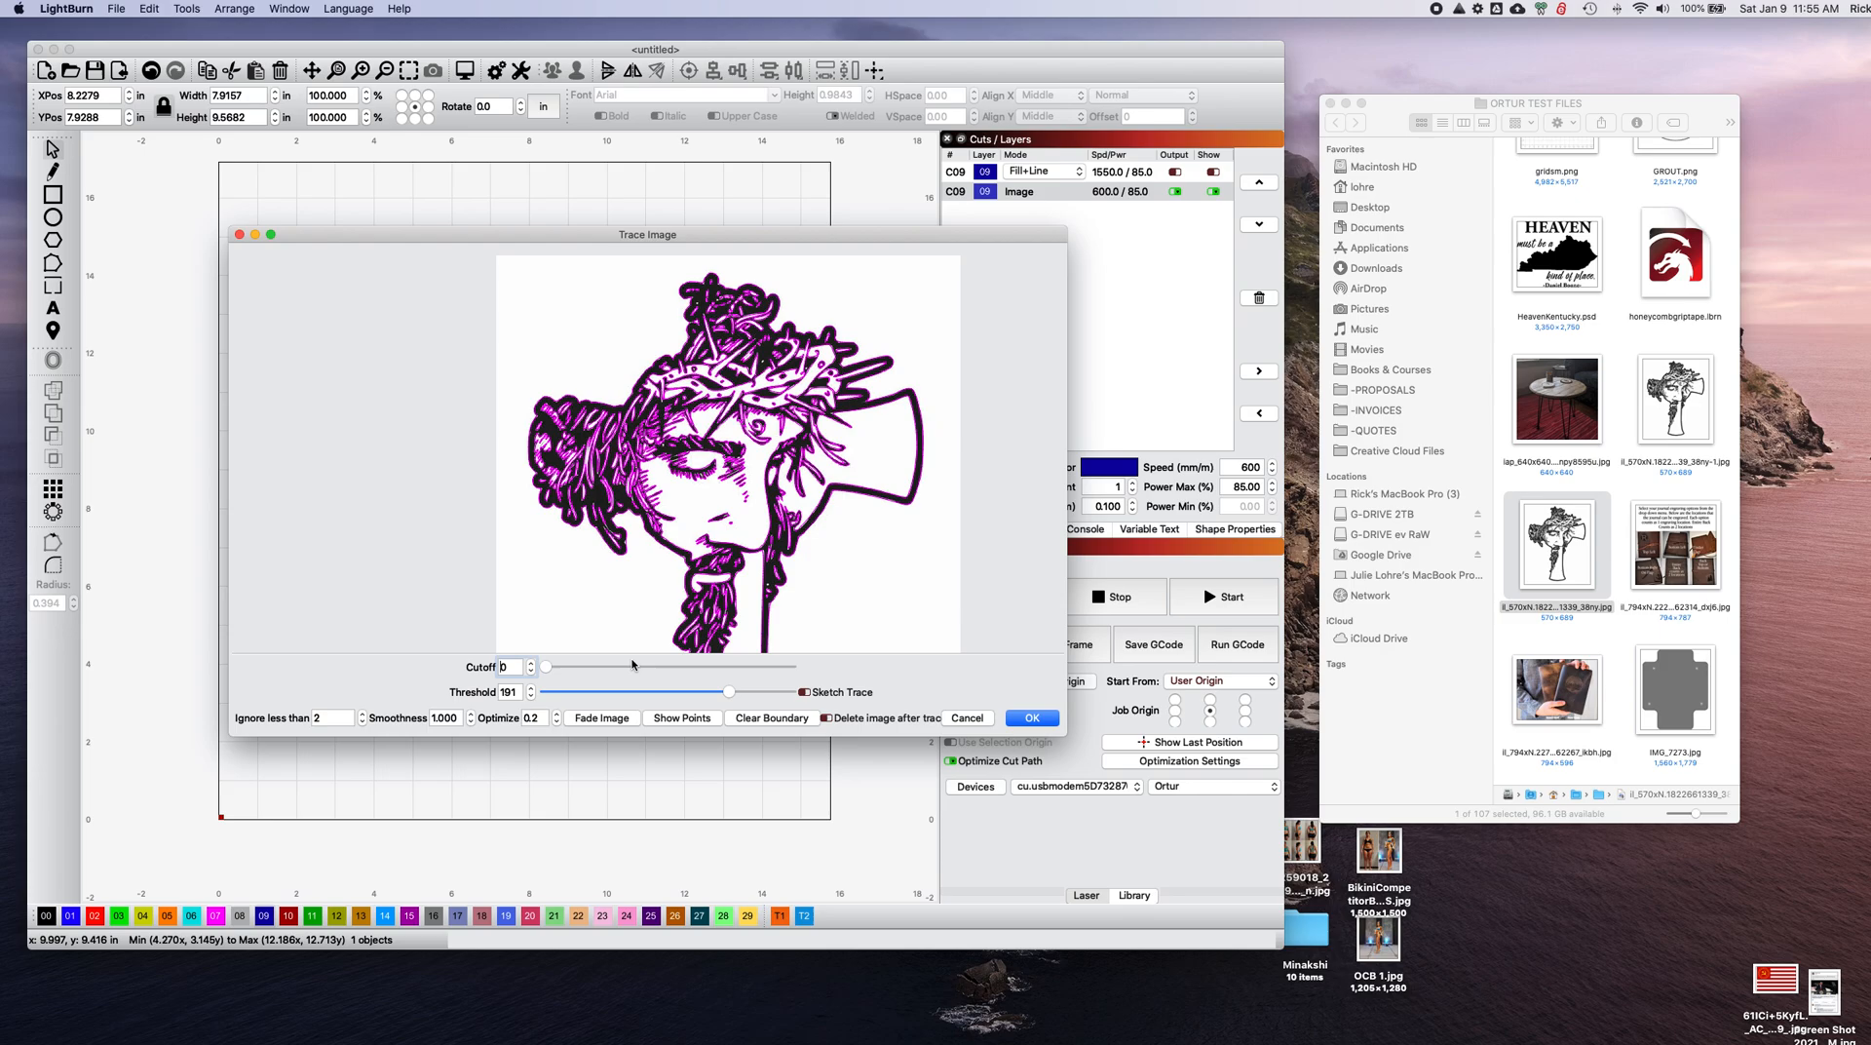
mouse_move(774, 592)
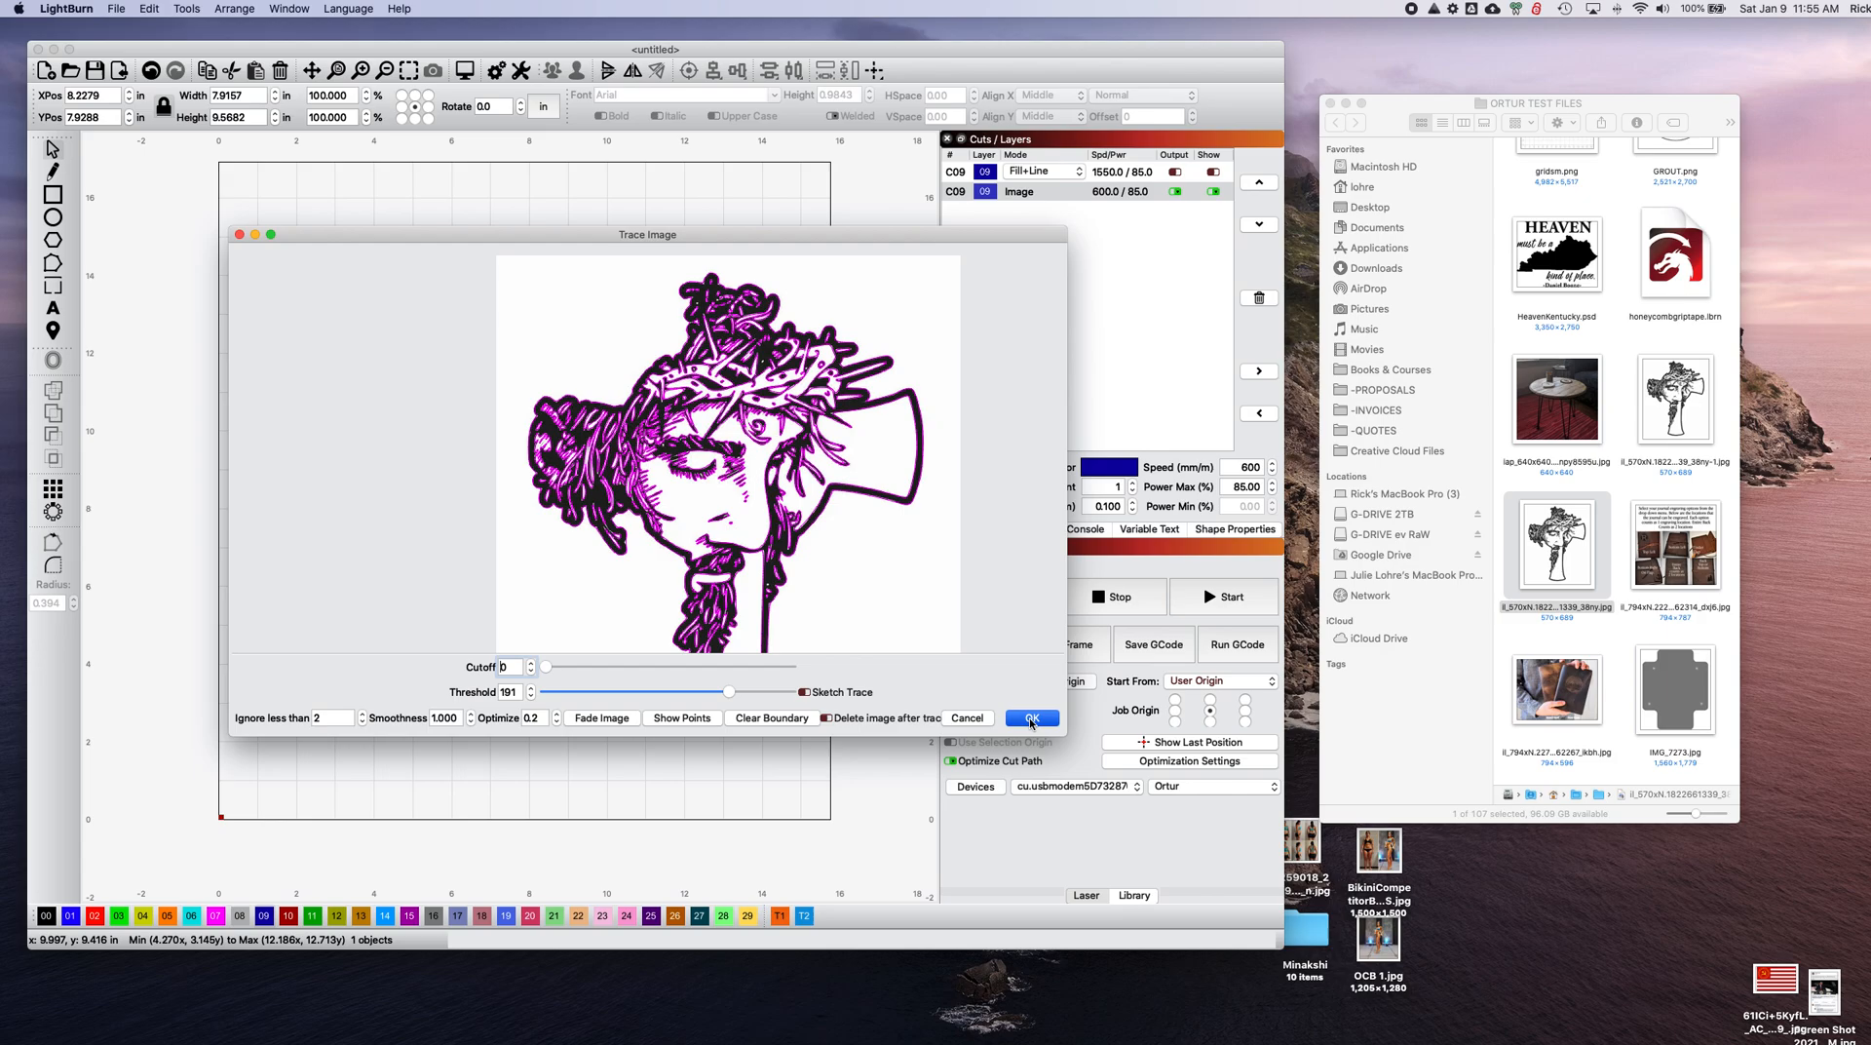
click(1031, 717)
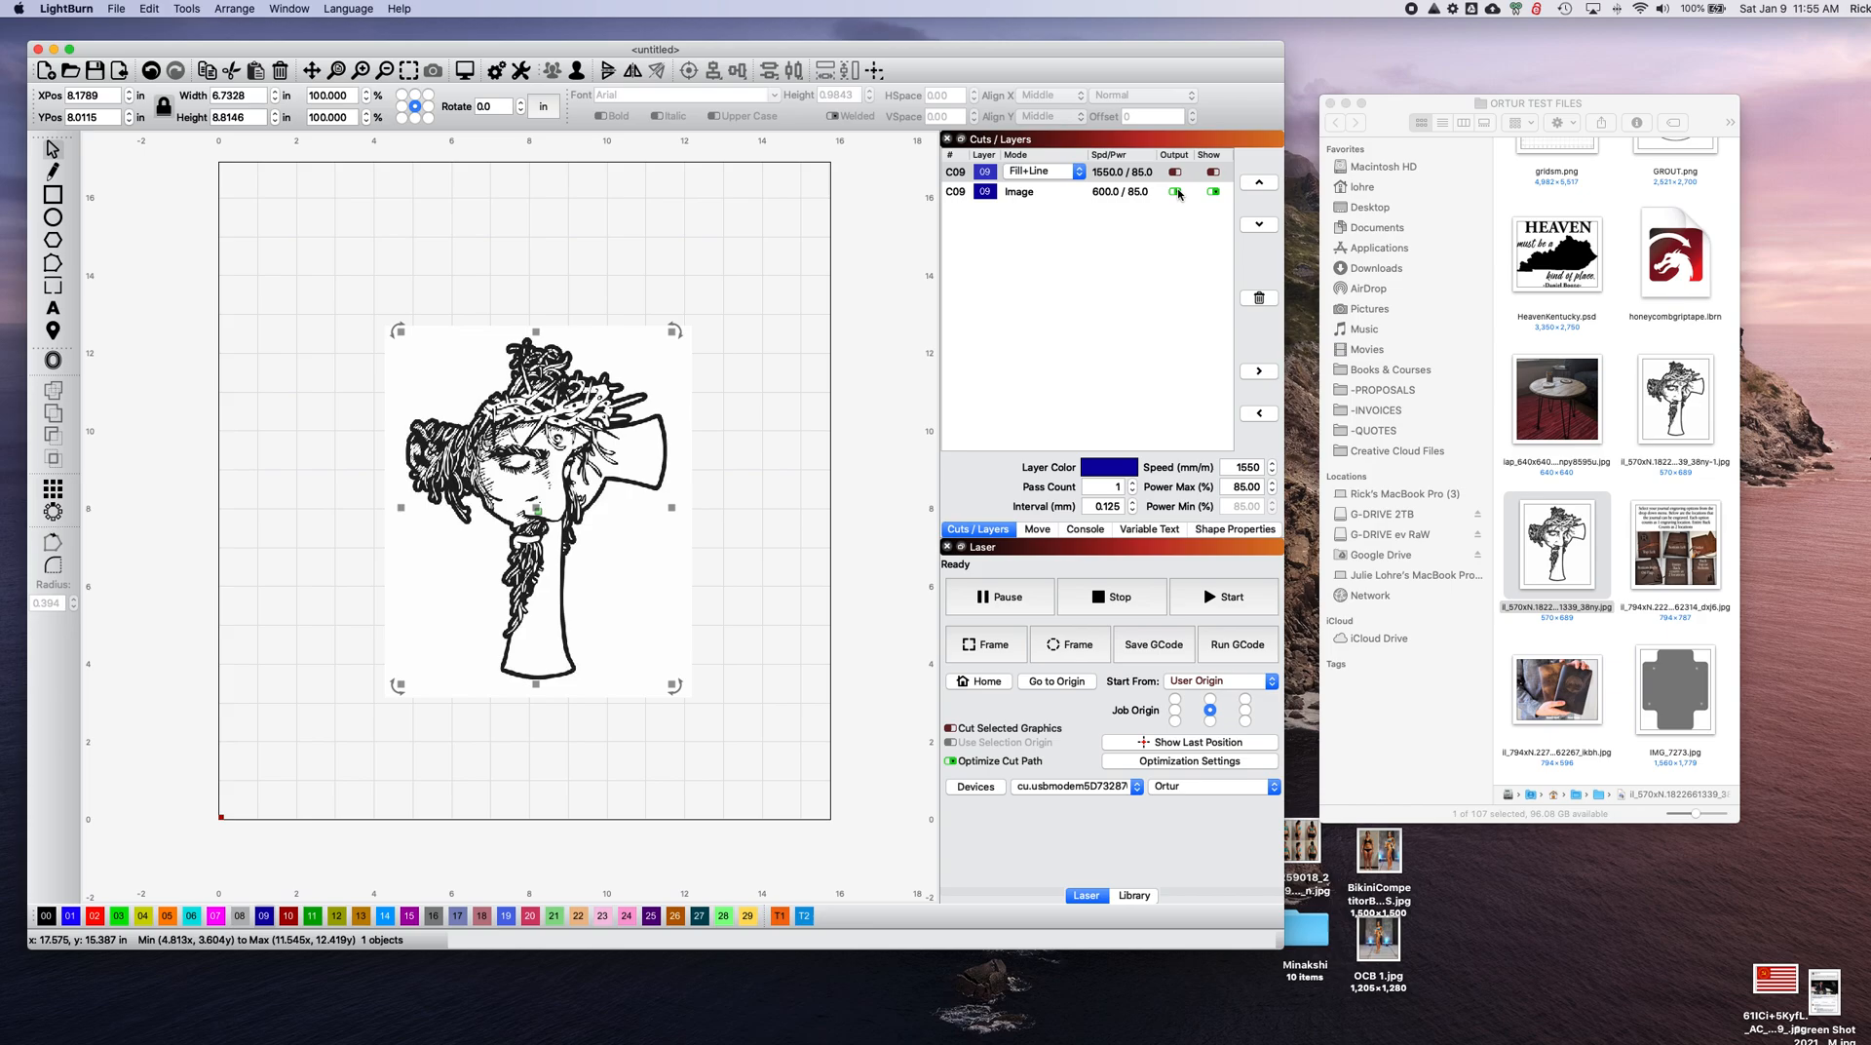
Hide the original photo and put the traced outlines on layer 00 with Offset Fill mode.
click(1213, 193)
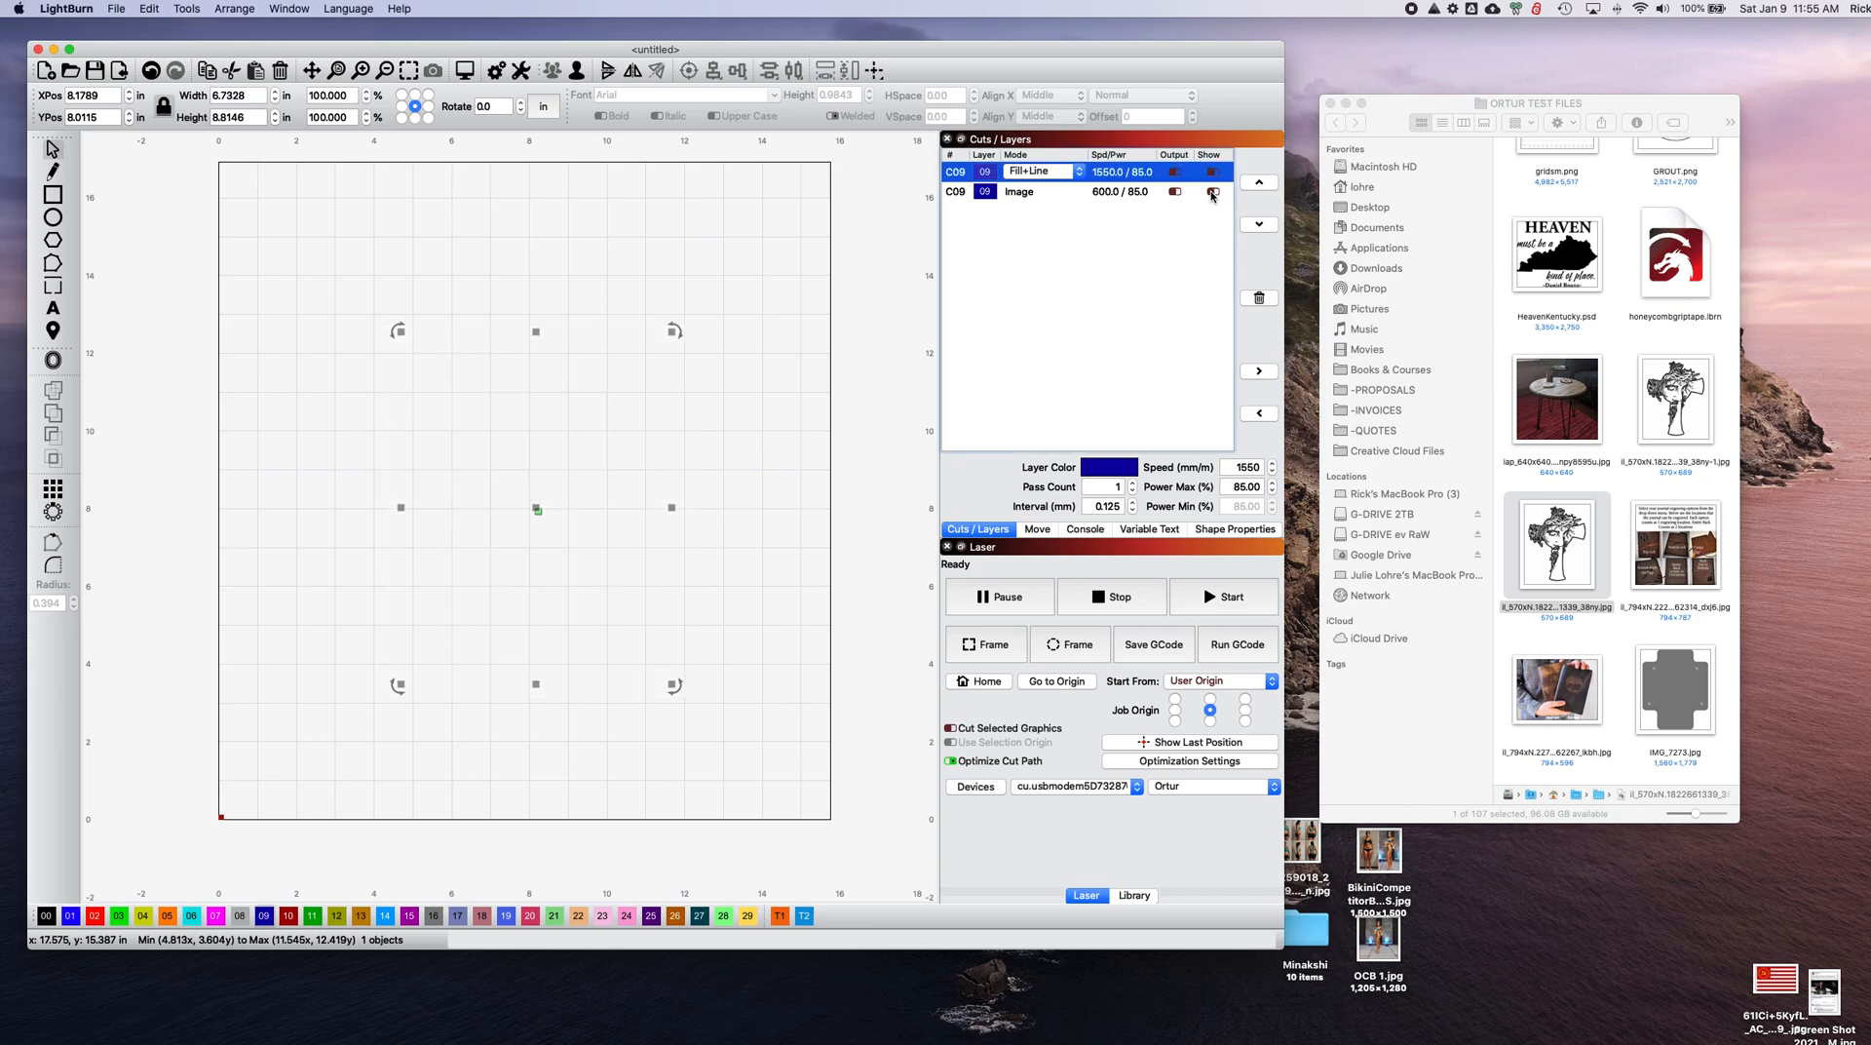
click(1173, 171)
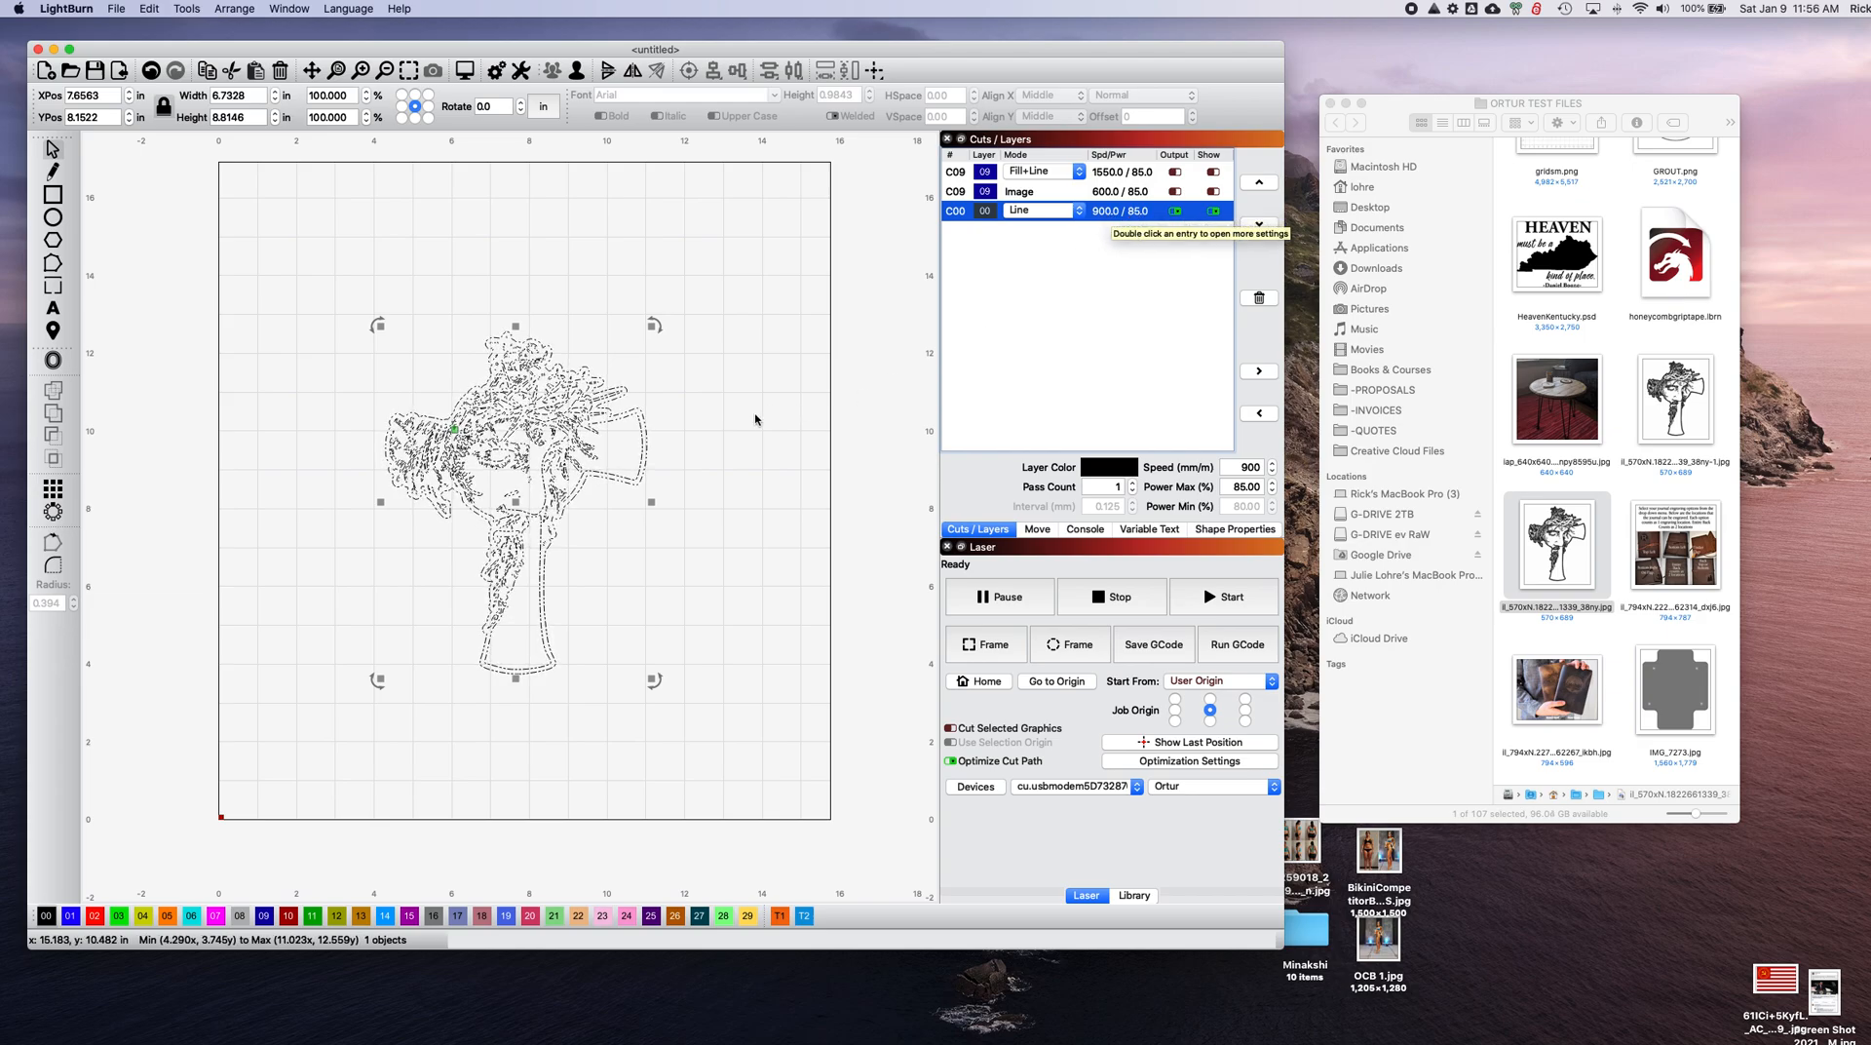
click(1033, 211)
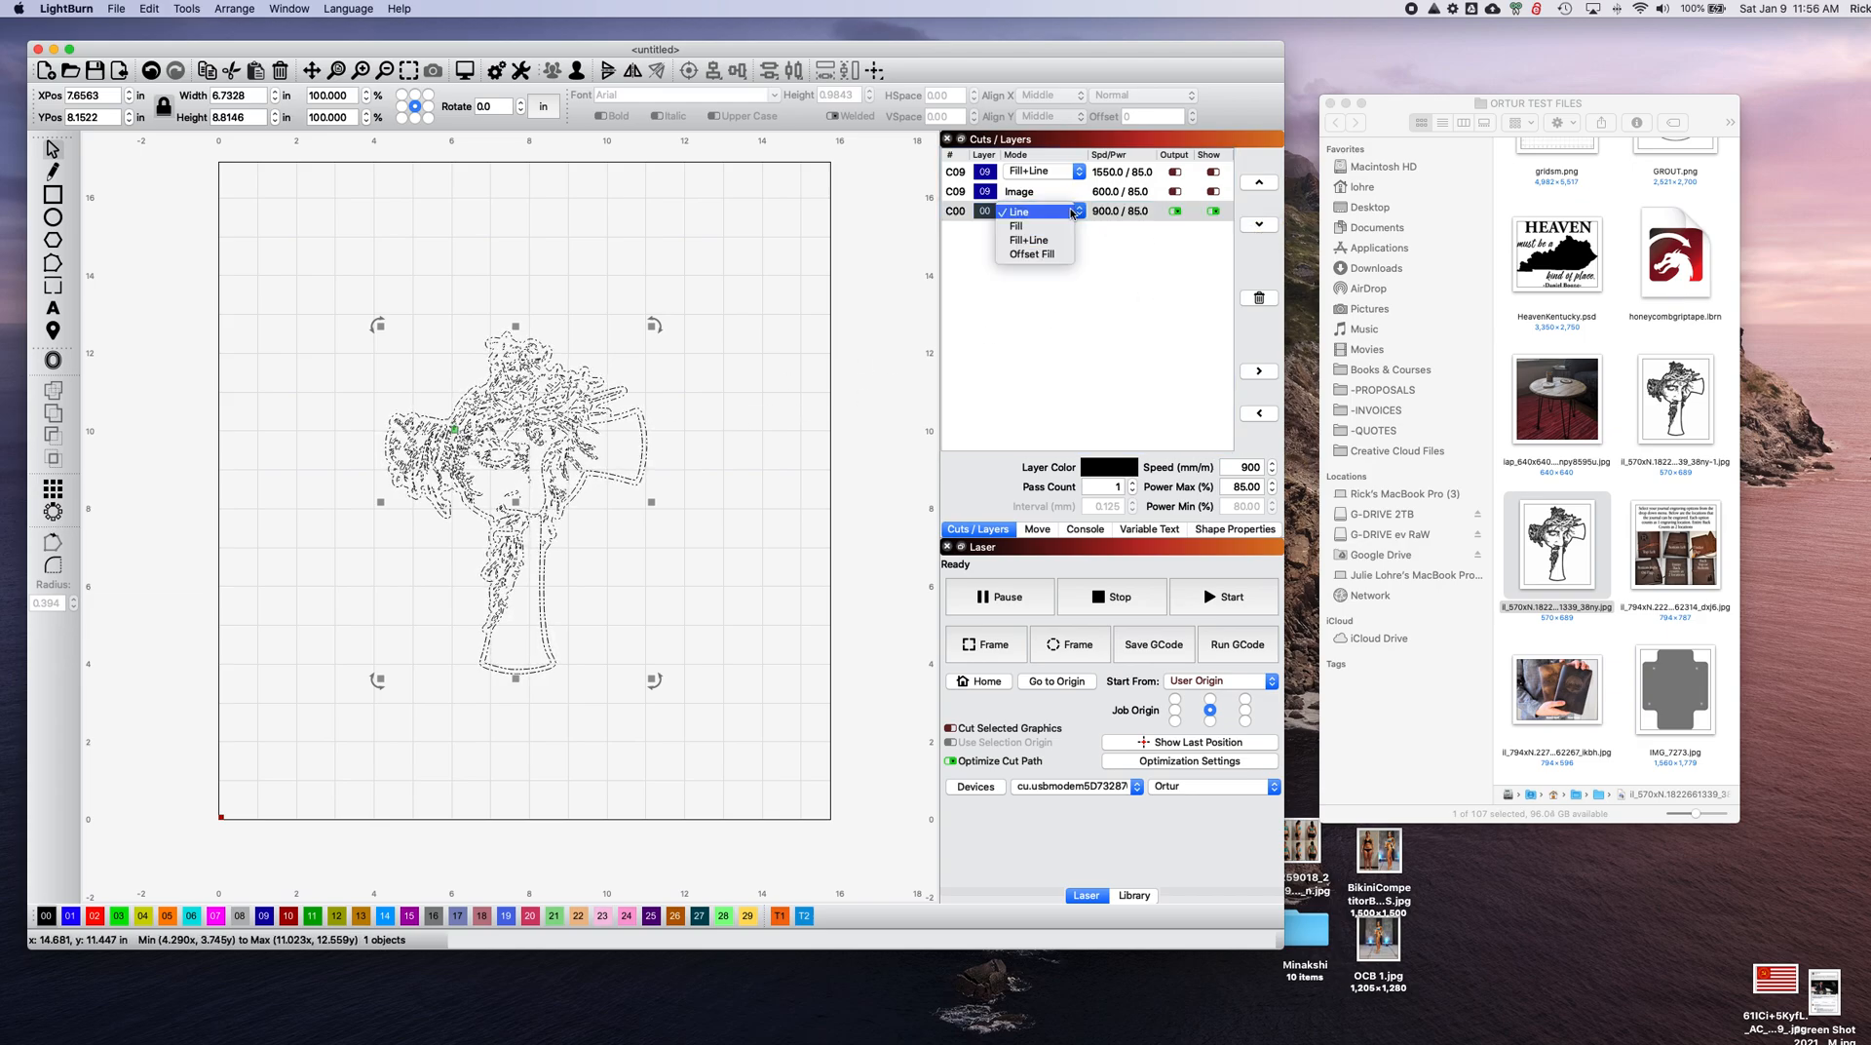
mouse_move(1016, 226)
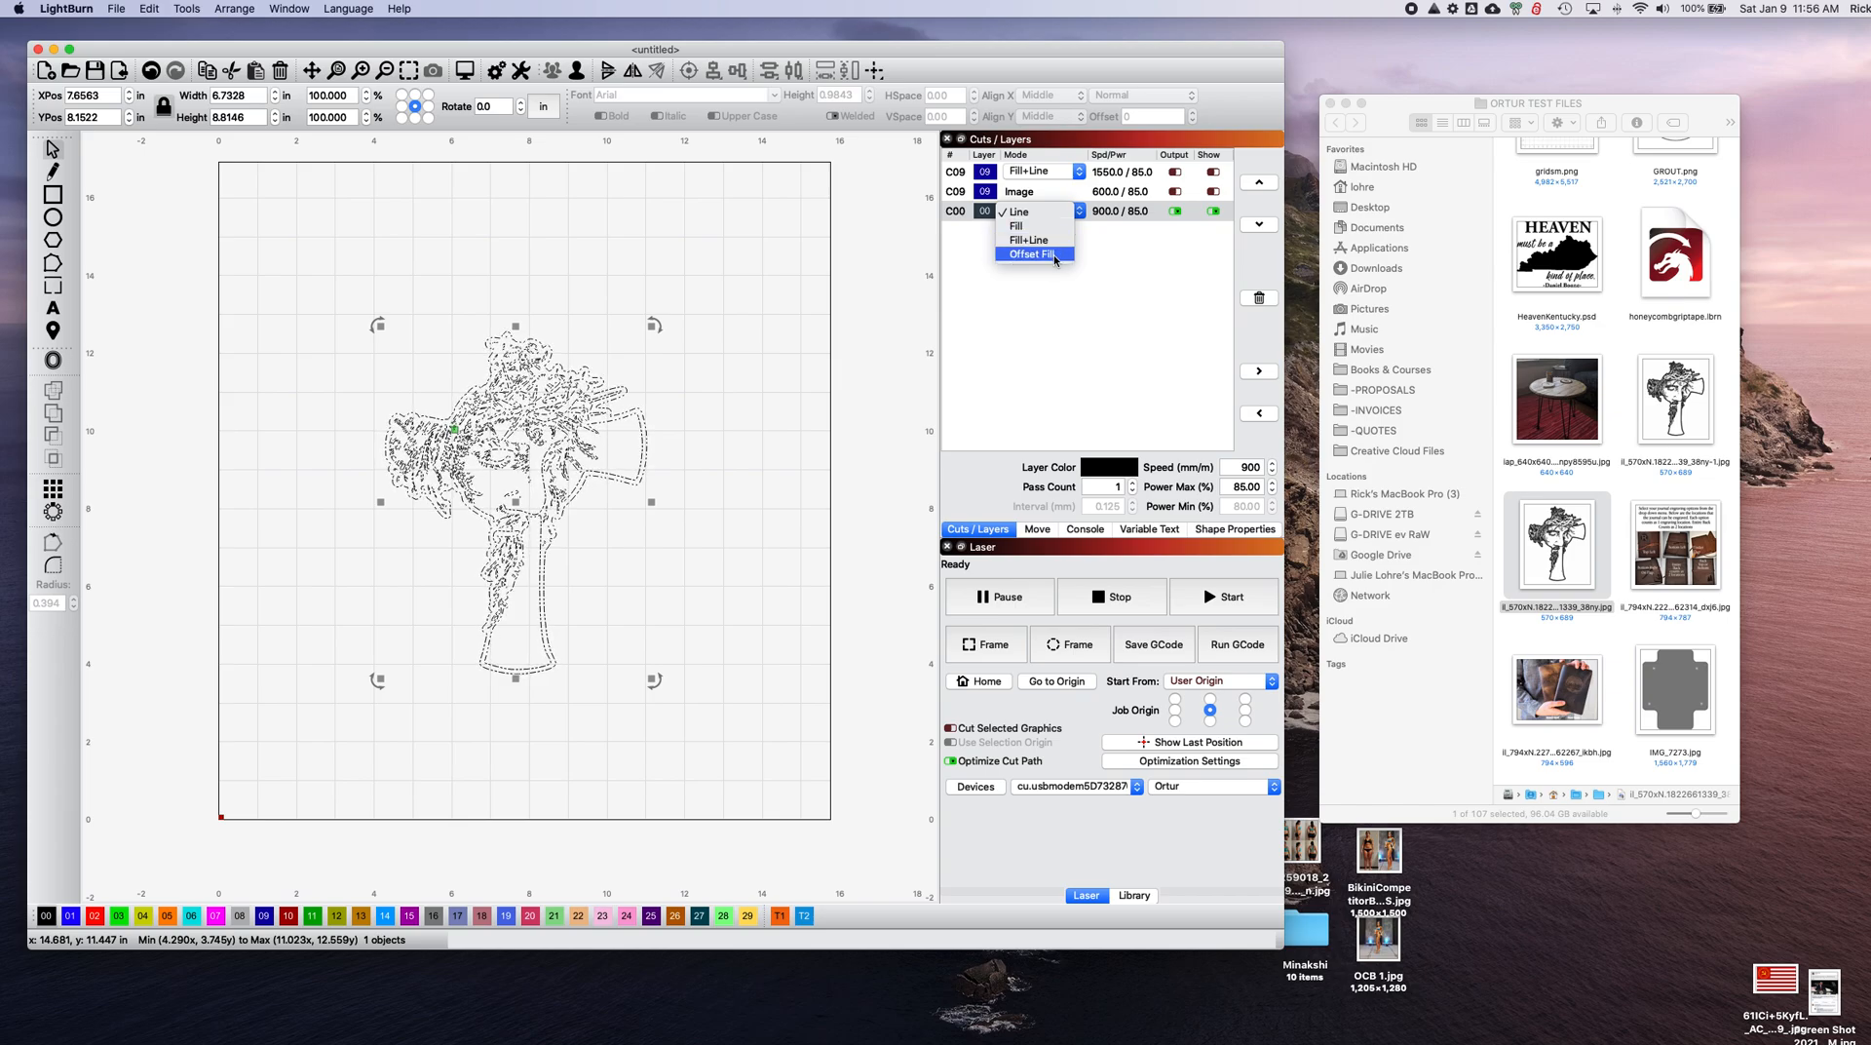
click(1034, 253)
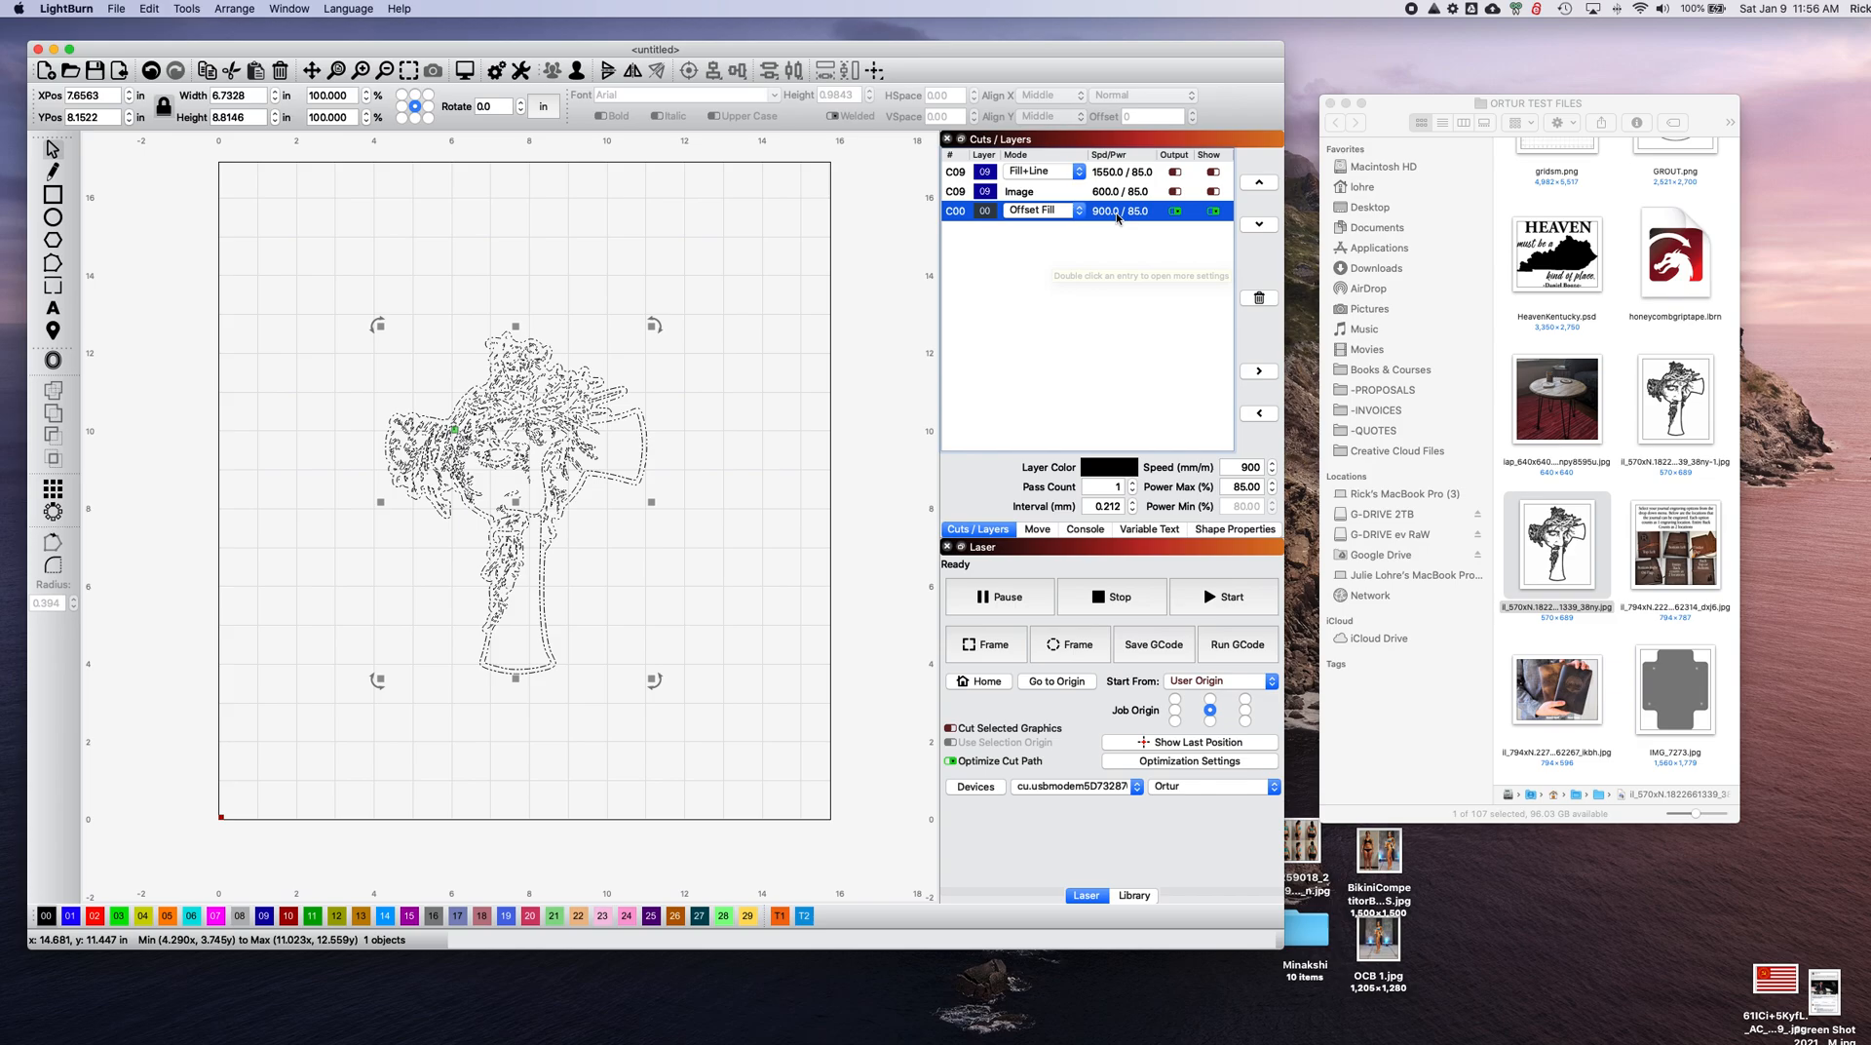
double_click(1115, 210)
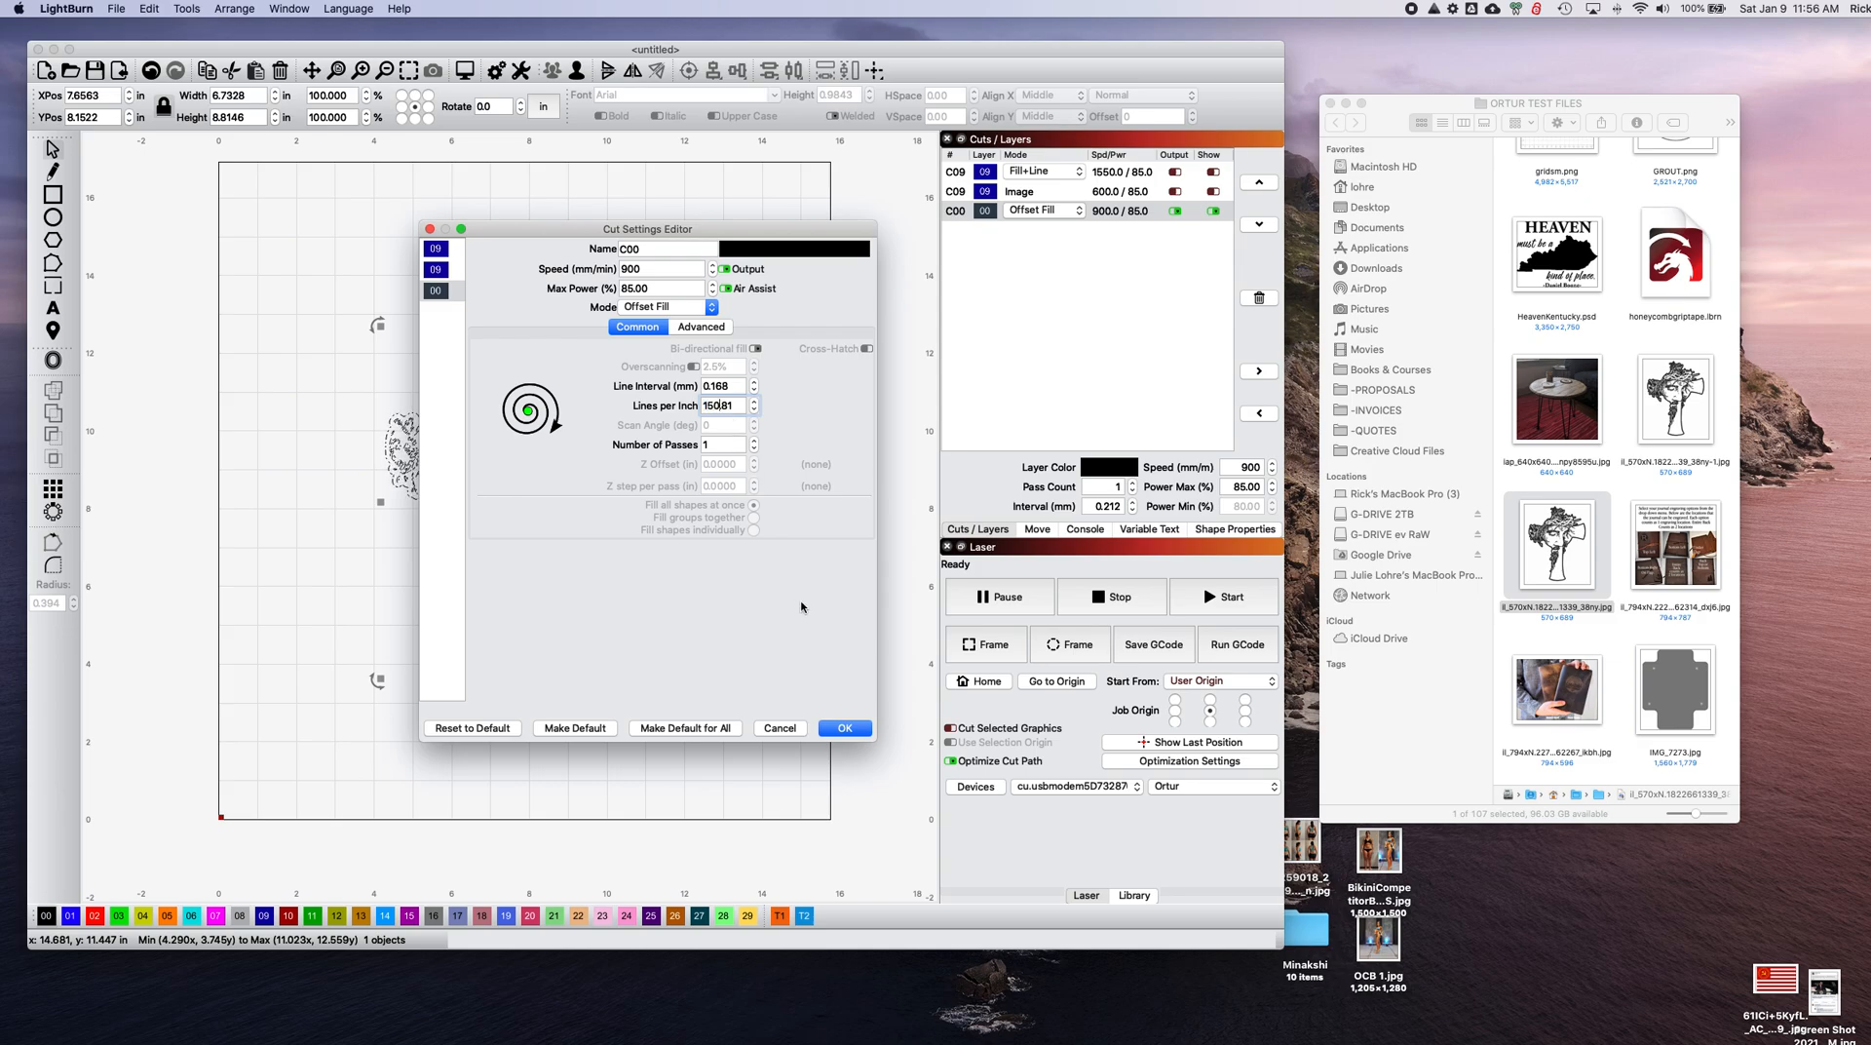
Confirm the offset fill layer with a 0.168 mm line interval.
click(845, 729)
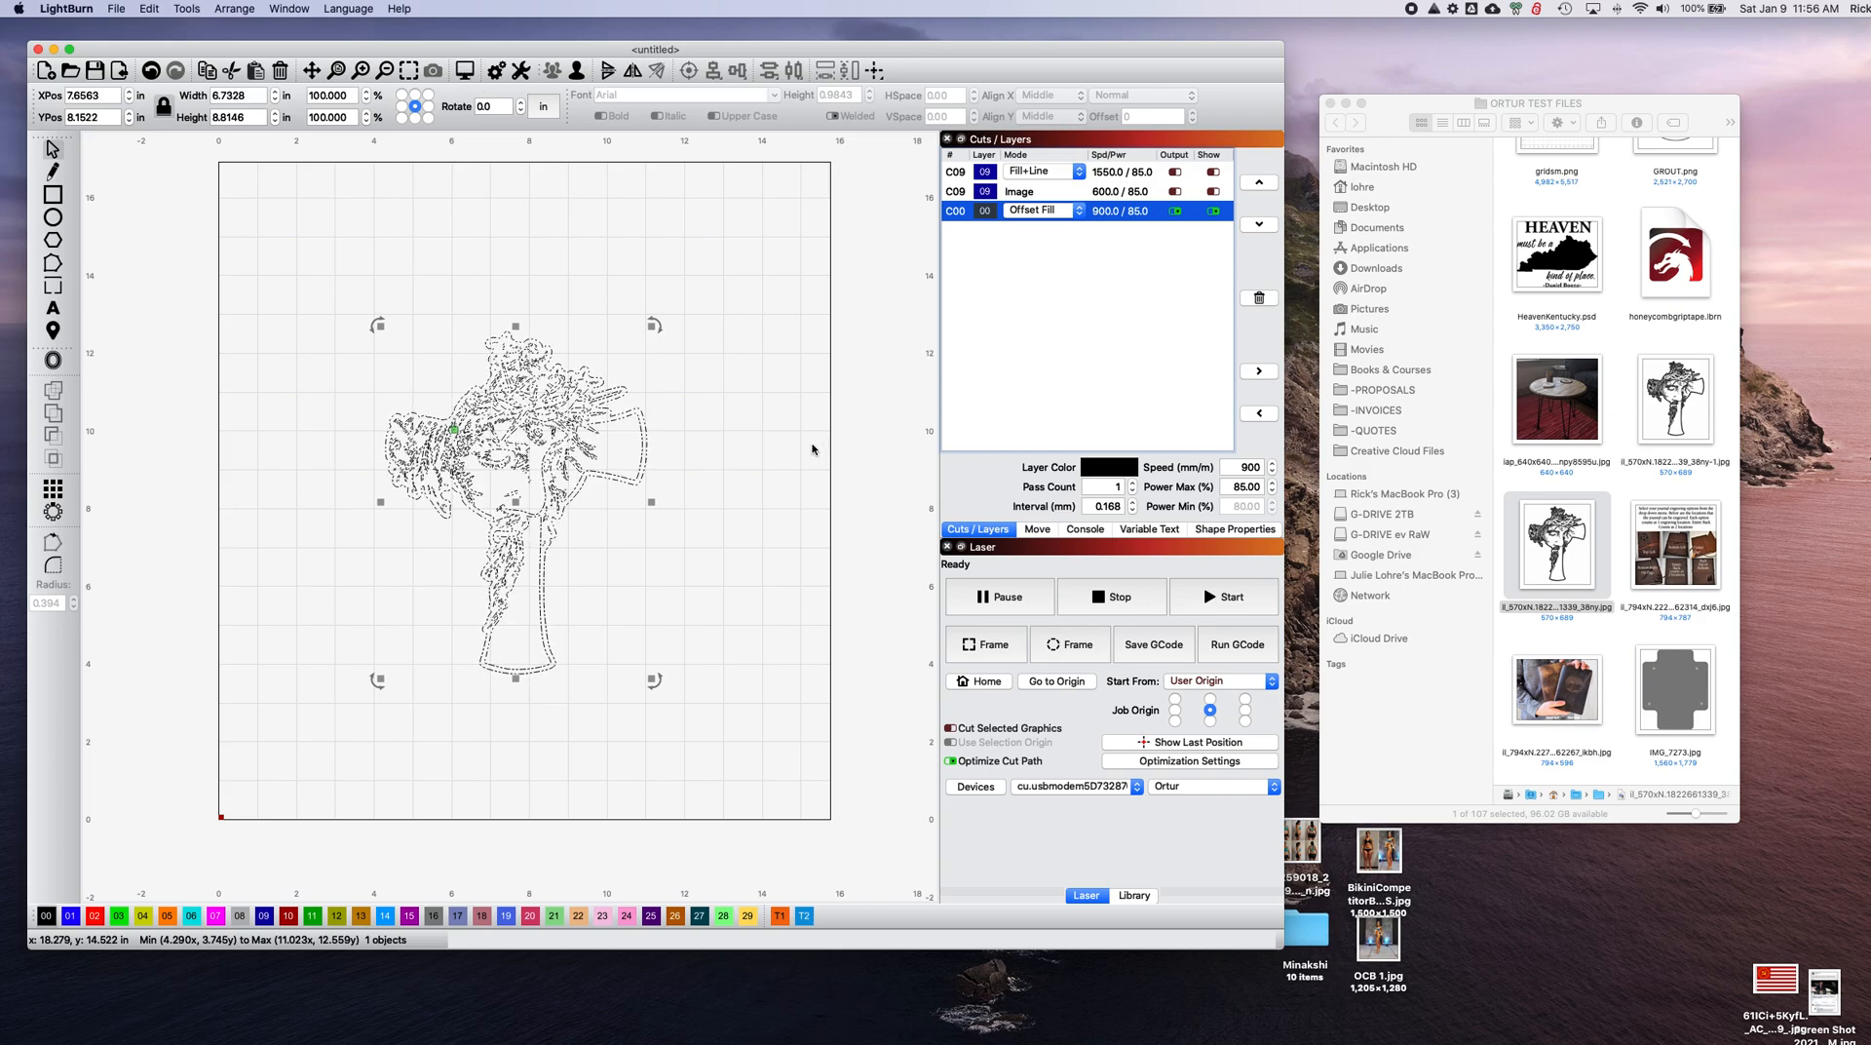
mouse_move(726, 454)
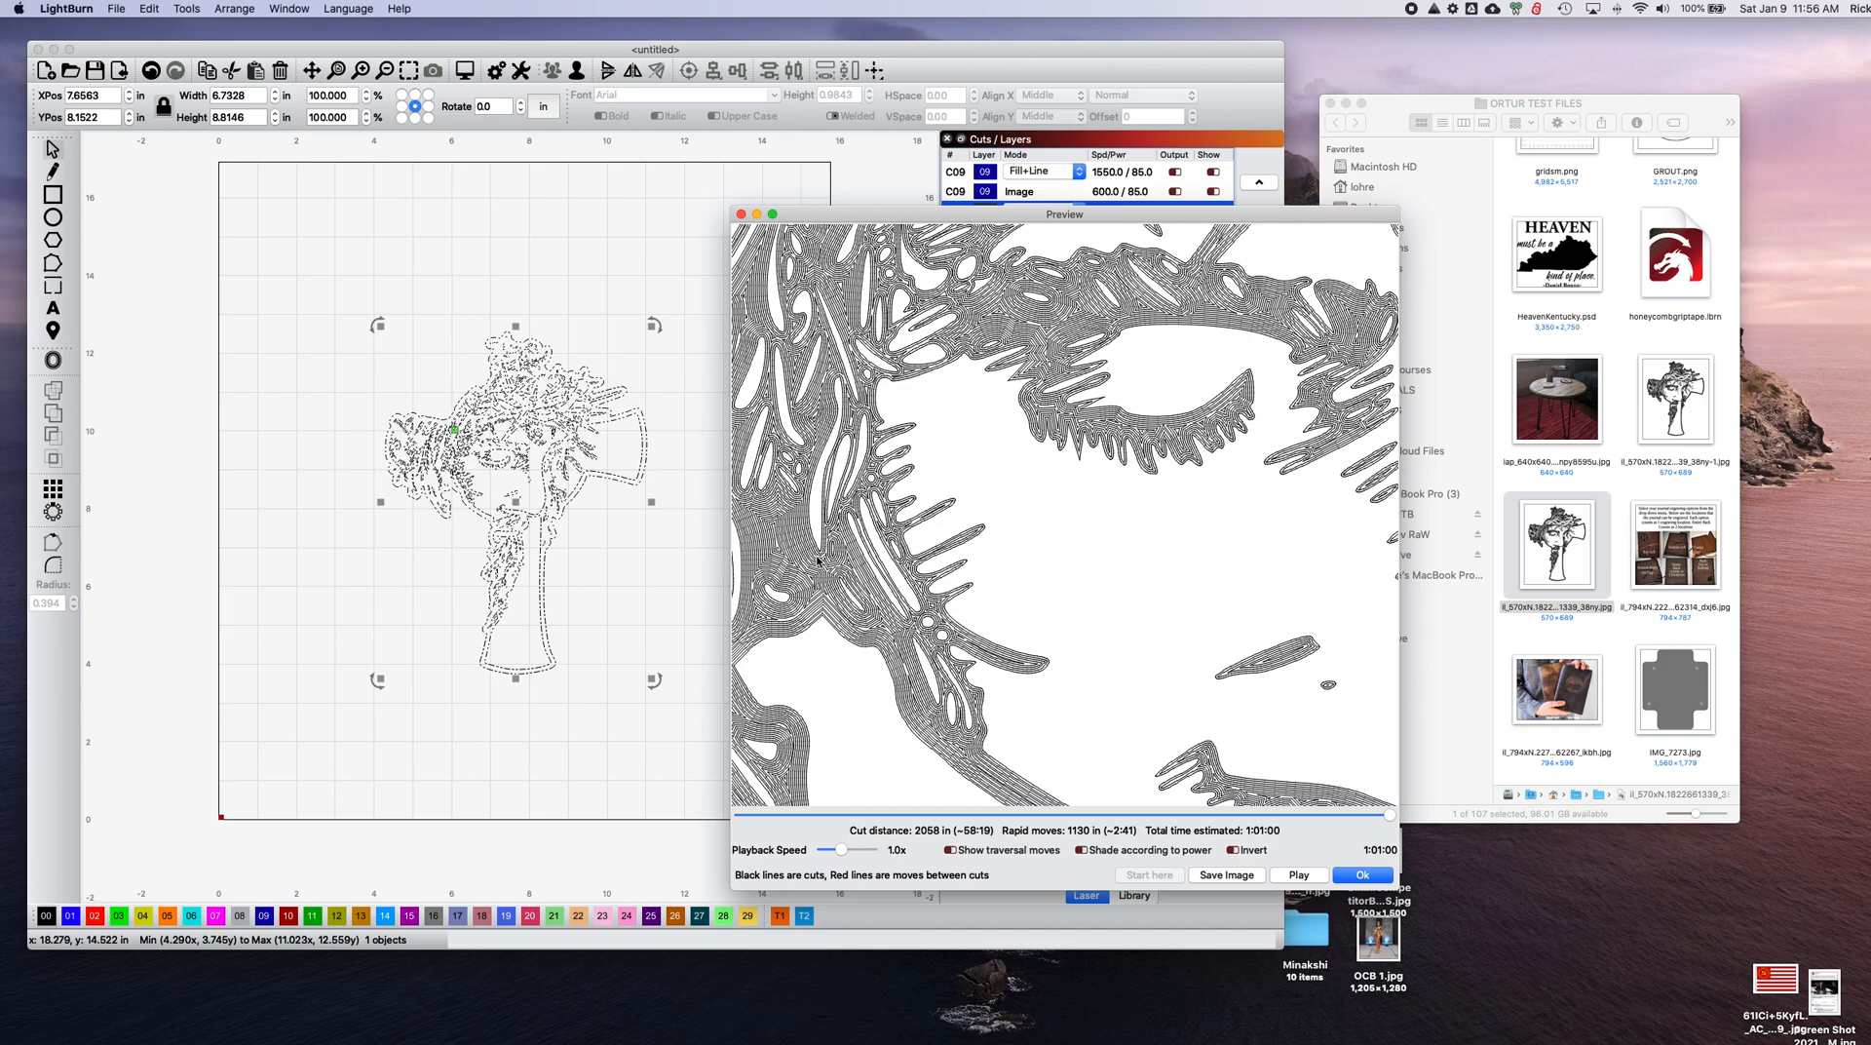
mouse_move(836, 372)
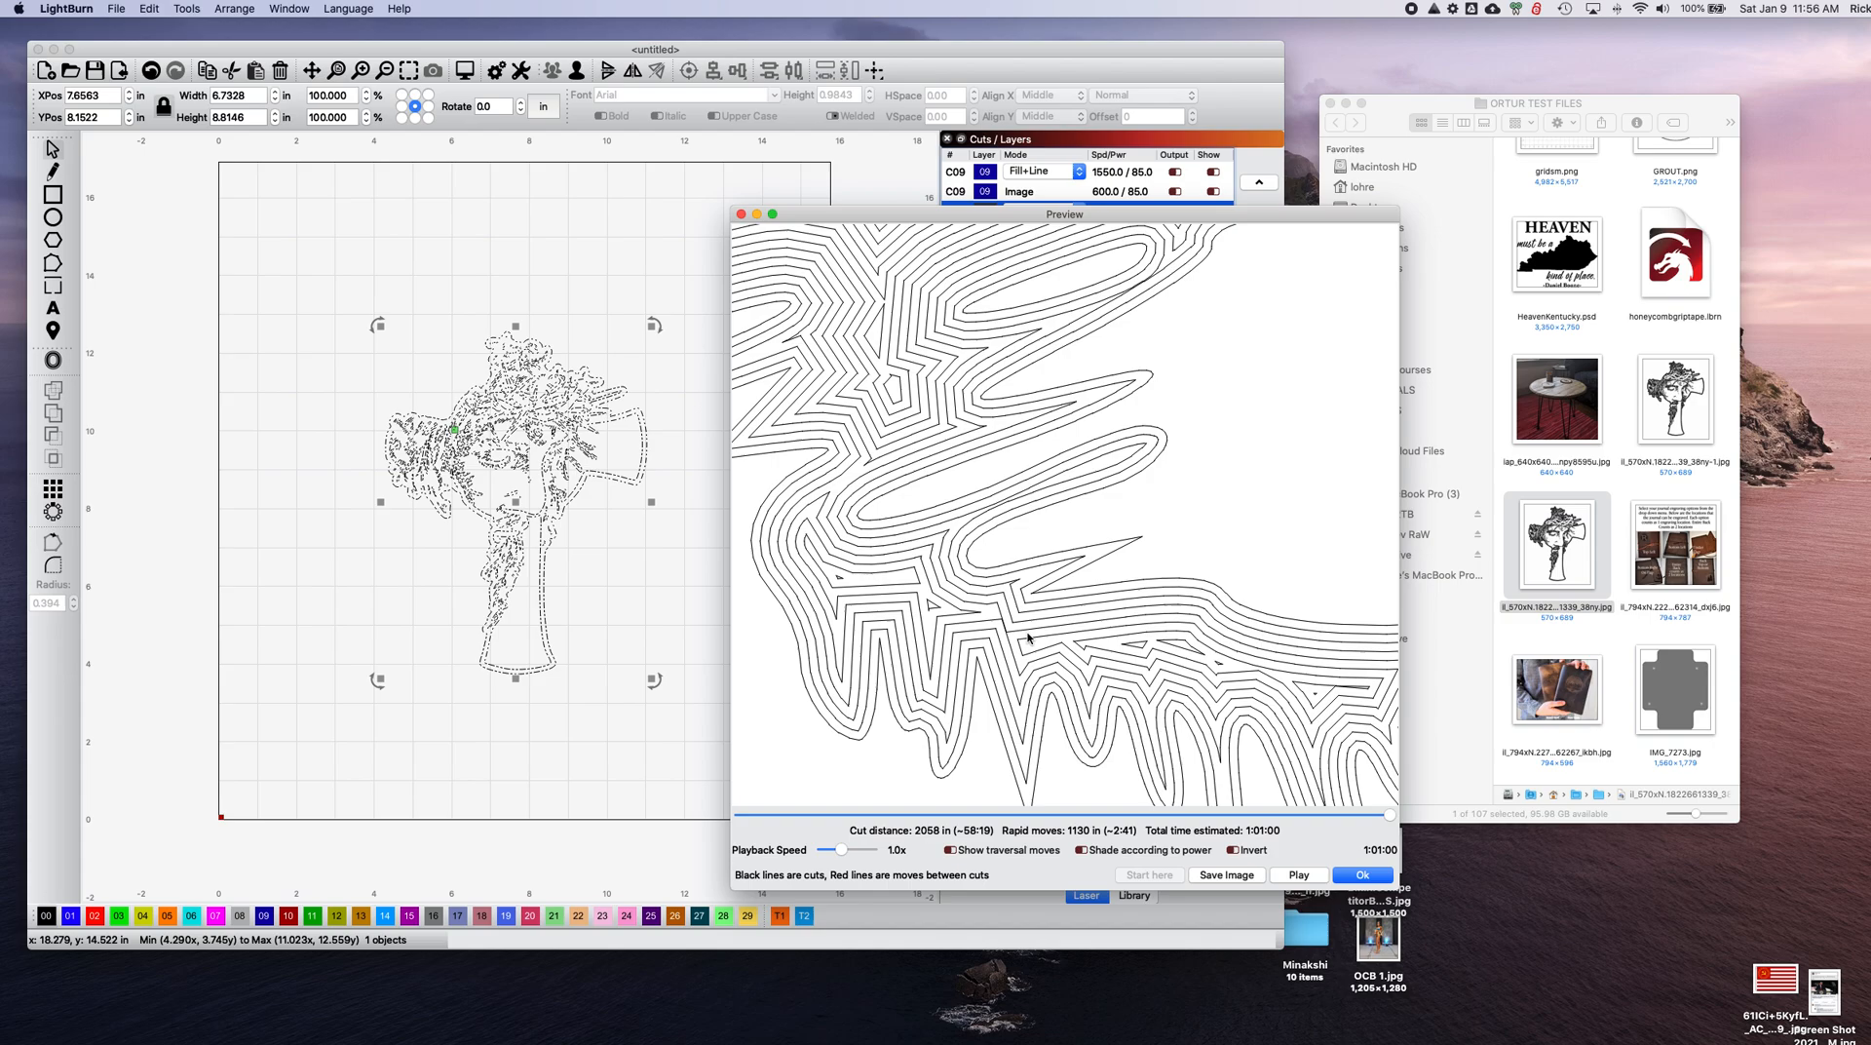
mouse_move(1007, 630)
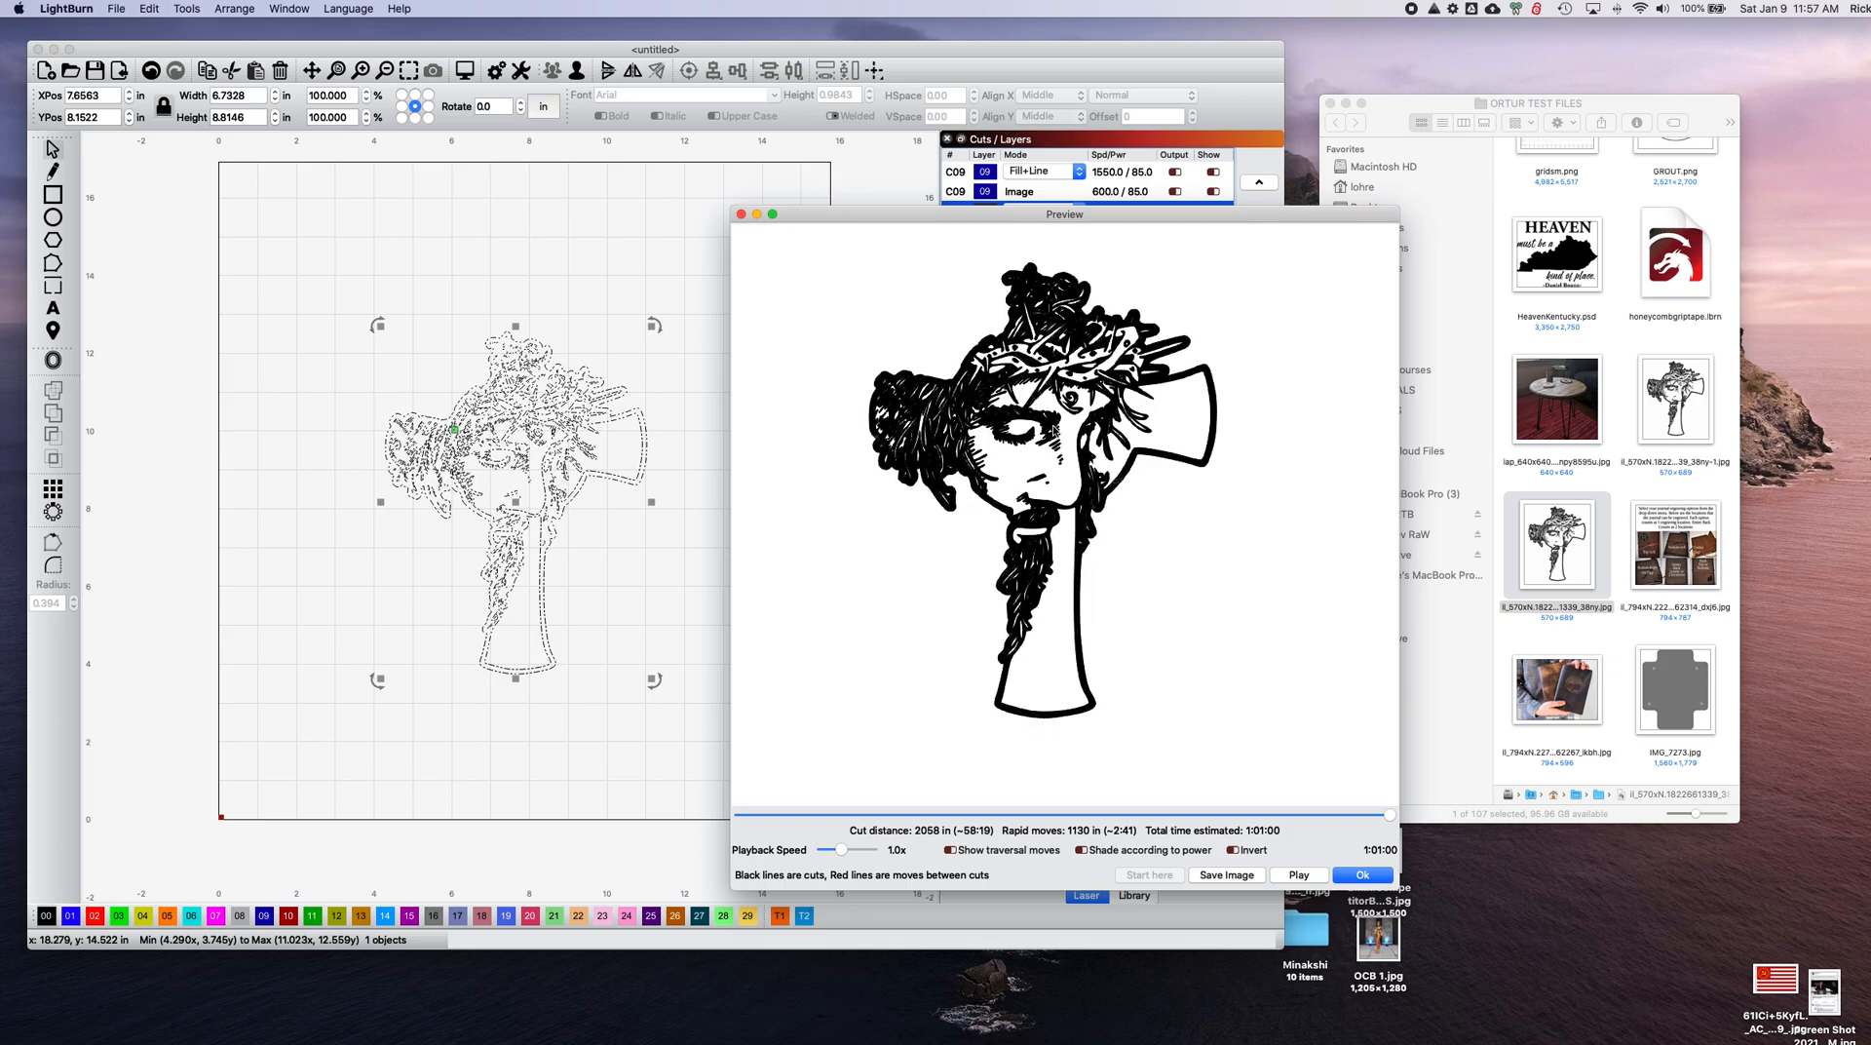
mouse_move(1035, 466)
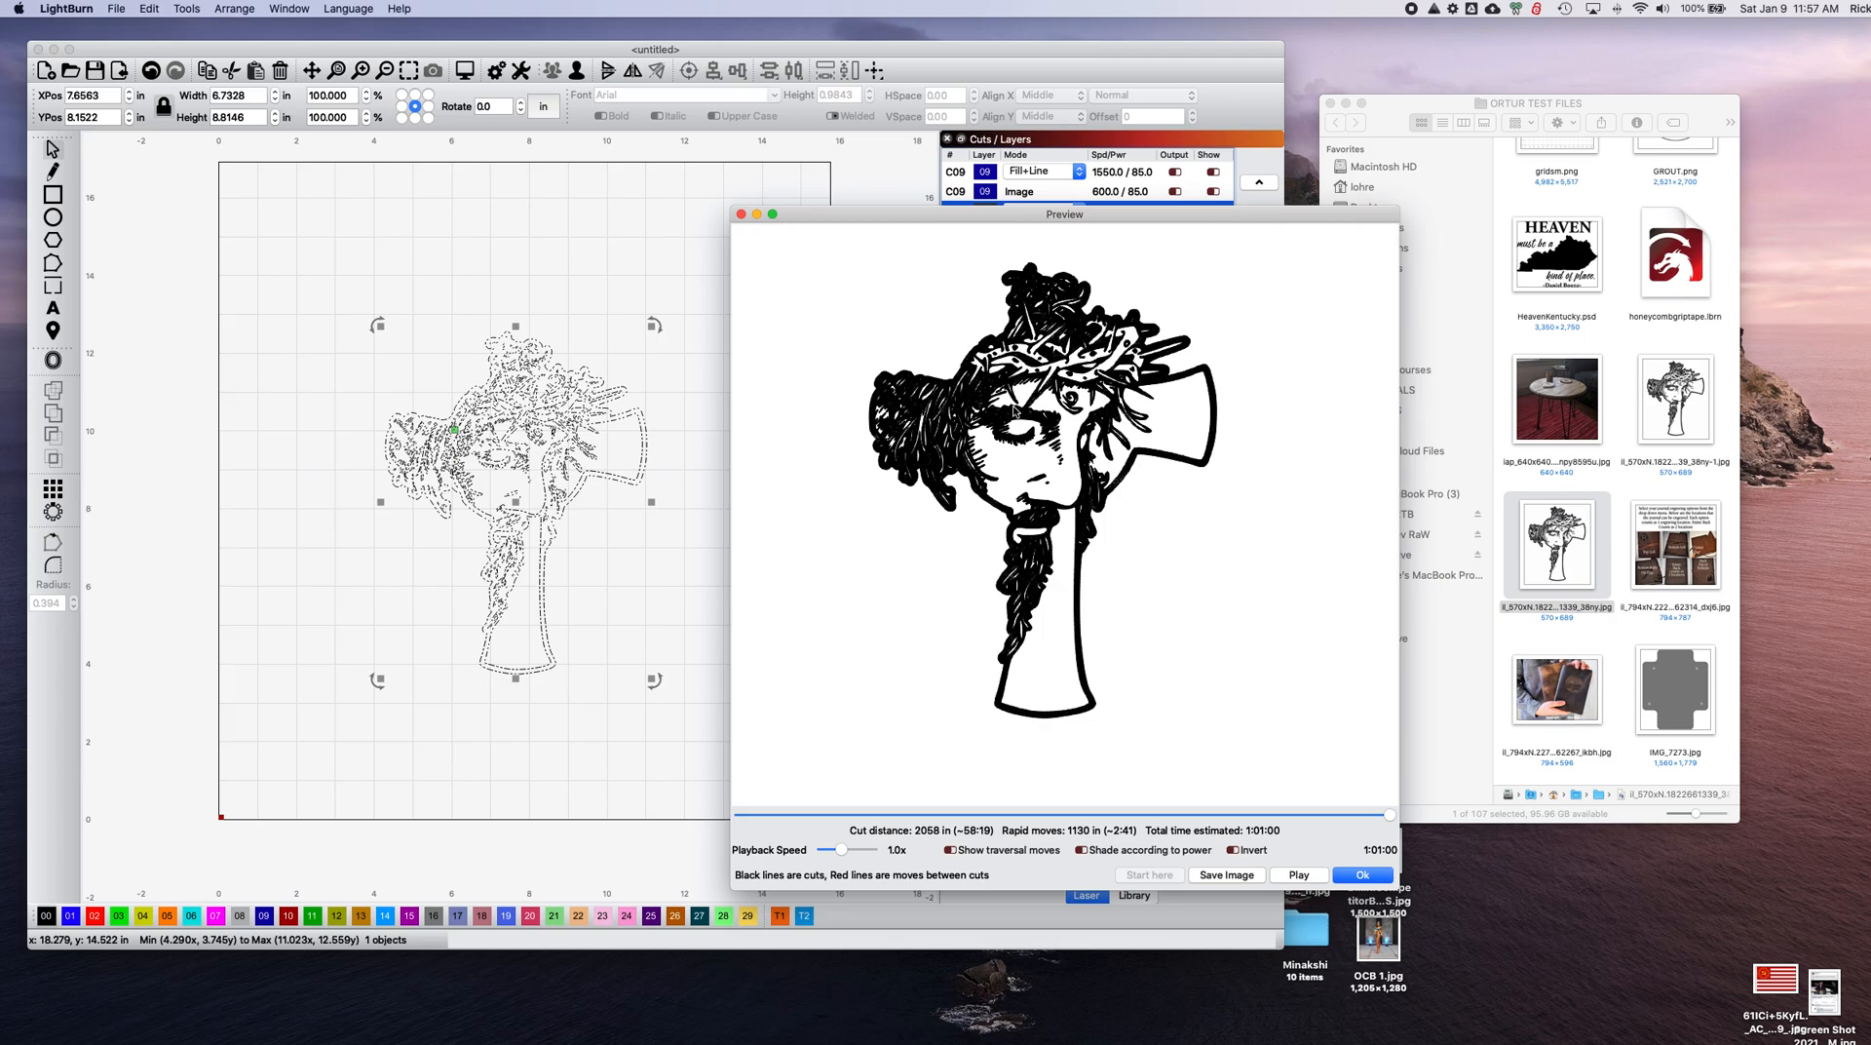
mouse_move(1310, 858)
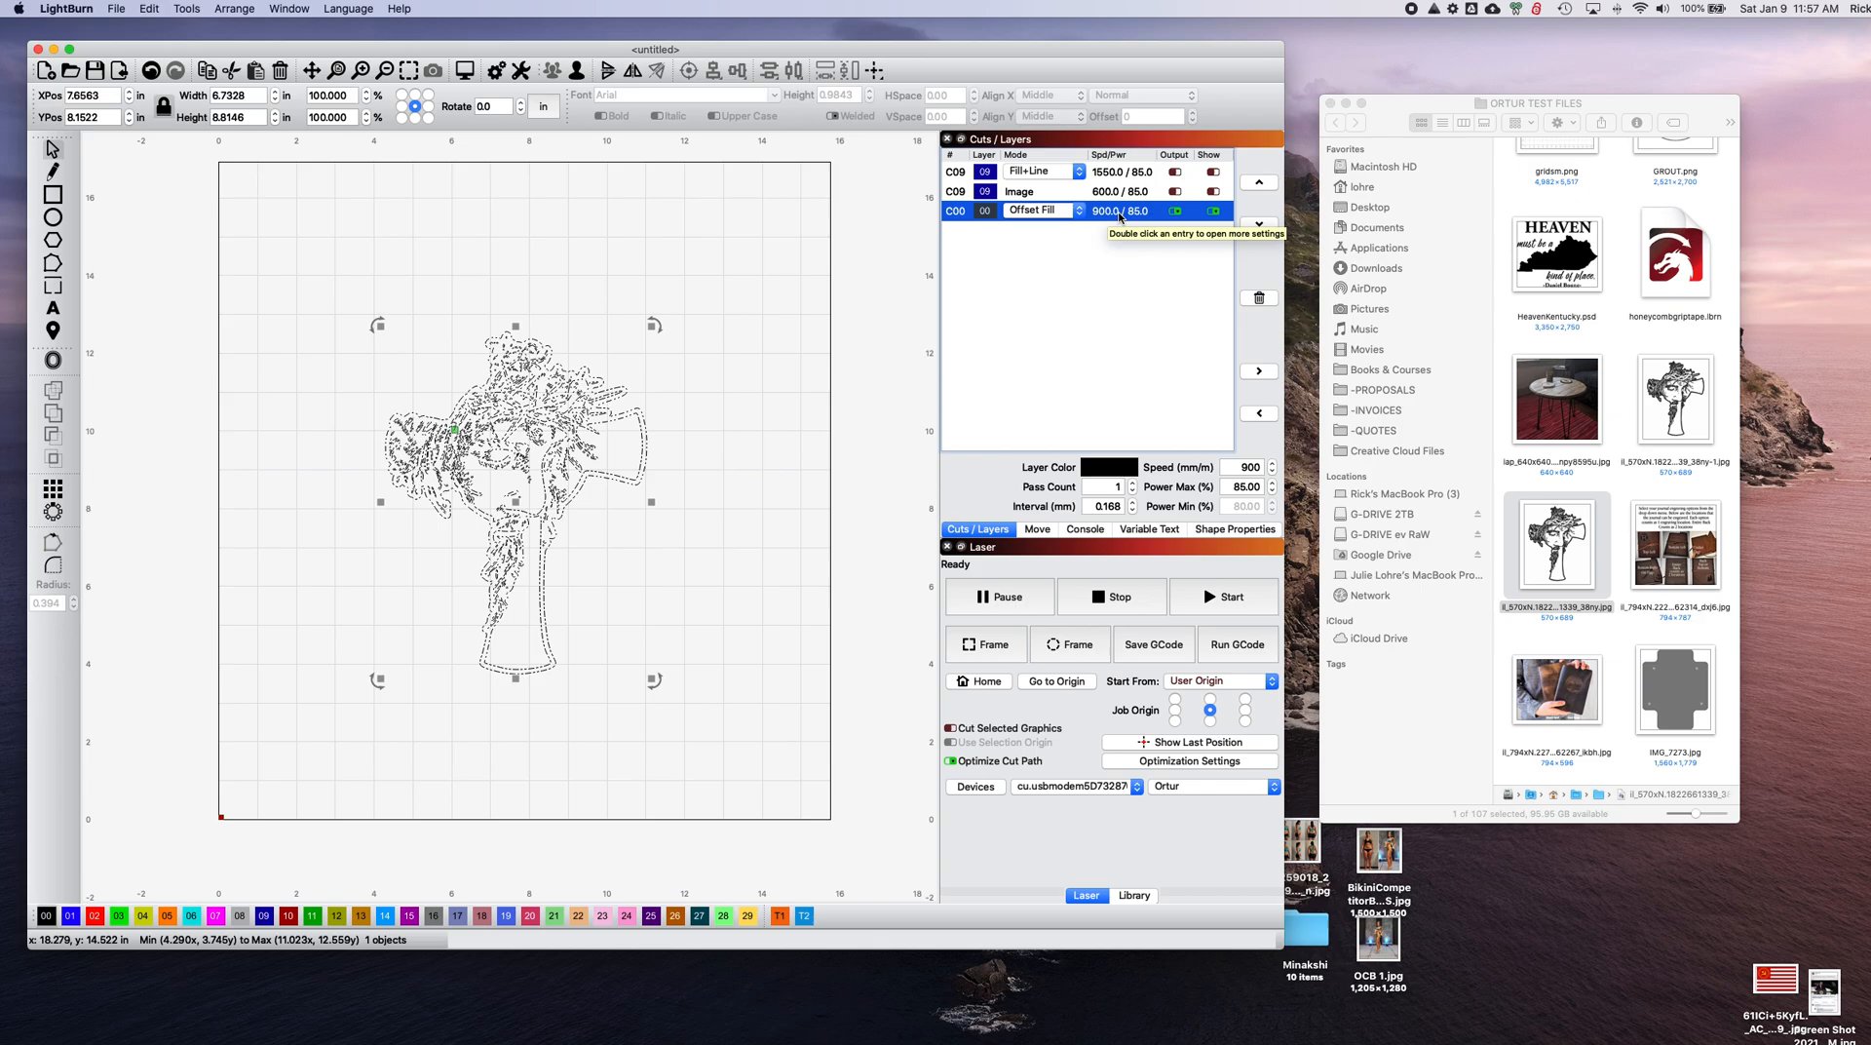
Lower the offset fill layer to 75 lines per inch, giving a 0.339 mm interval.
double_click(1033, 210)
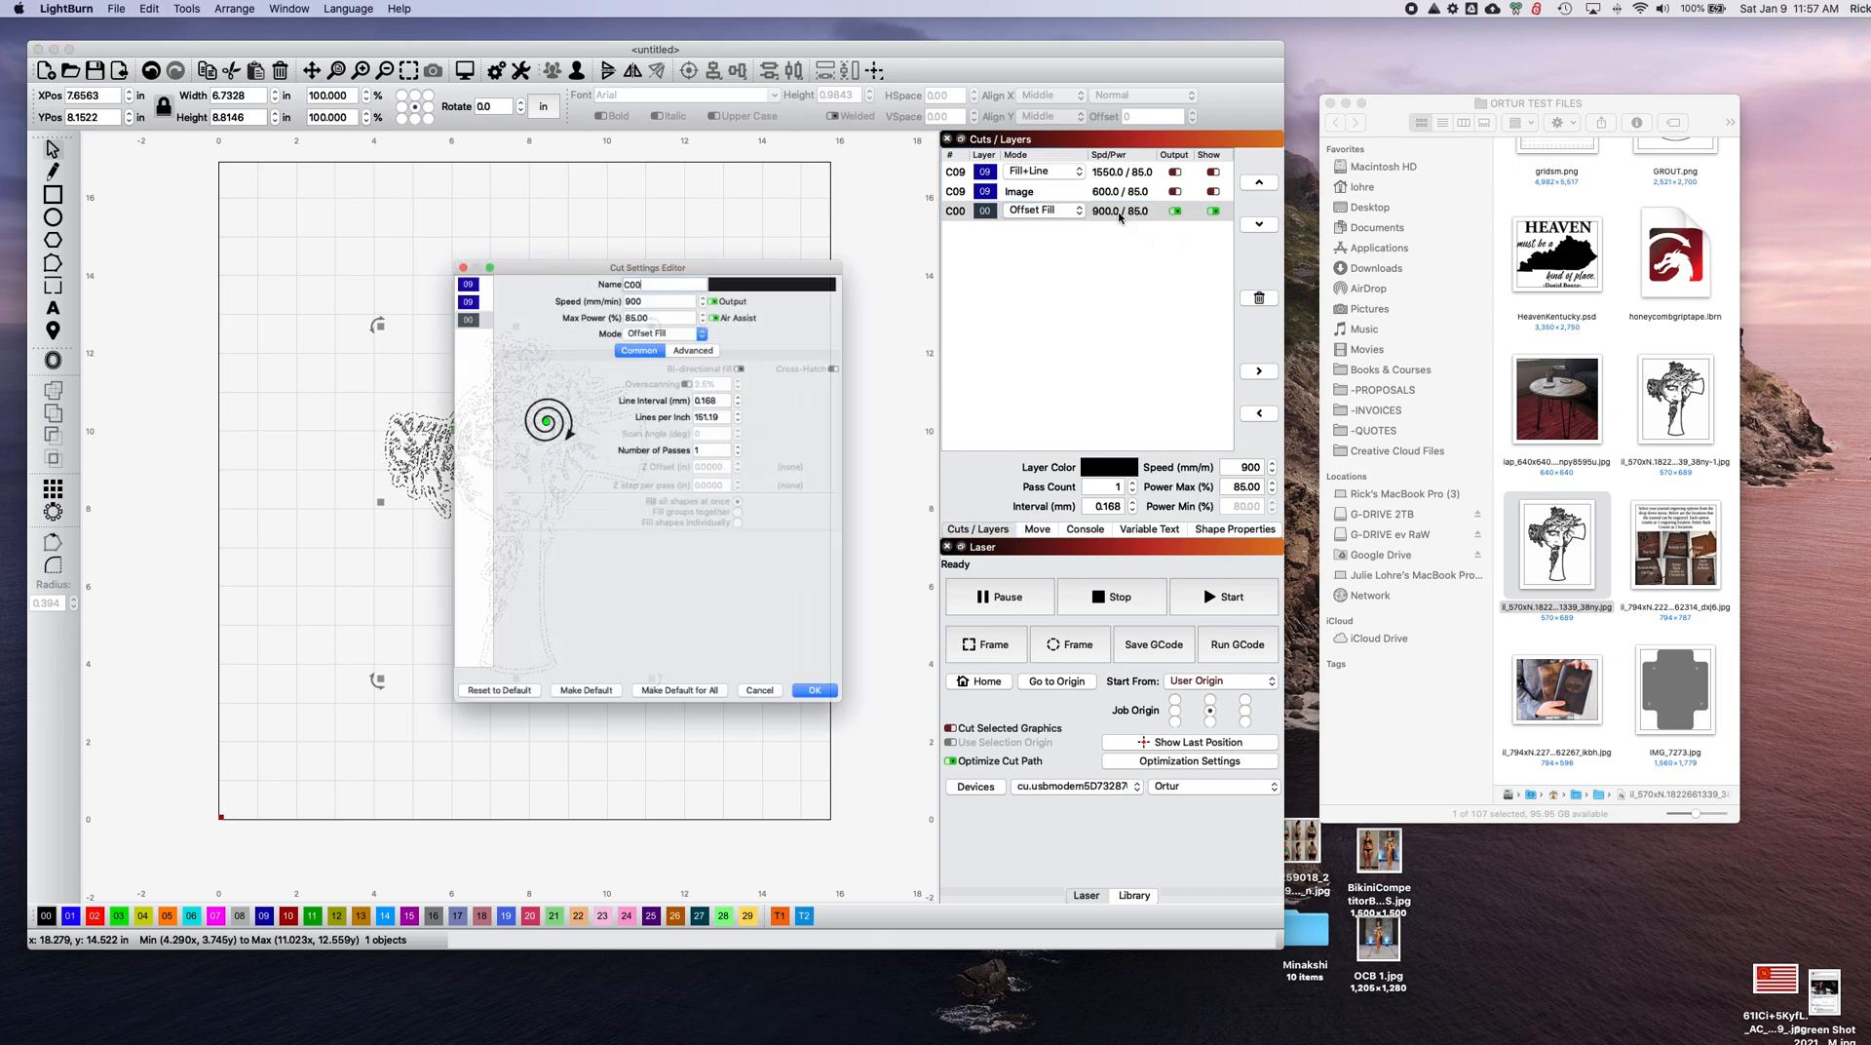
drag(647, 267, 647, 230)
text(75)
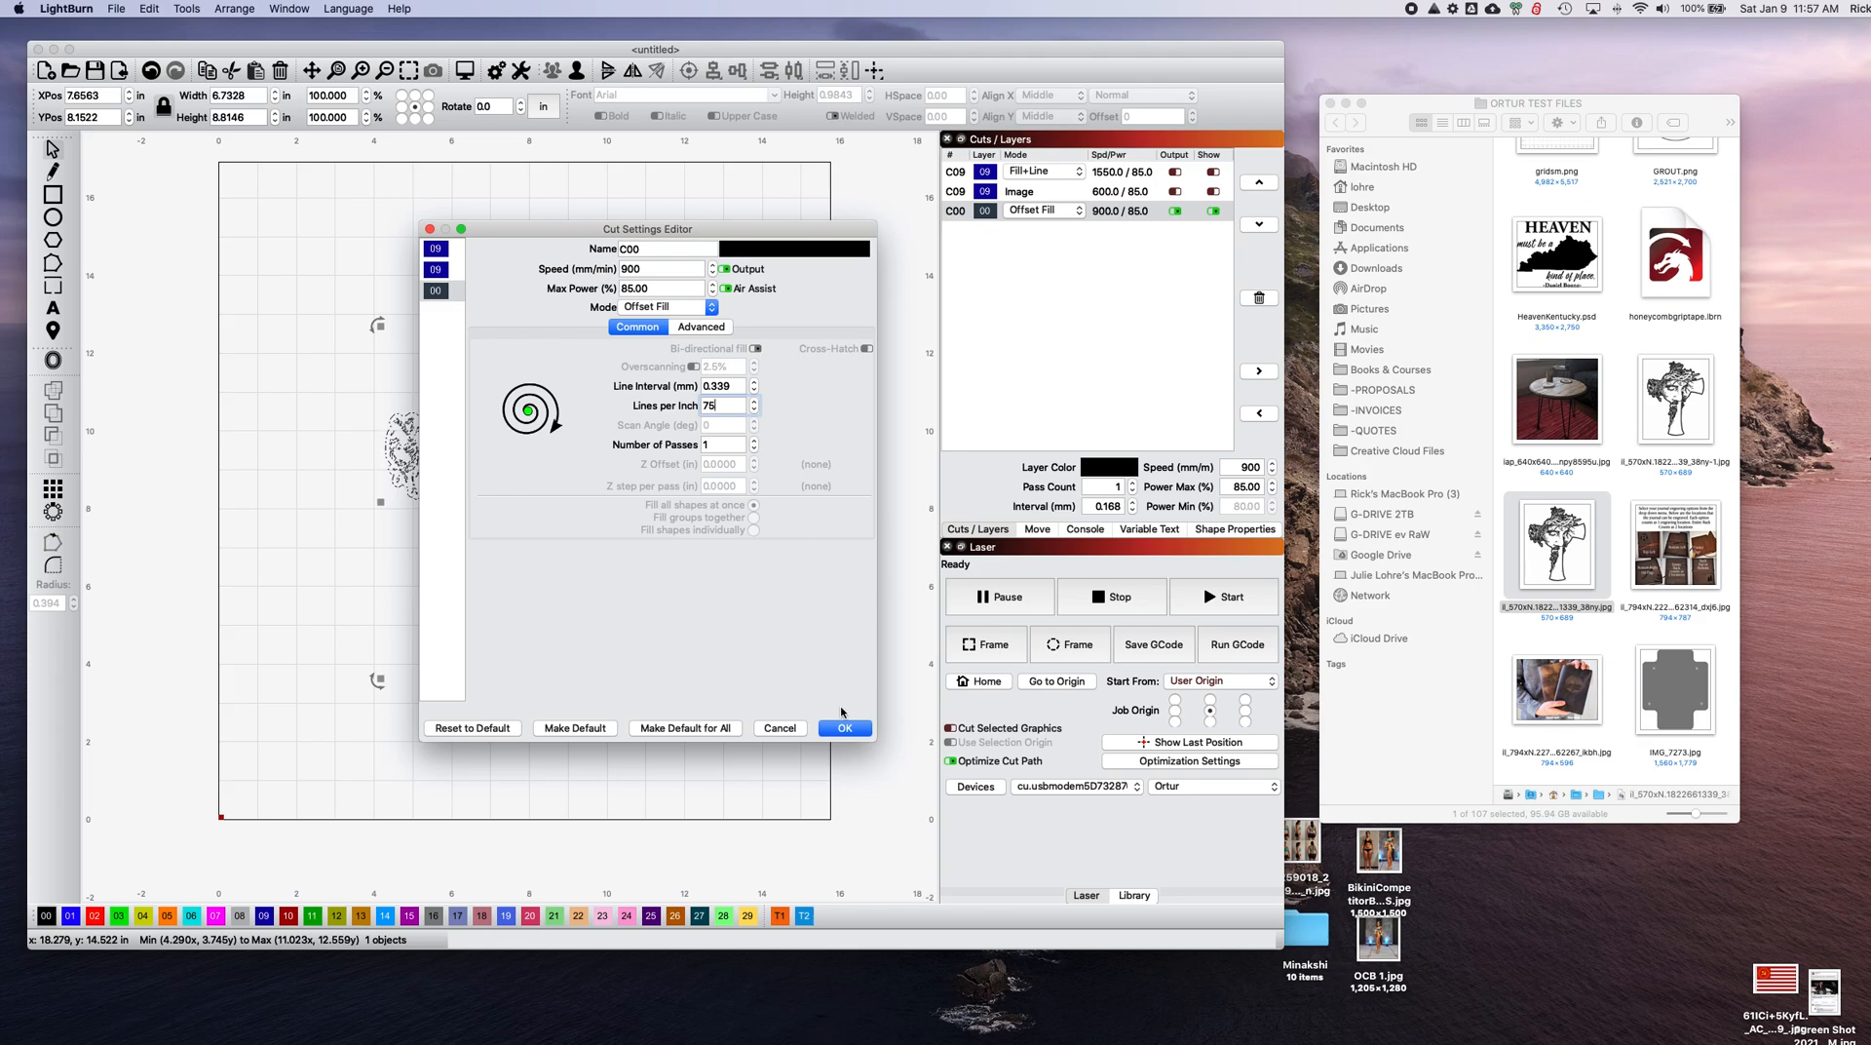
click(845, 729)
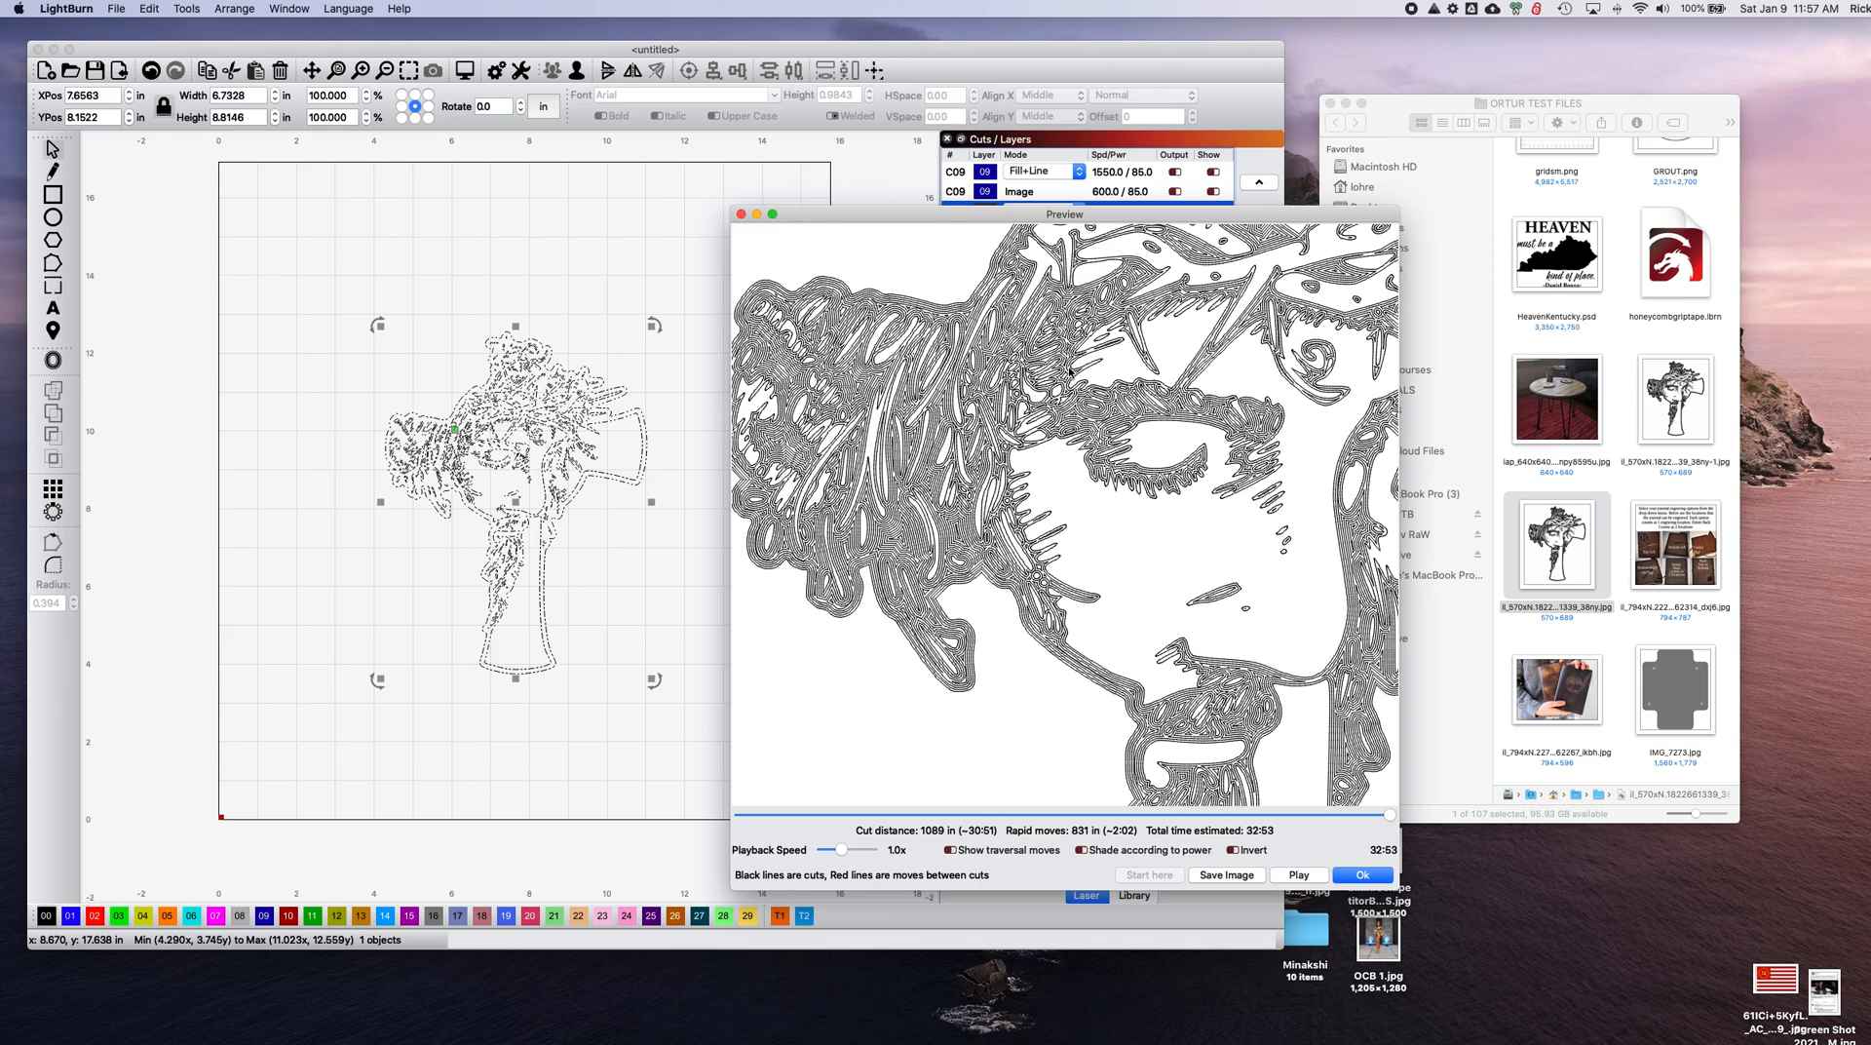
mouse_move(1080, 373)
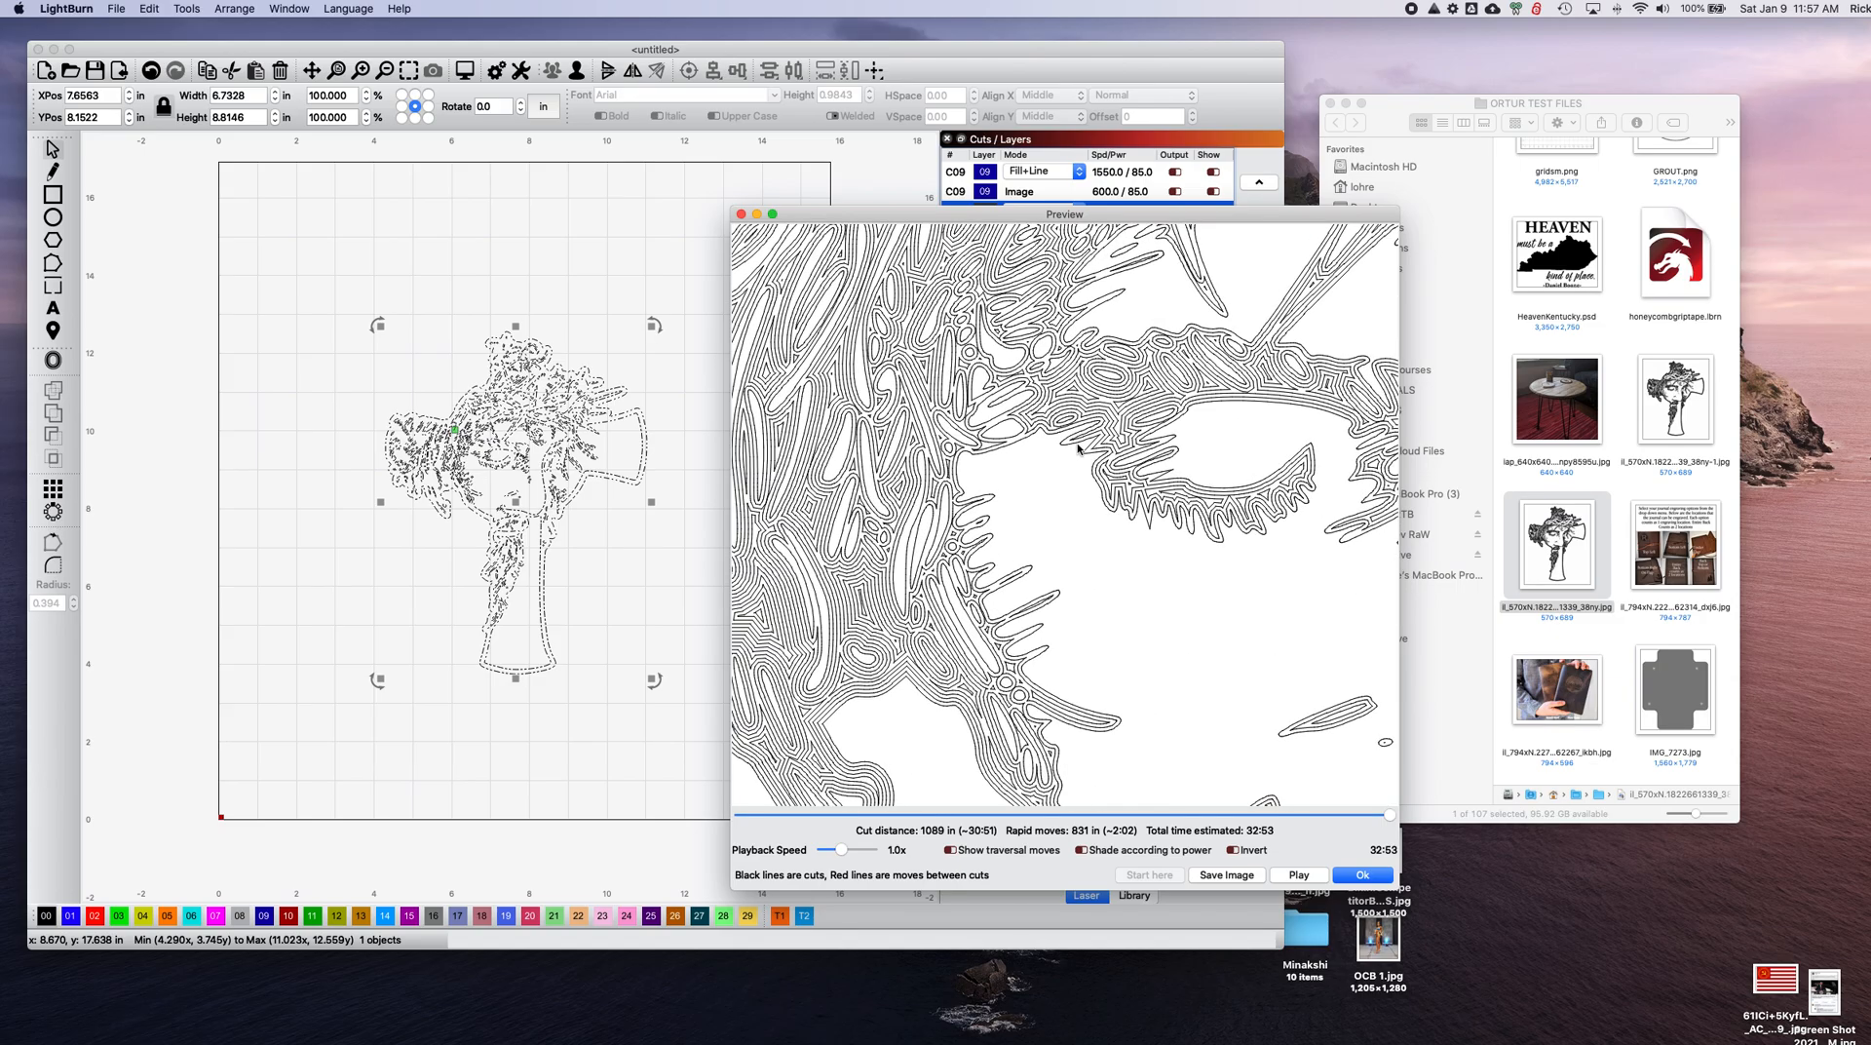
mouse_move(1146, 468)
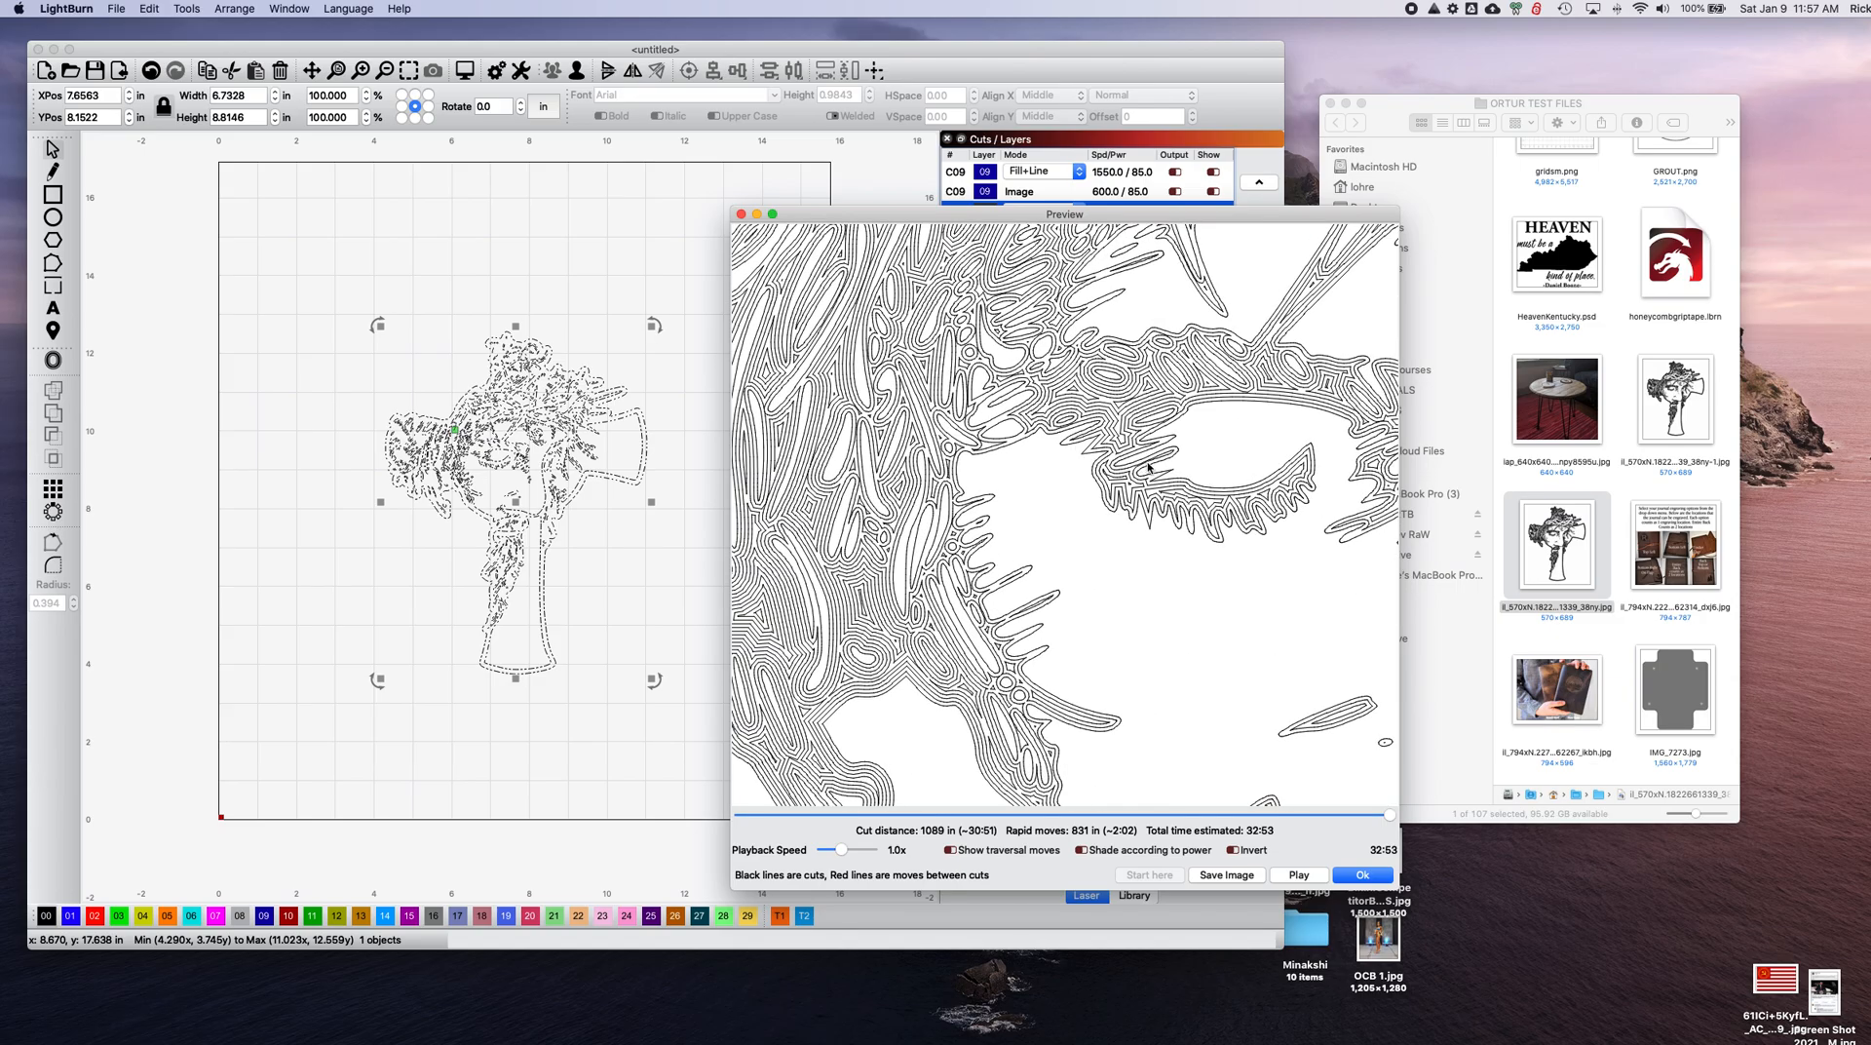